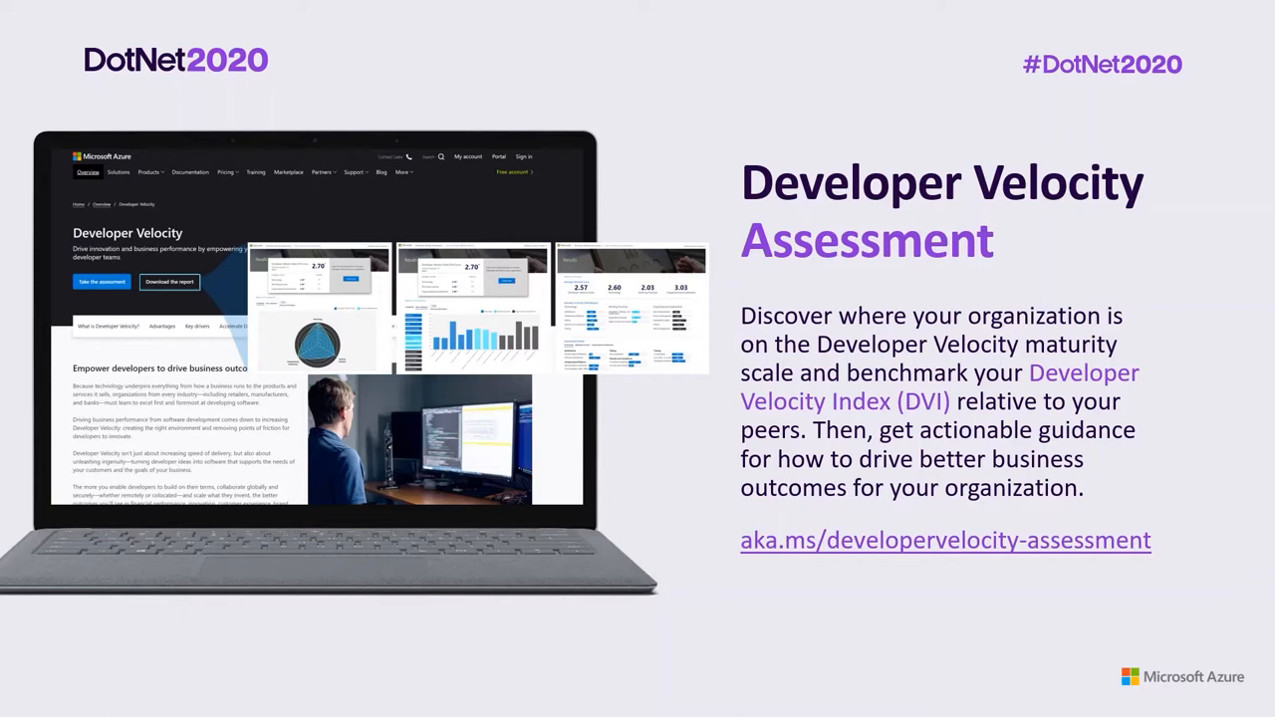
Start a new FamilyBlog codespace from the Code button's Codespaces panel
key("Right")
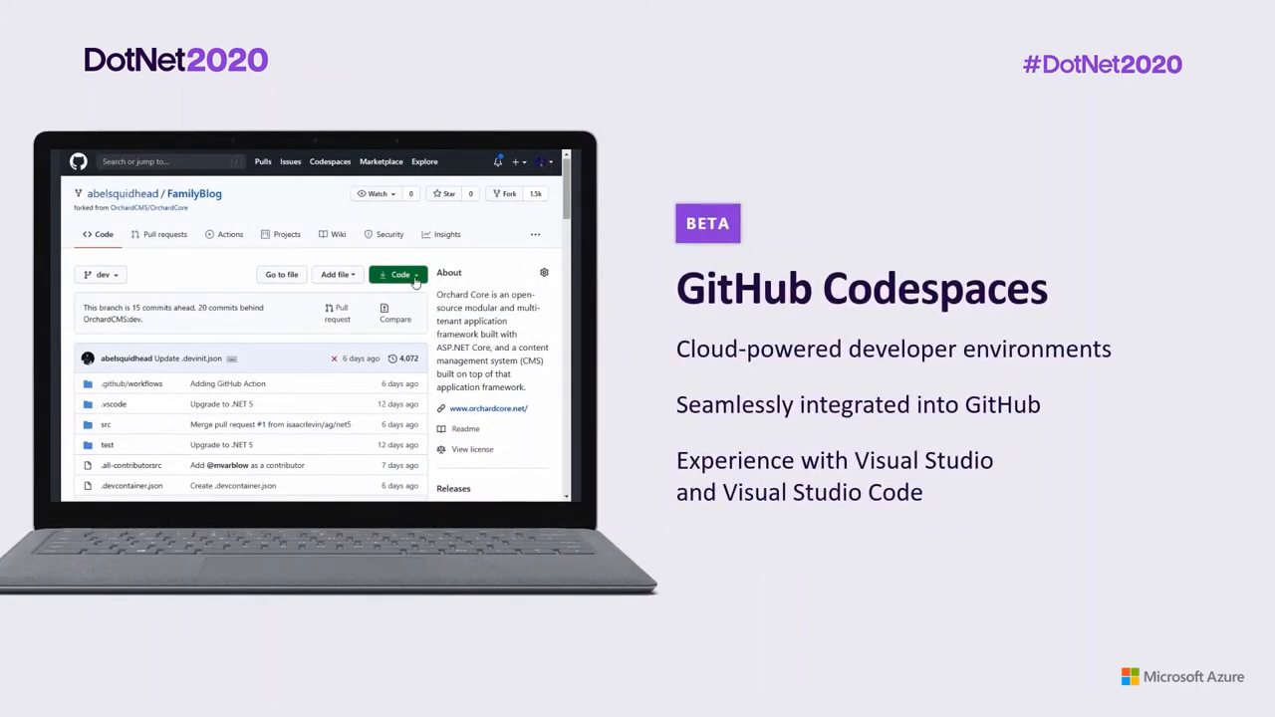
left_click(397, 274)
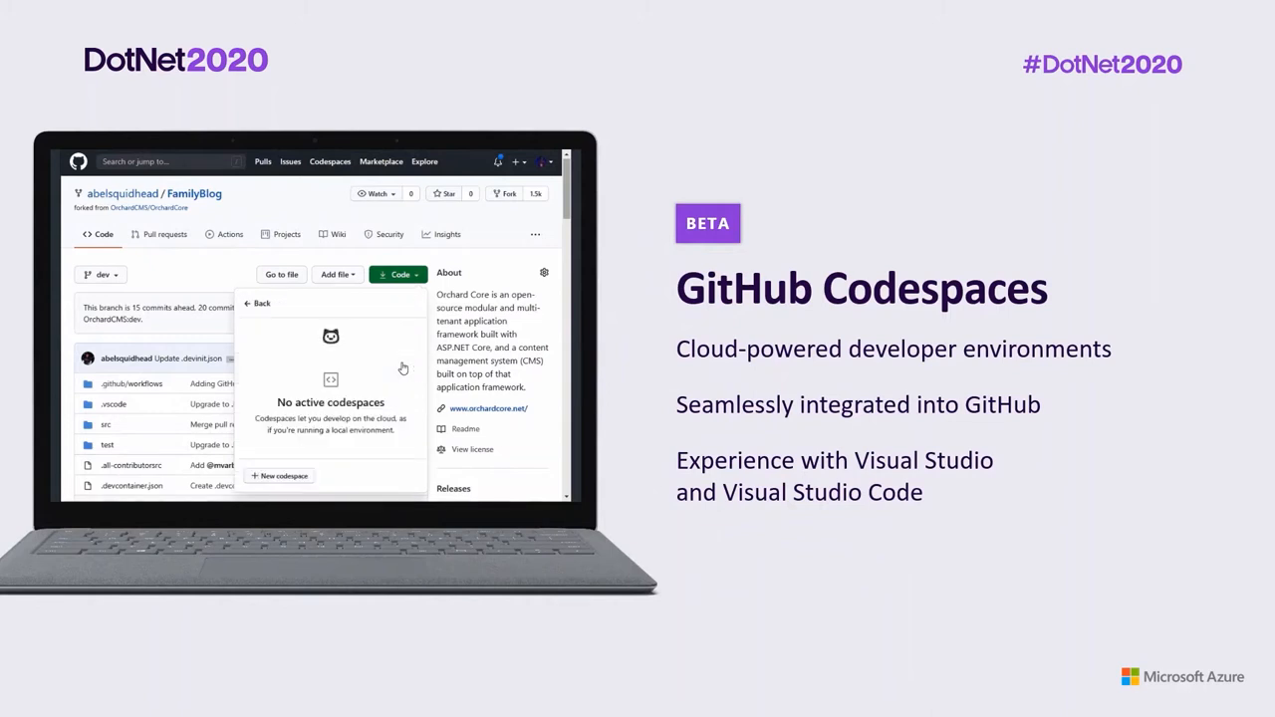
left_click(279, 476)
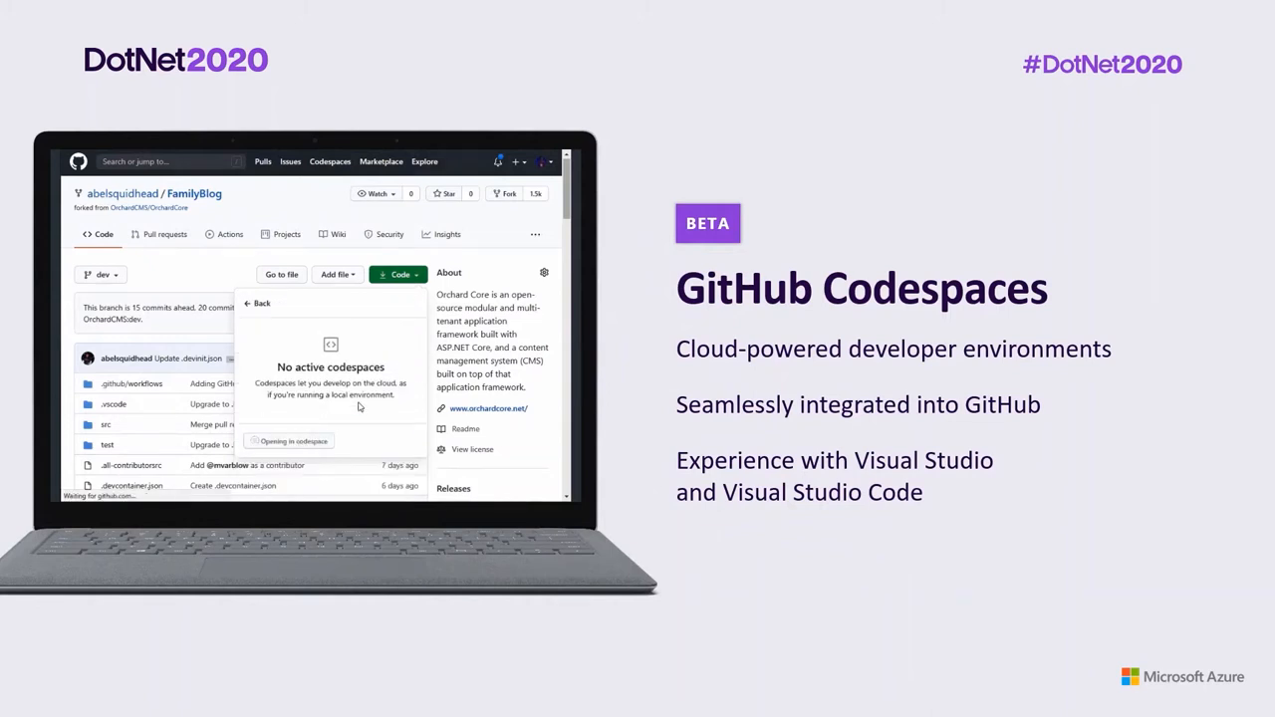
left_click(289, 442)
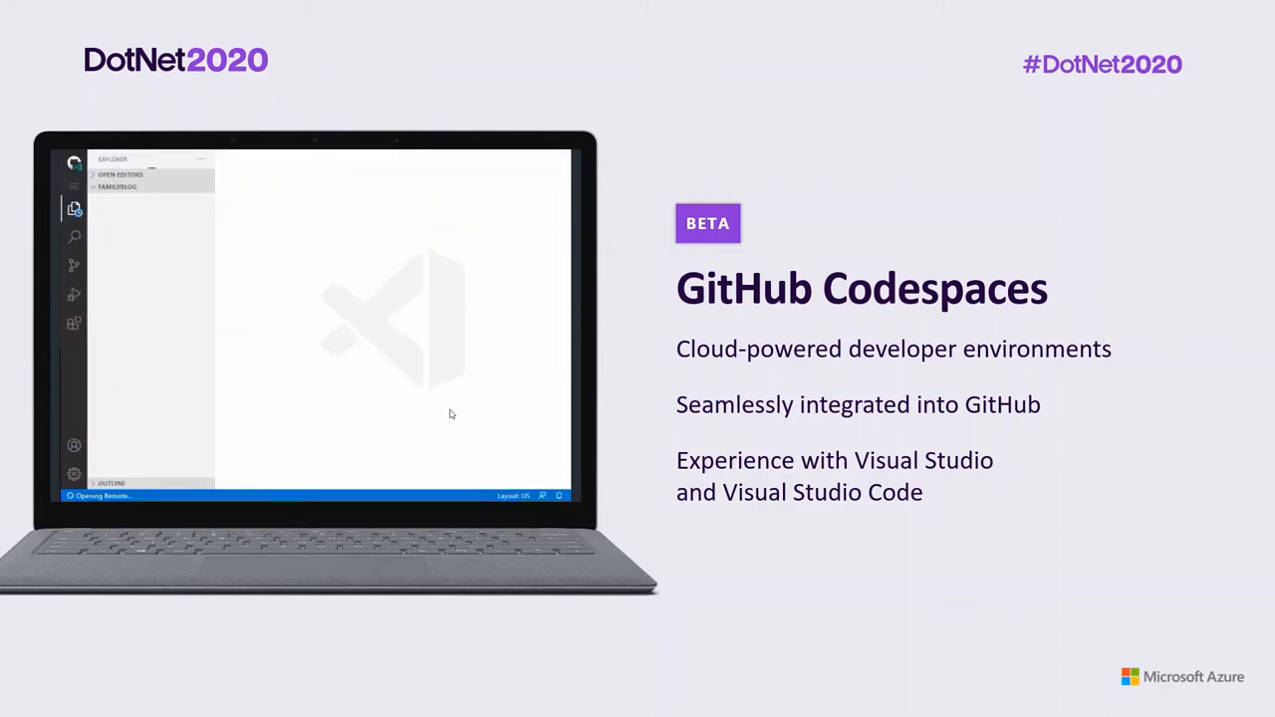
mouse_move(439, 423)
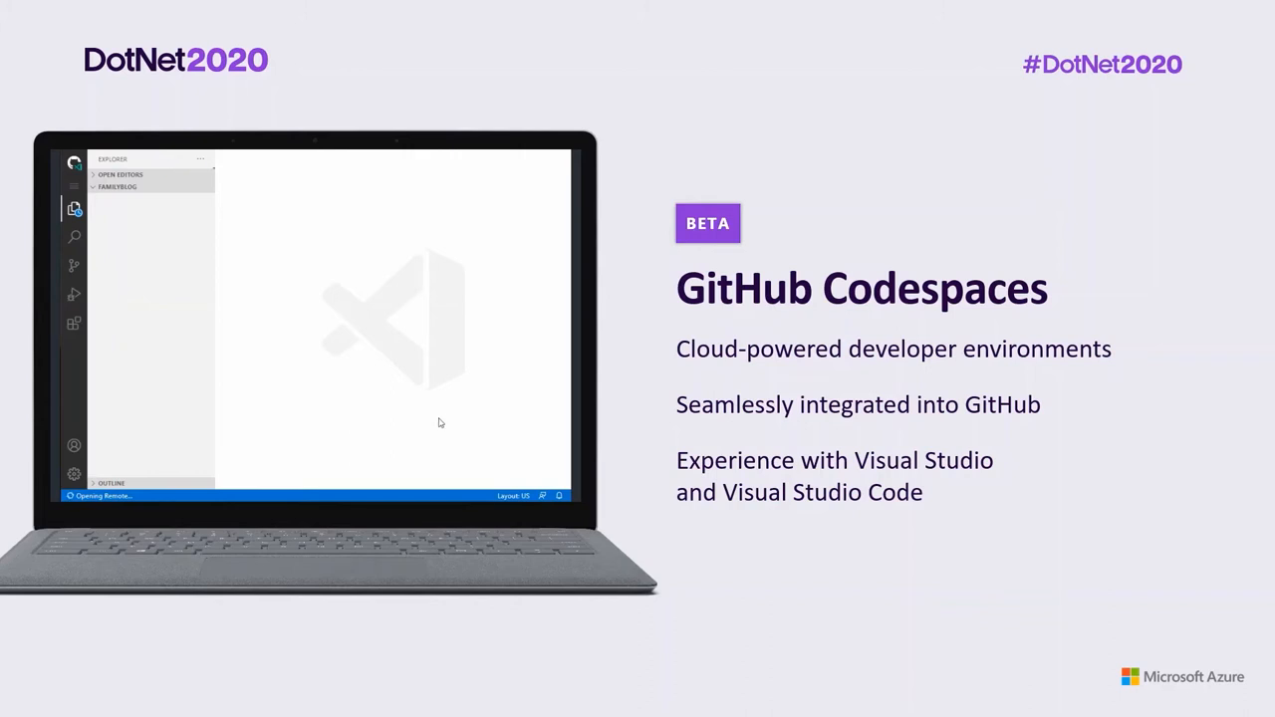
mouse_move(419, 291)
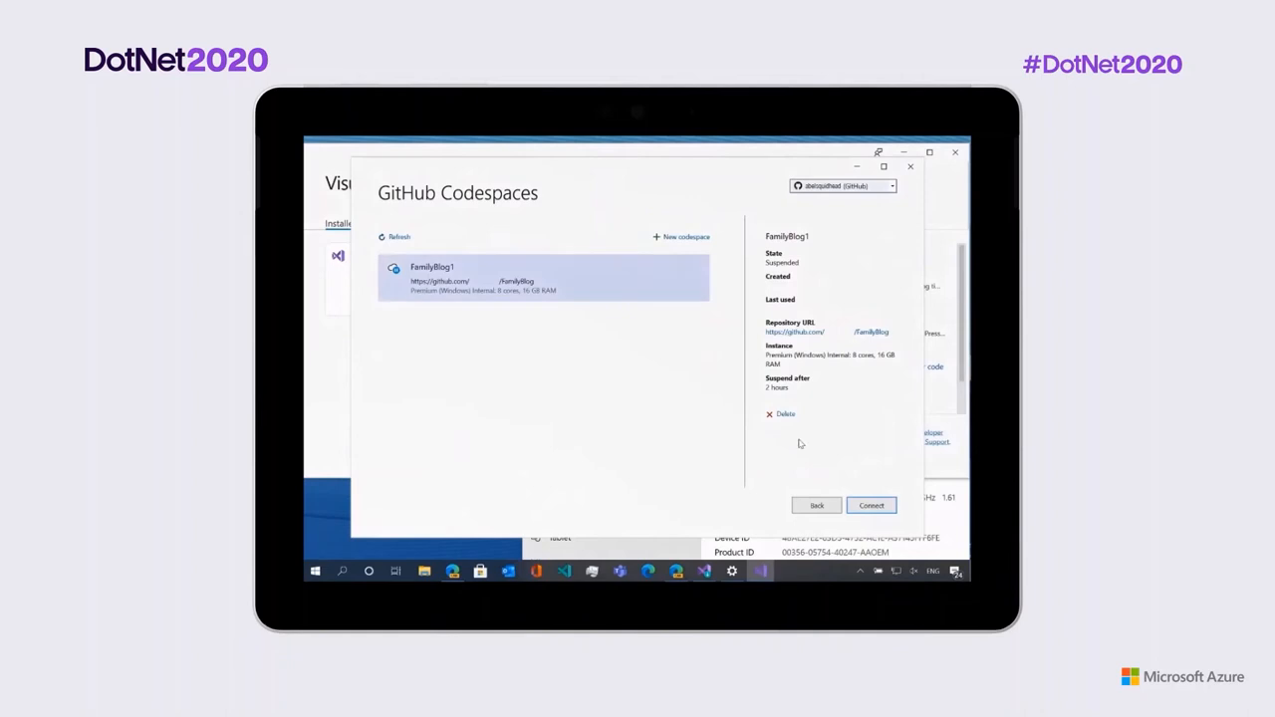
Connect Visual Studio to the FamilyBlog1 codespace to load the OrchardCore solution
left_click(870, 506)
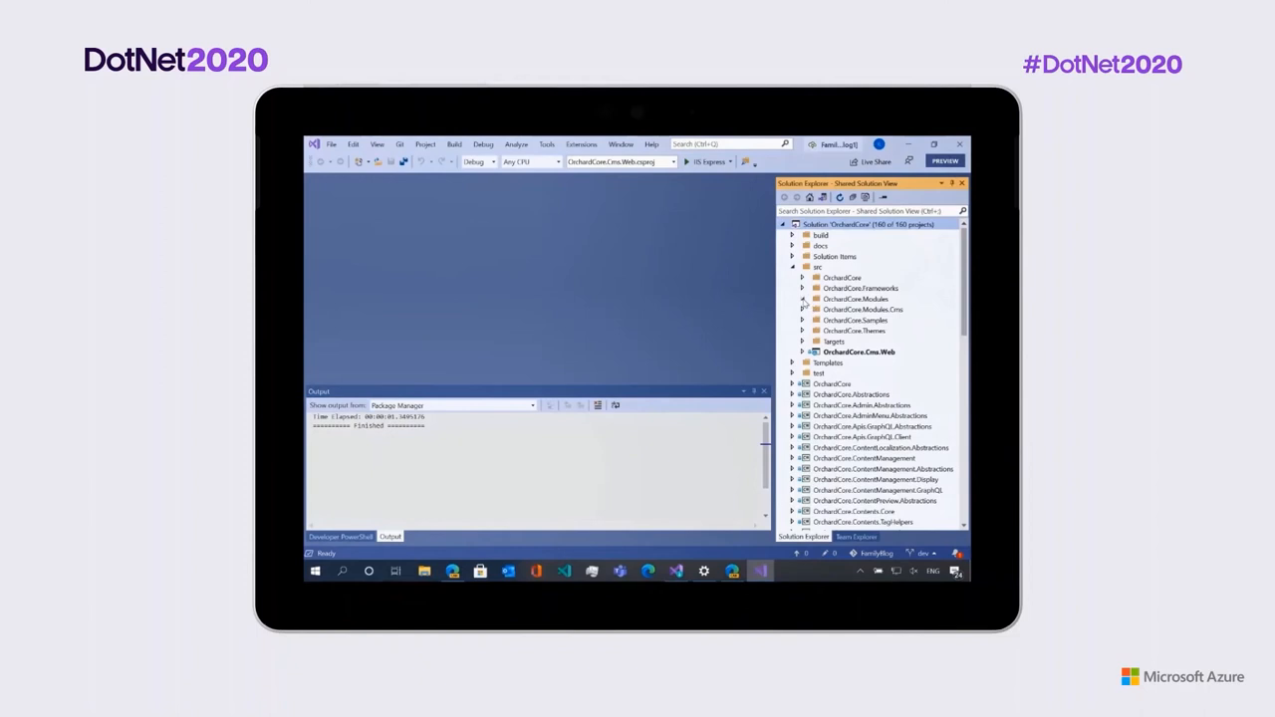
Search the solution for 'itemcontroll', open ItemController.cs, and hide the Output panel
left_click(803, 299)
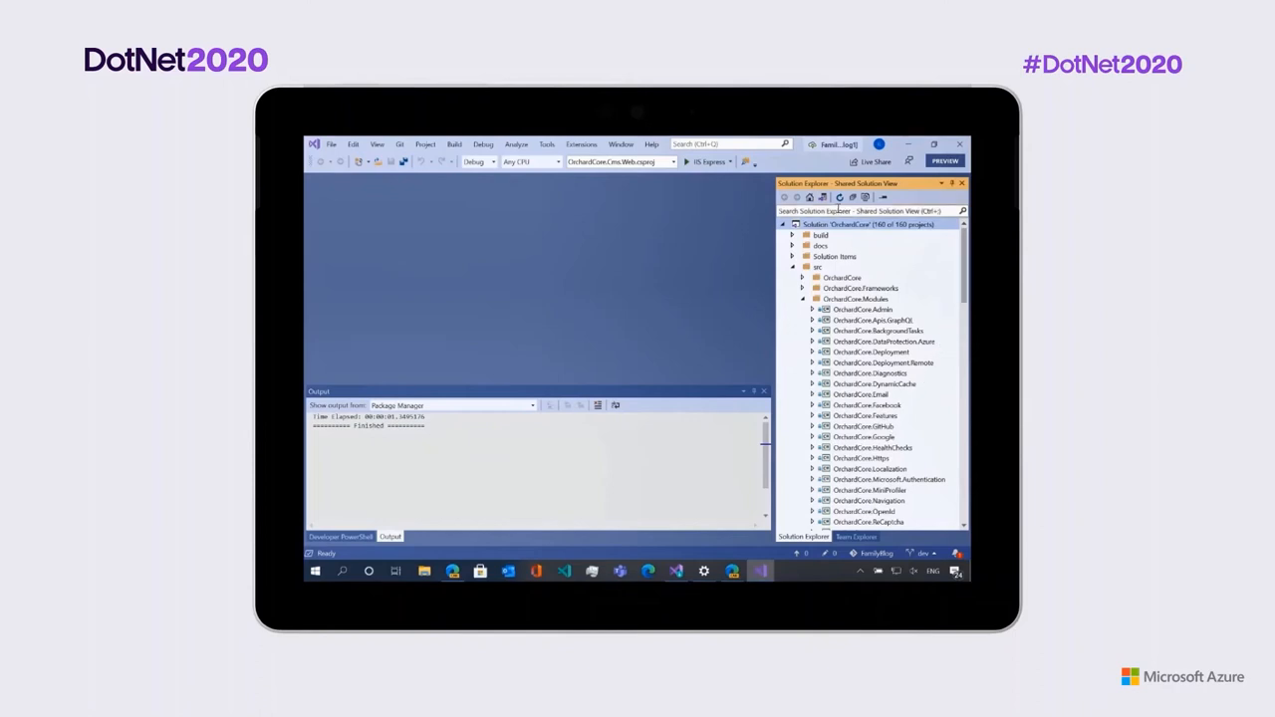
left_click(866, 210)
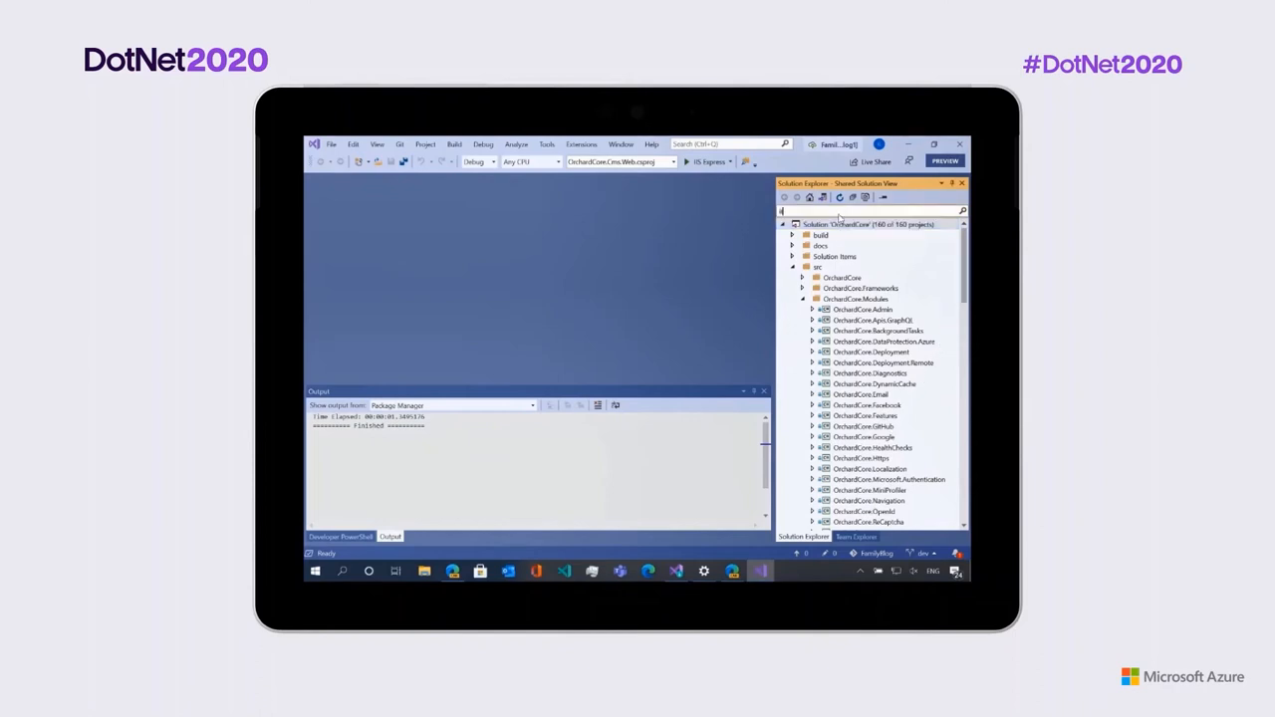
type("itemcontroll")
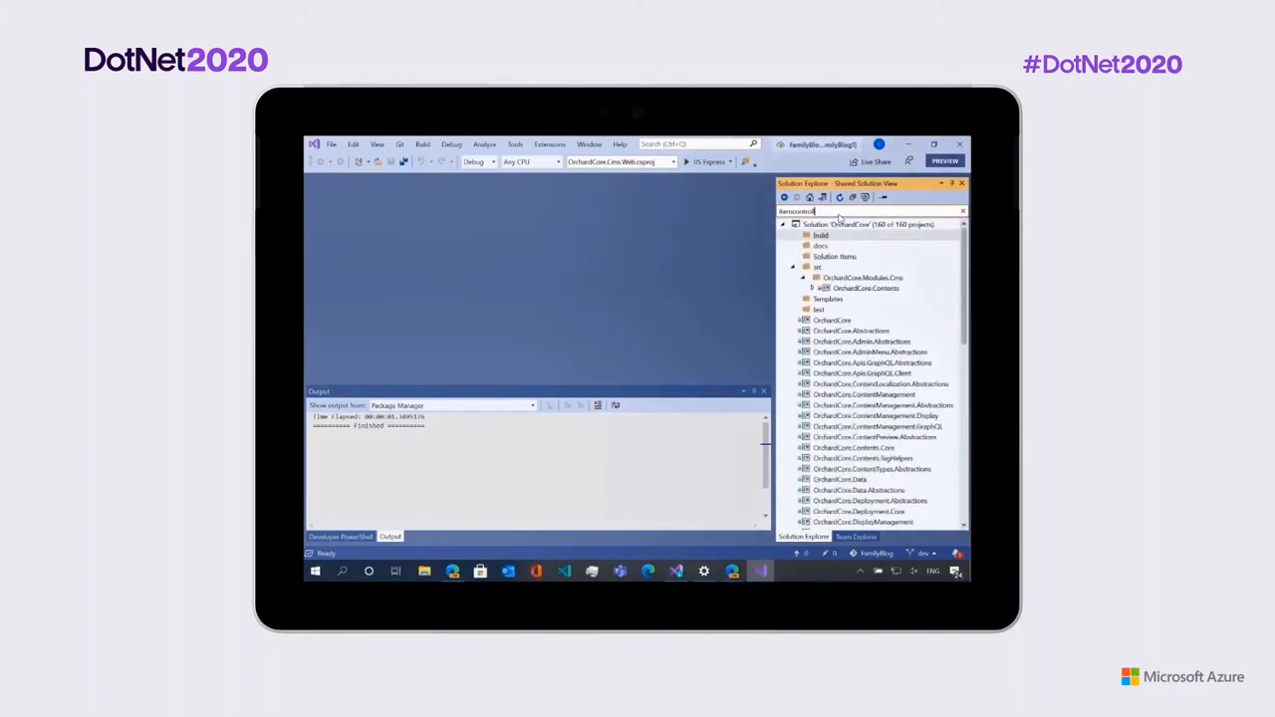
left_click(812, 288)
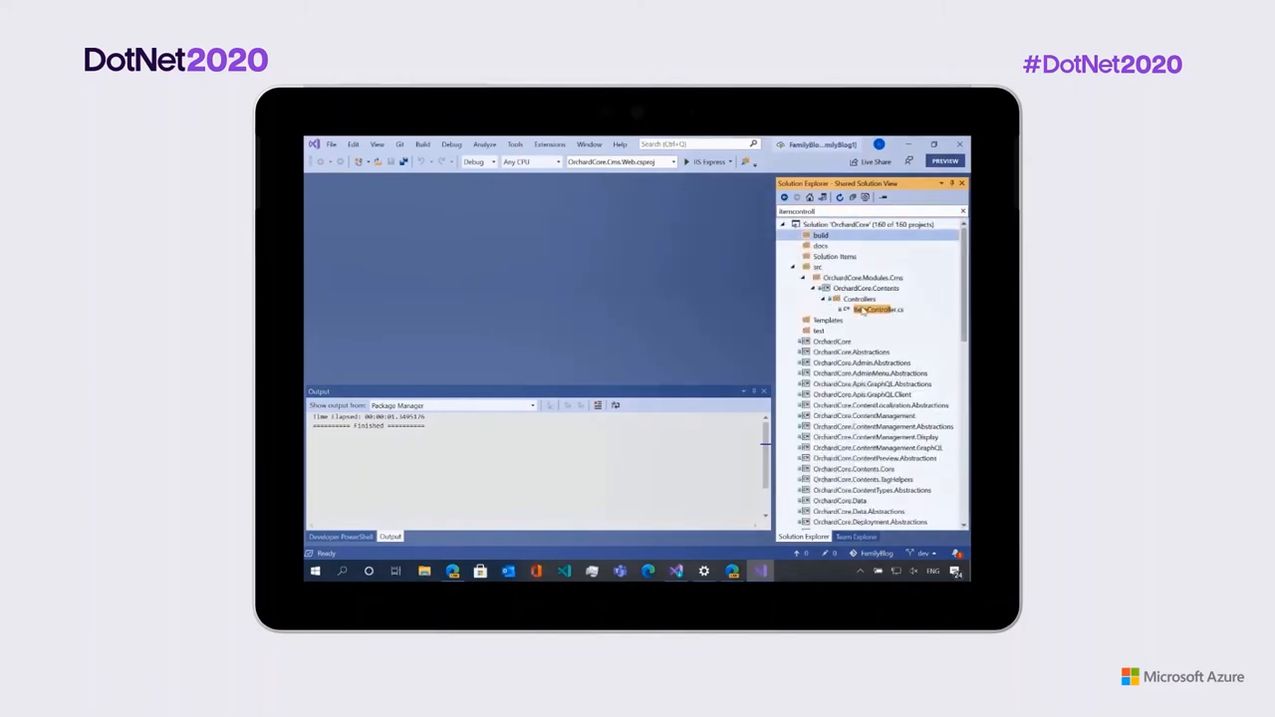
double_click(877, 308)
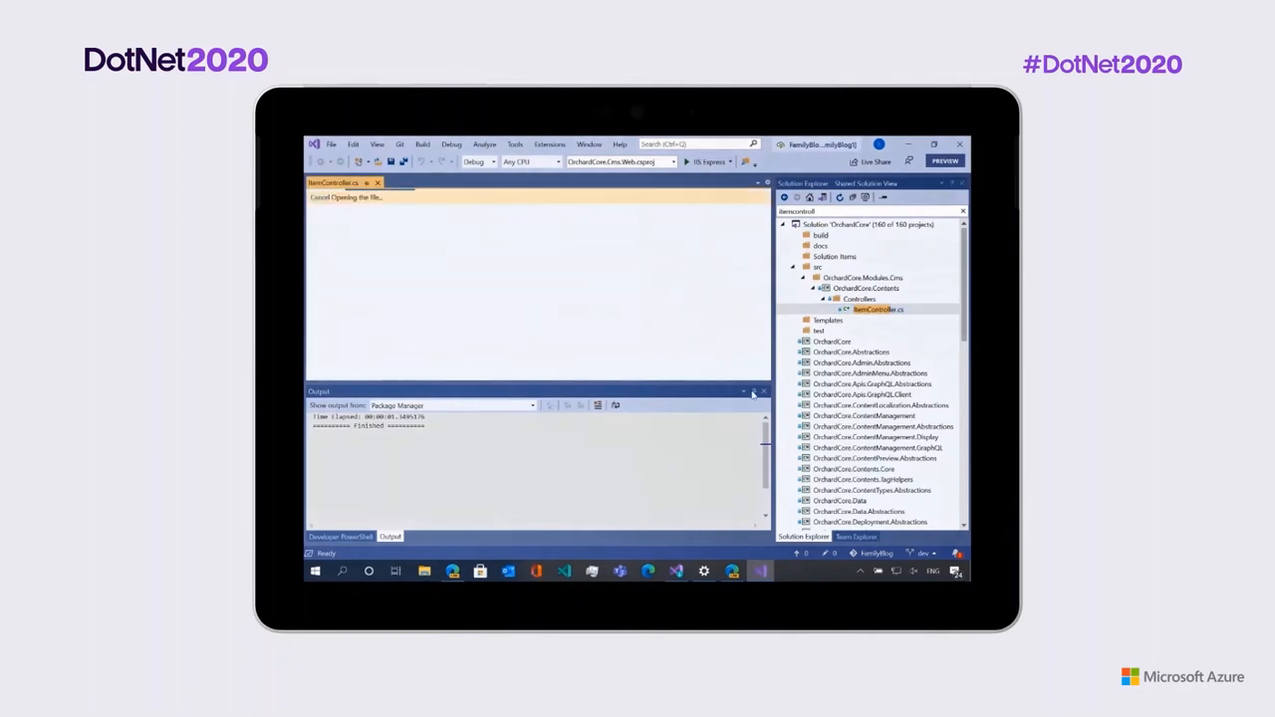
left_click(765, 392)
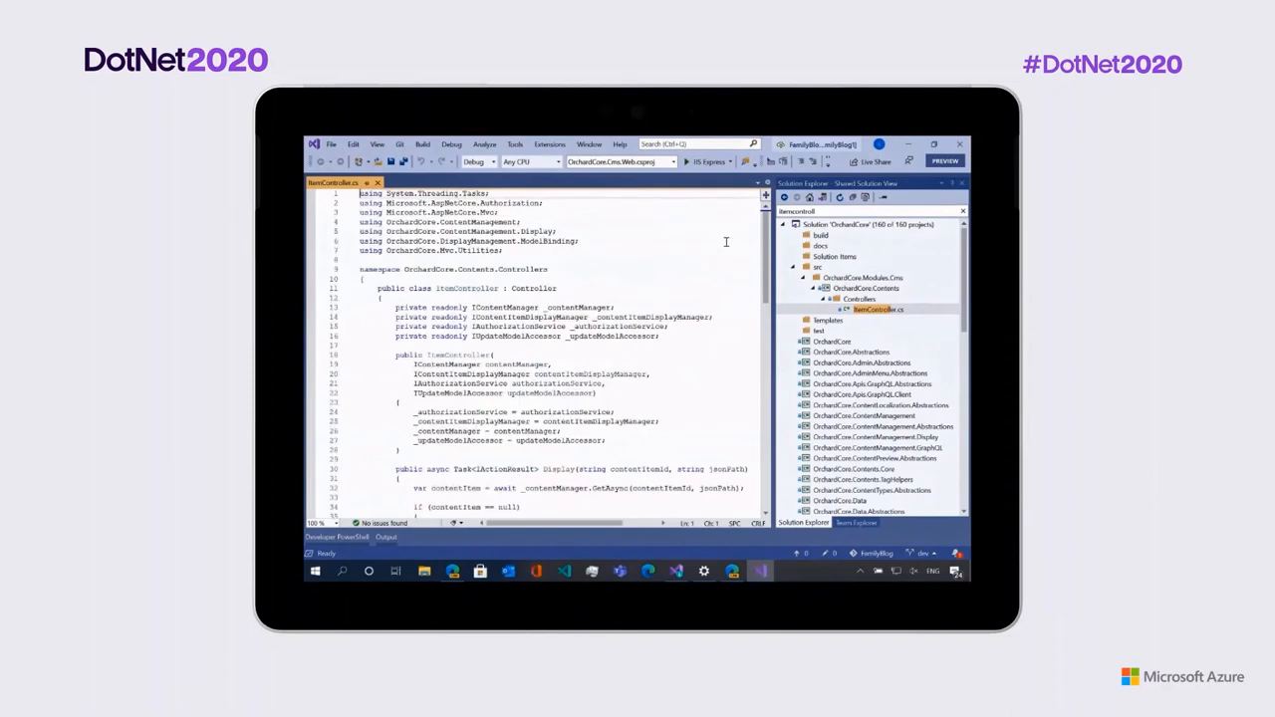
Scroll ItemController.cs down toward the Display action breakpoint on line 32
scroll("down", 3)
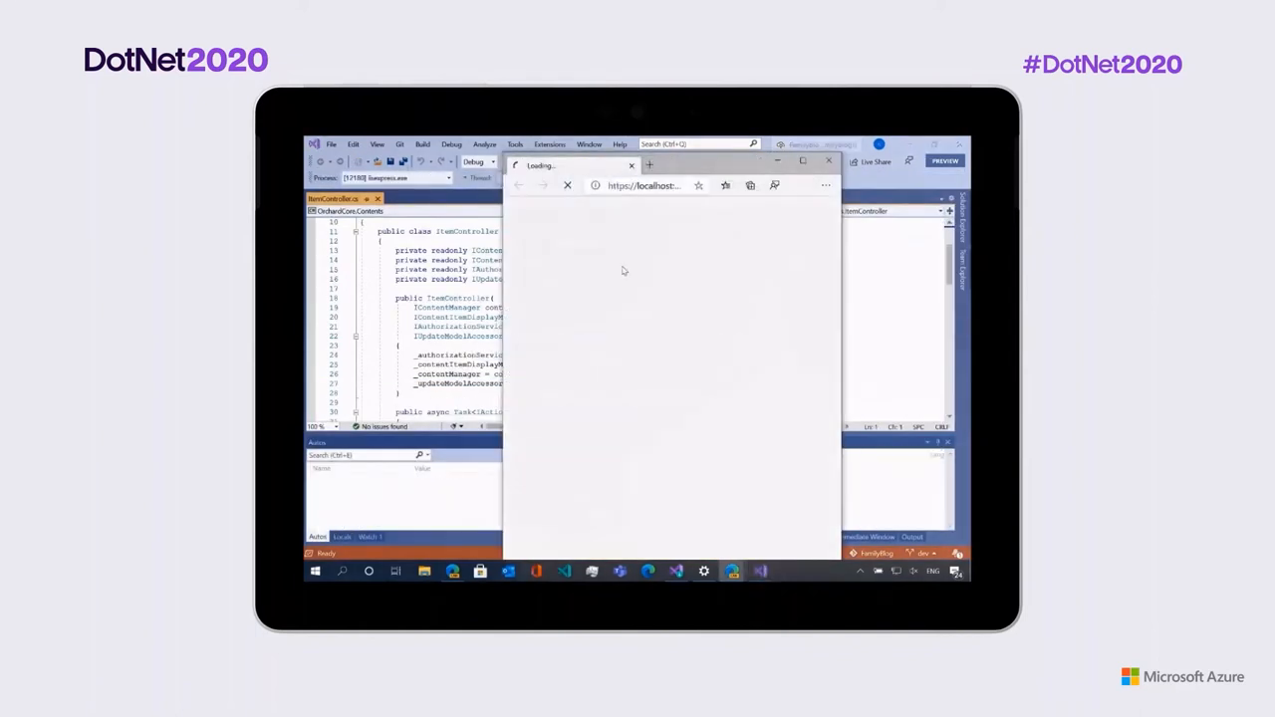
mouse_move(677, 273)
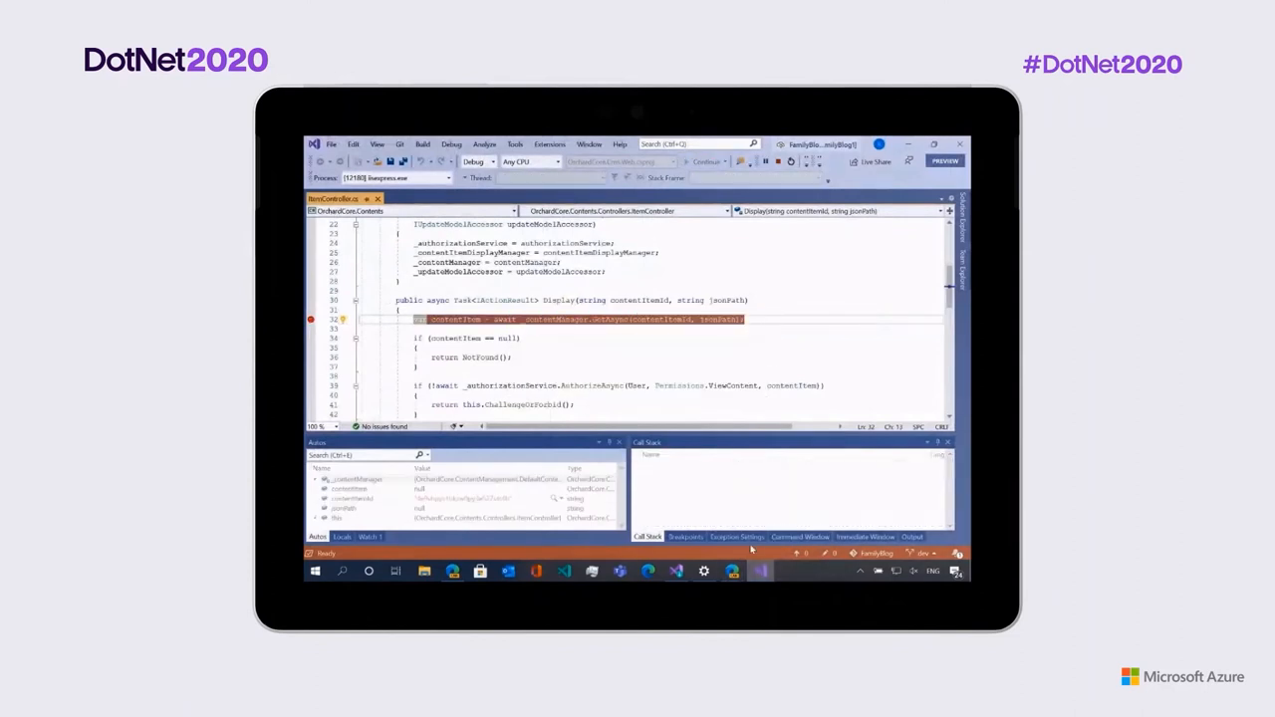
left_click(648, 571)
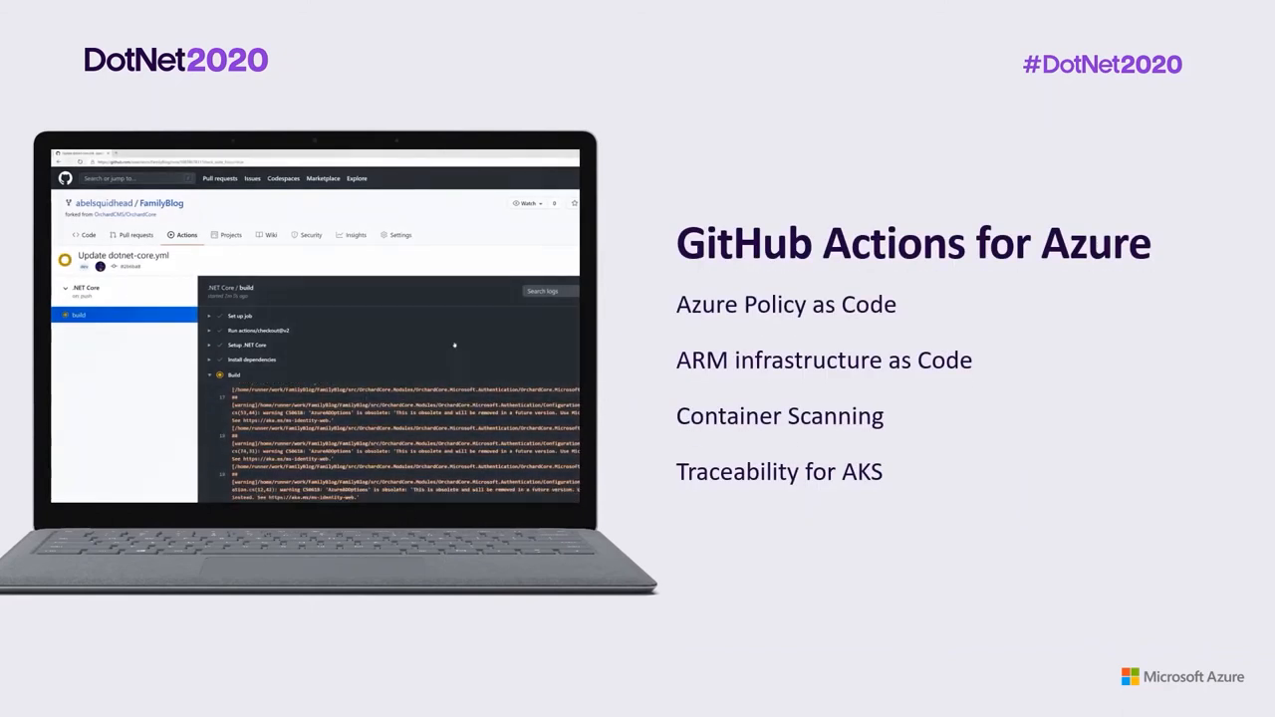
scroll("down", 3)
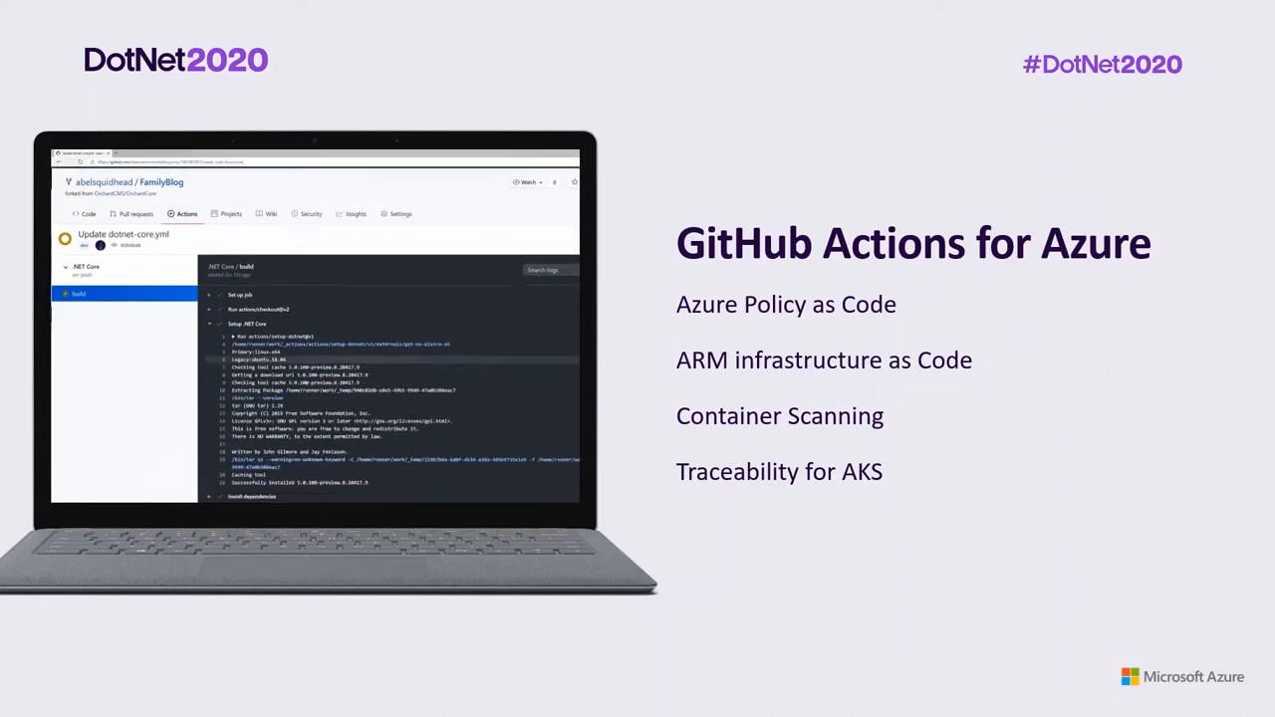
scroll("down", 3)
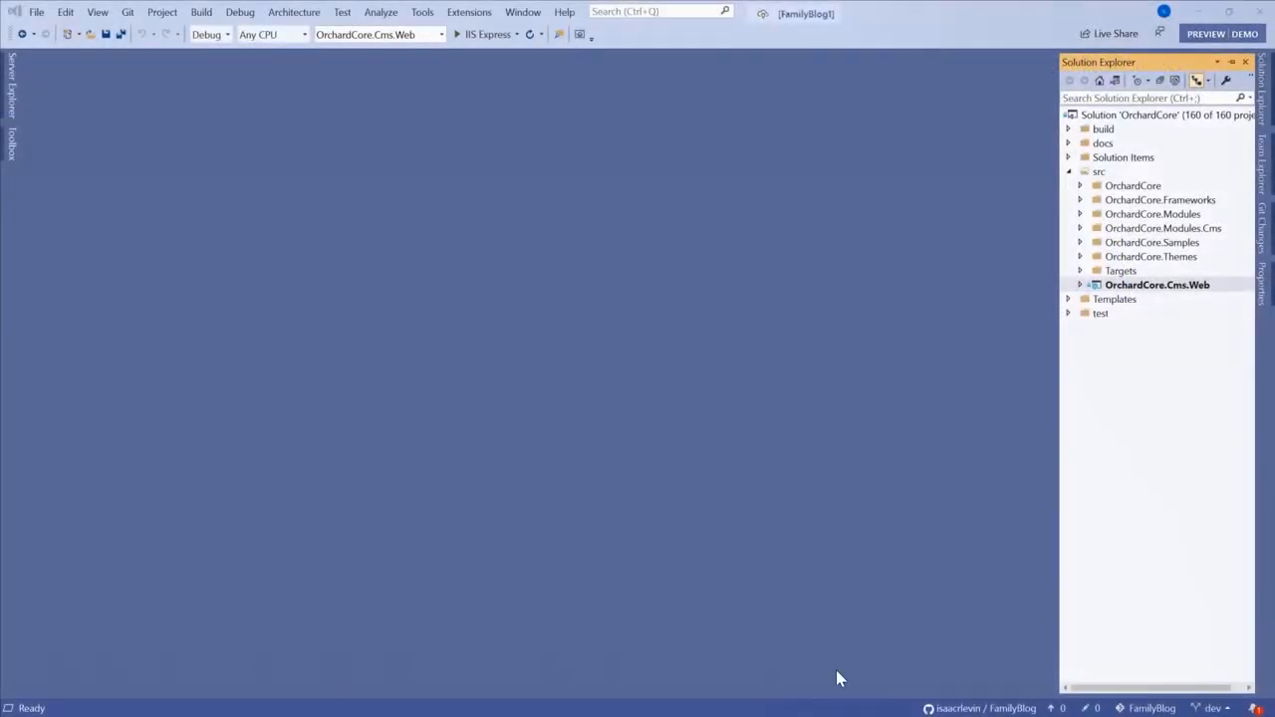
Publish OrchardCore.Cms.Web to the family-blog Azure App Service (Windows) via GitHub Actions
right_click(1157, 284)
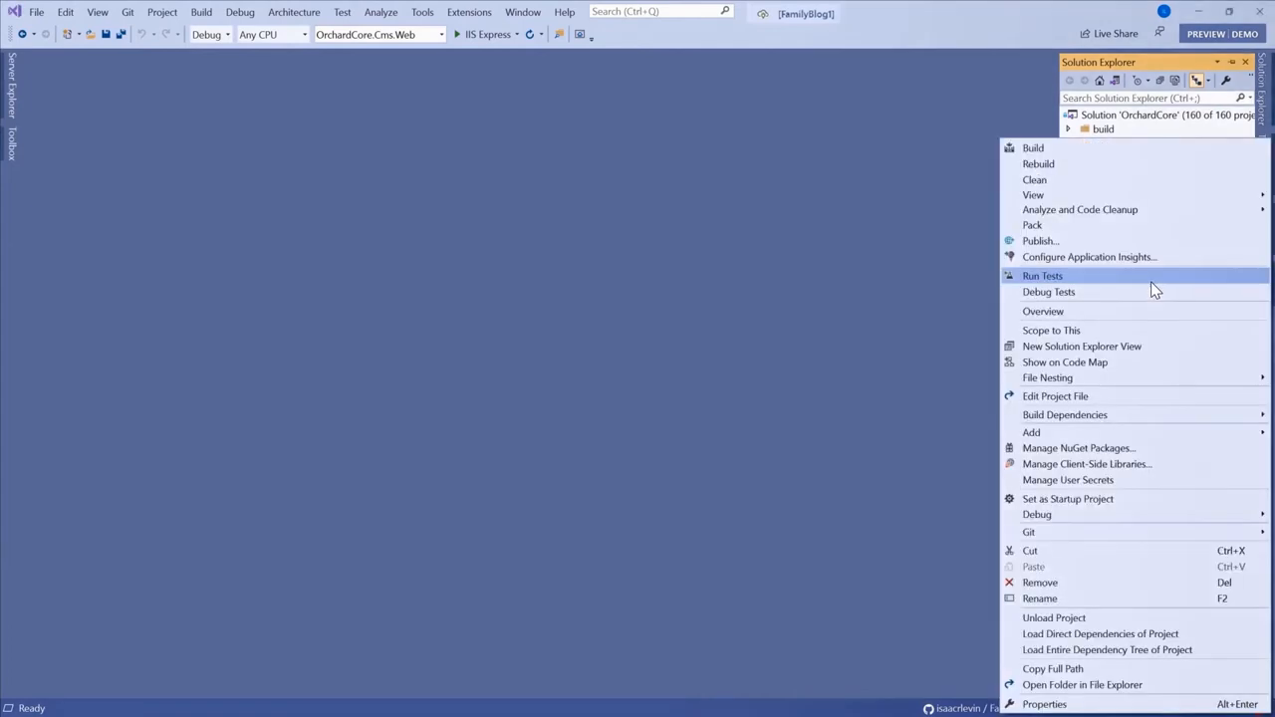
left_click(1040, 240)
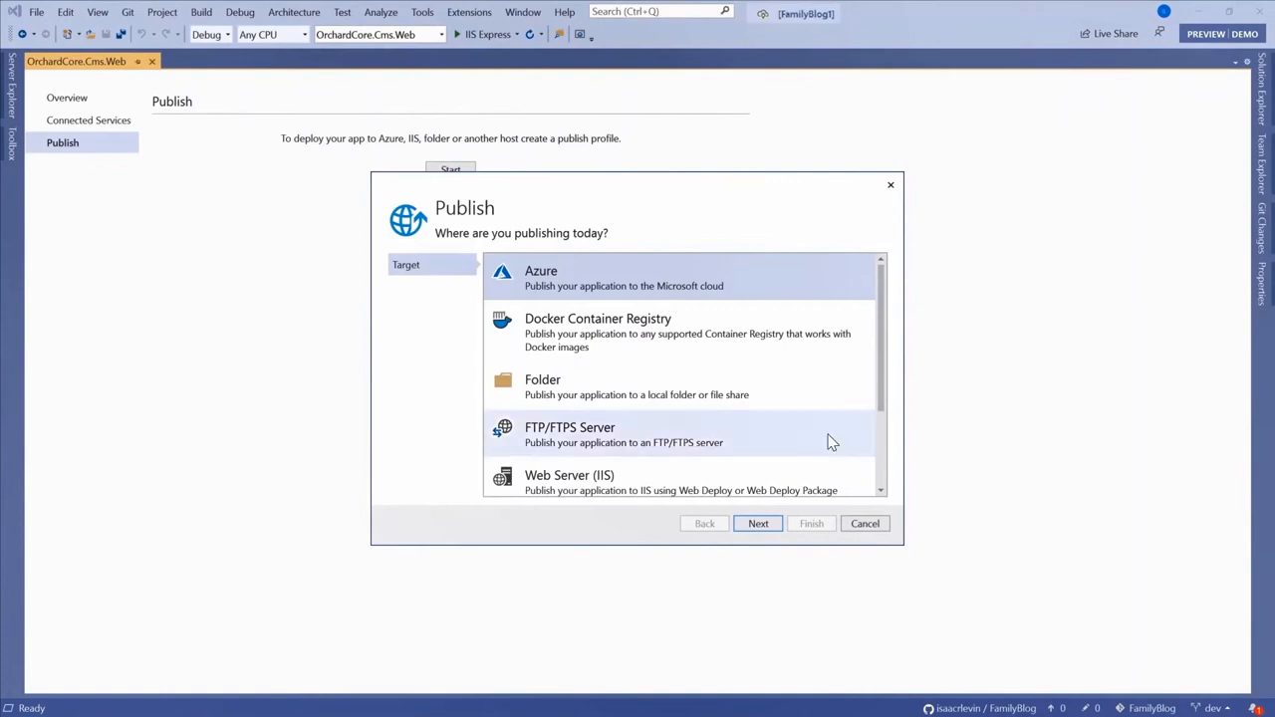
left_click(759, 523)
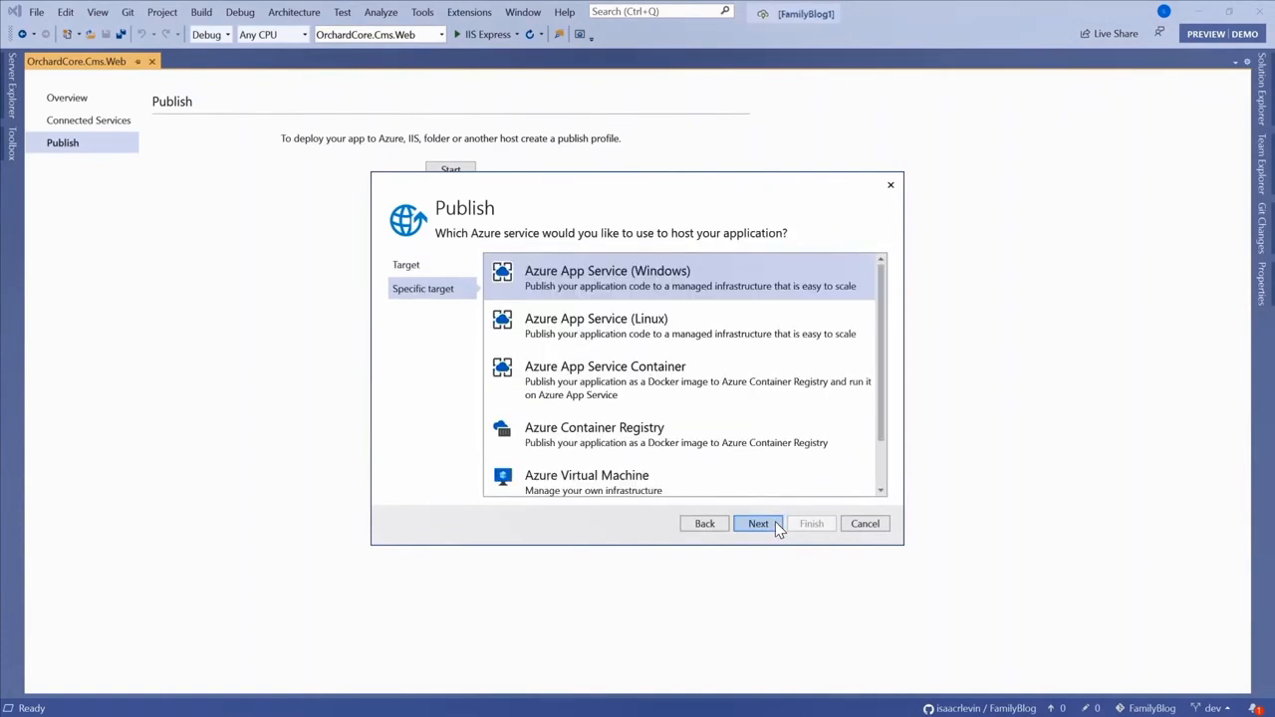
left_click(758, 523)
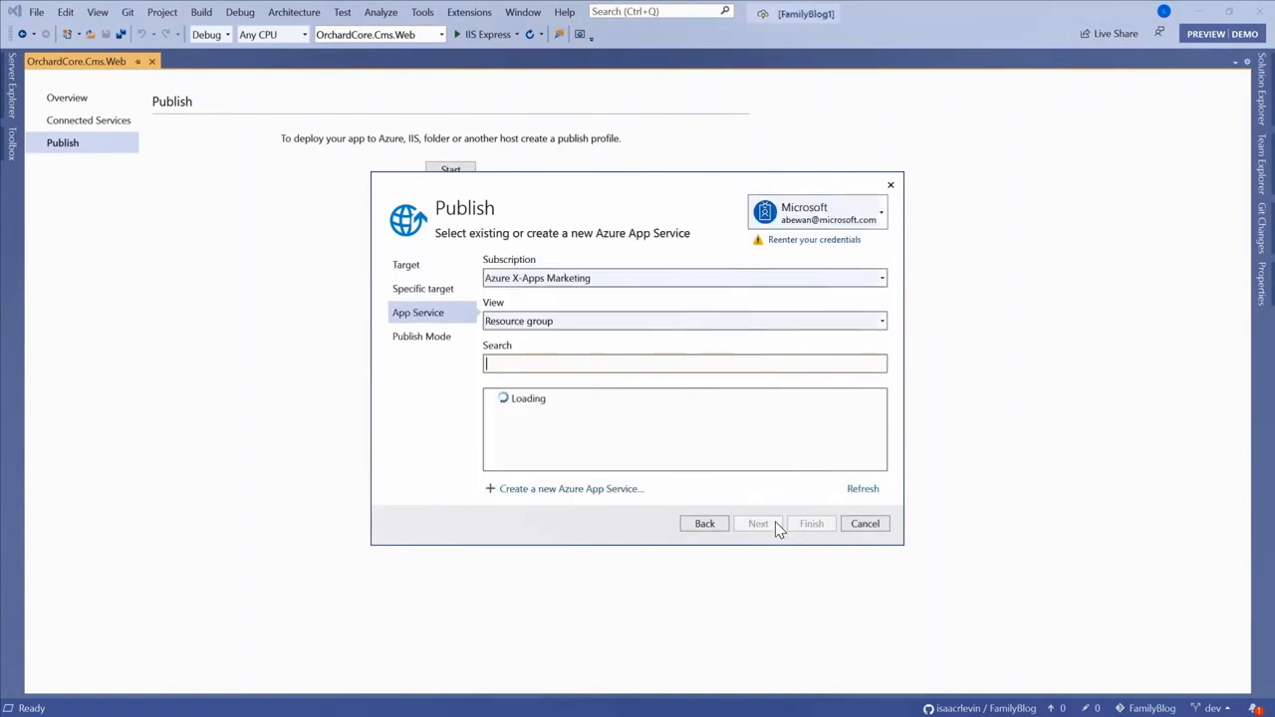
type("family")
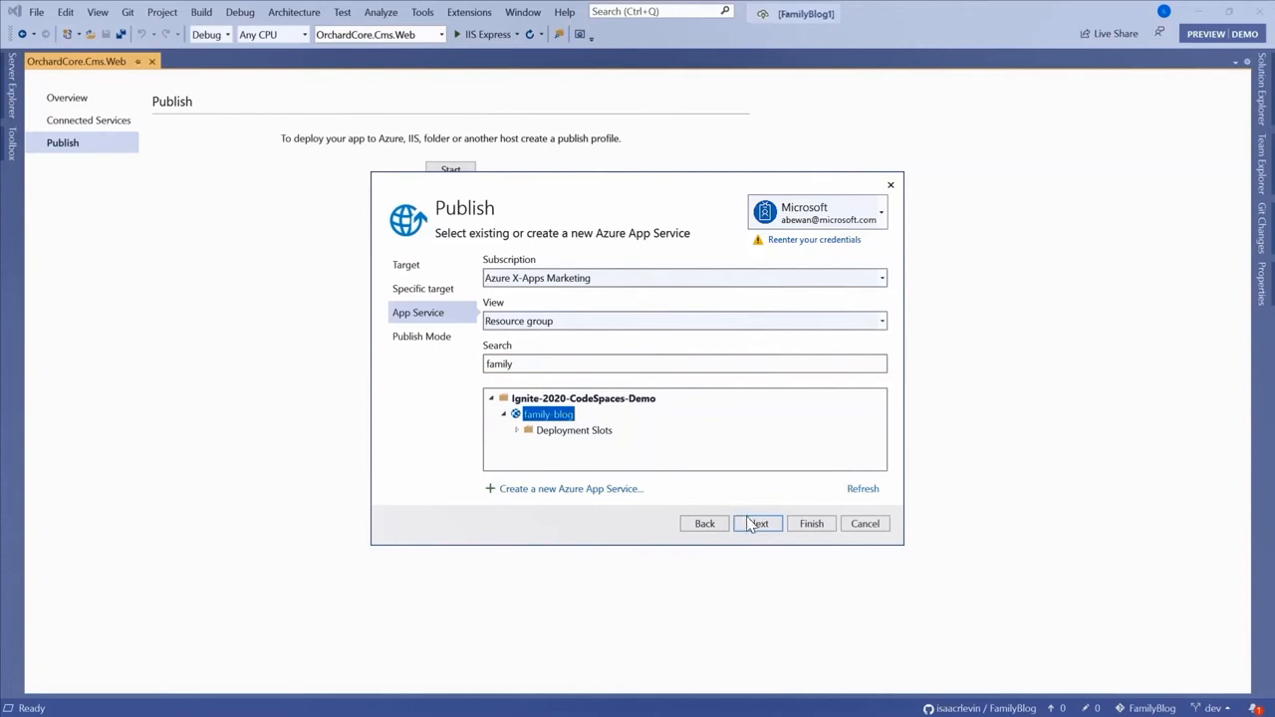
left_click(758, 523)
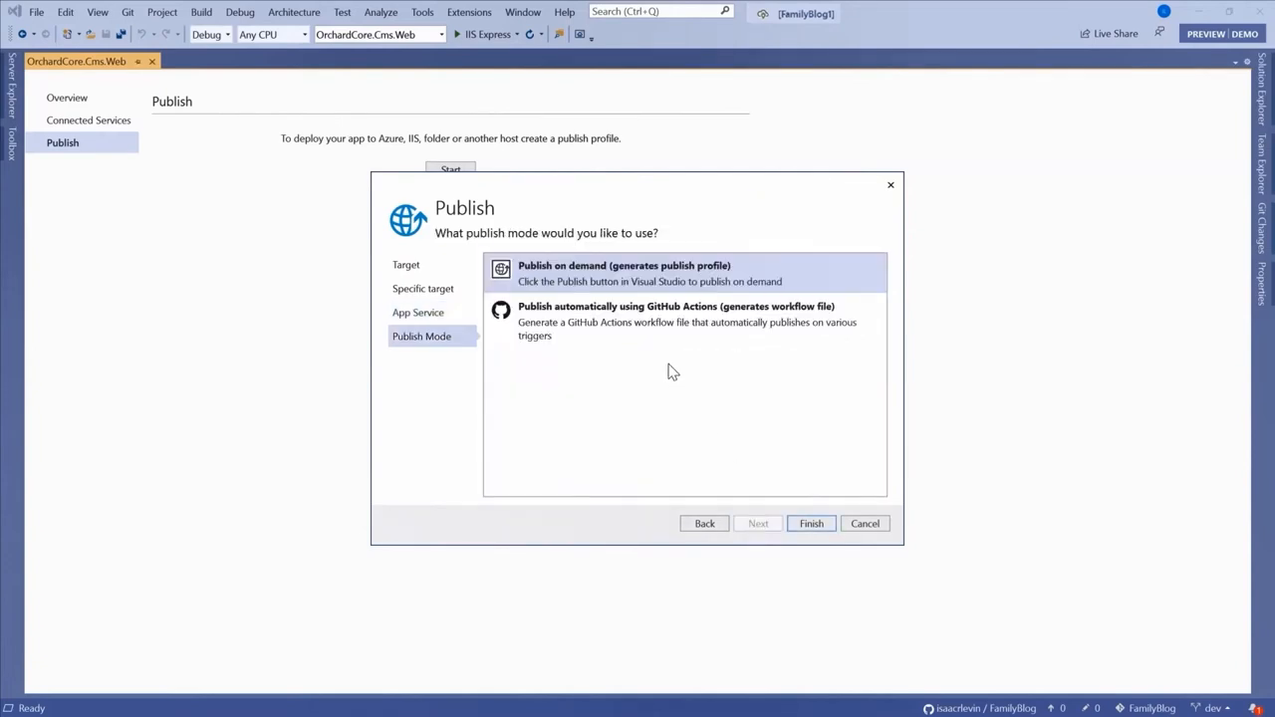
left_click(676, 321)
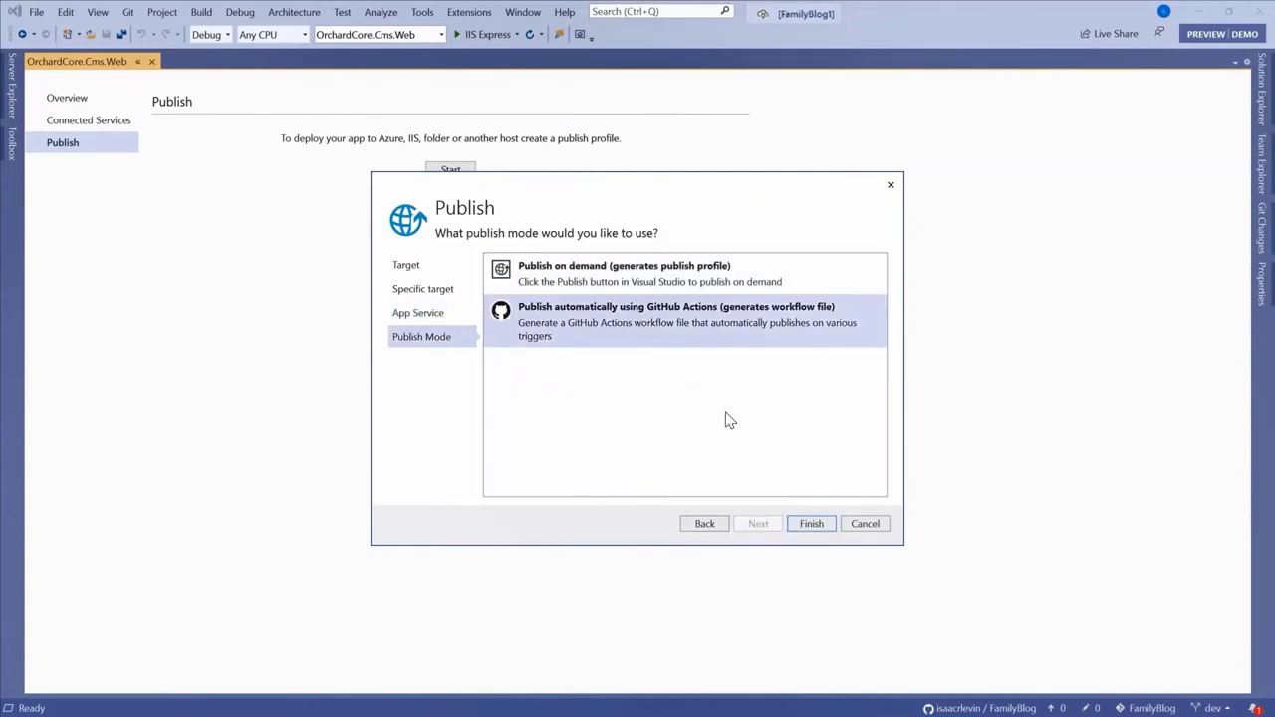
left_click(812, 523)
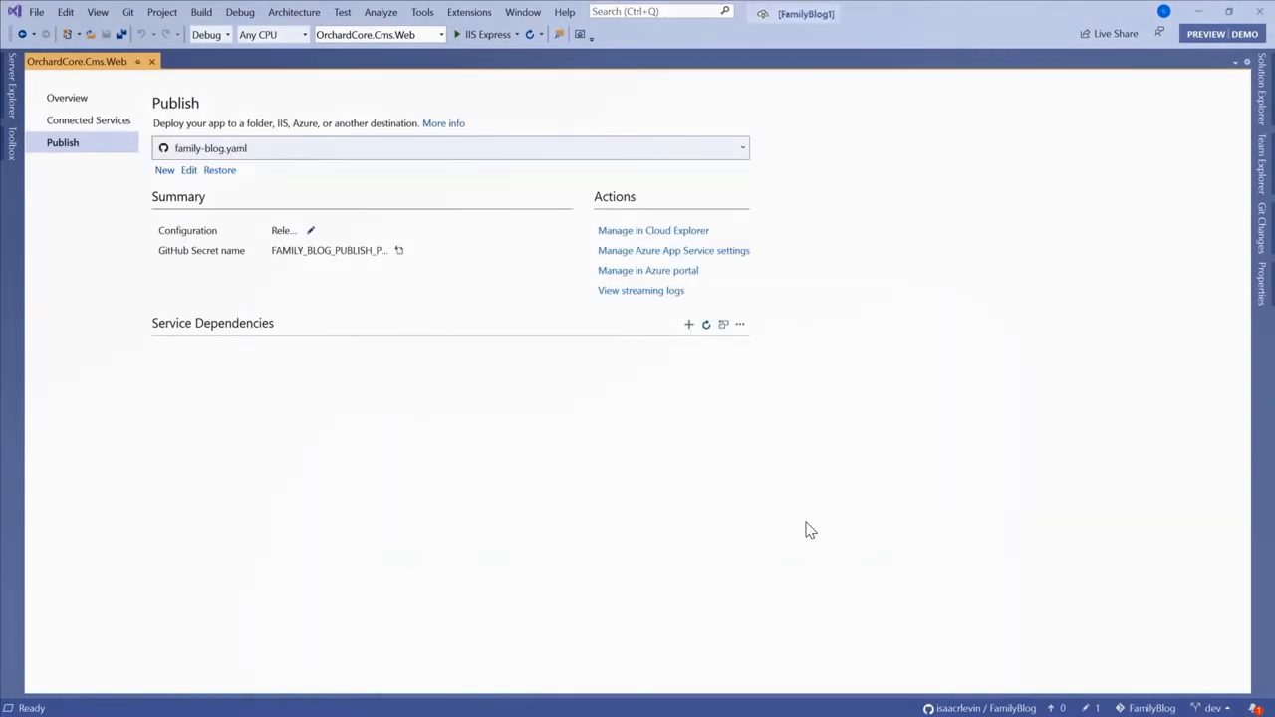
mouse_move(518, 375)
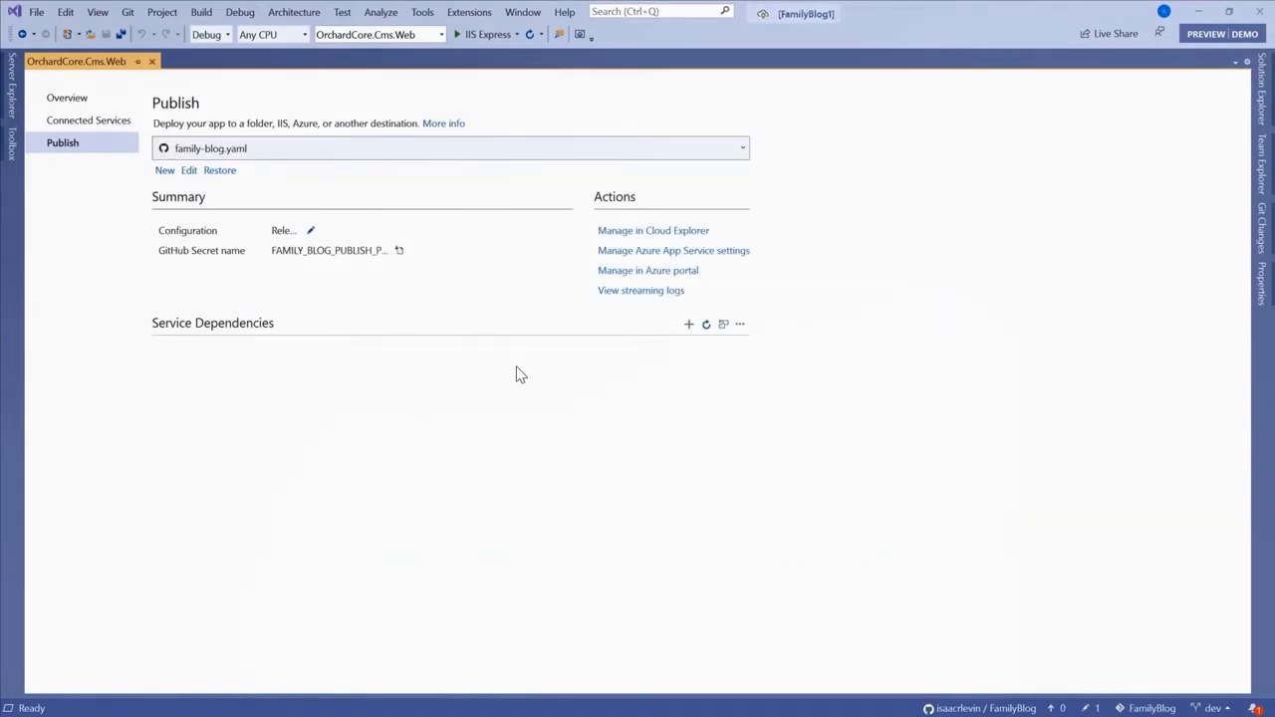
mouse_move(189, 171)
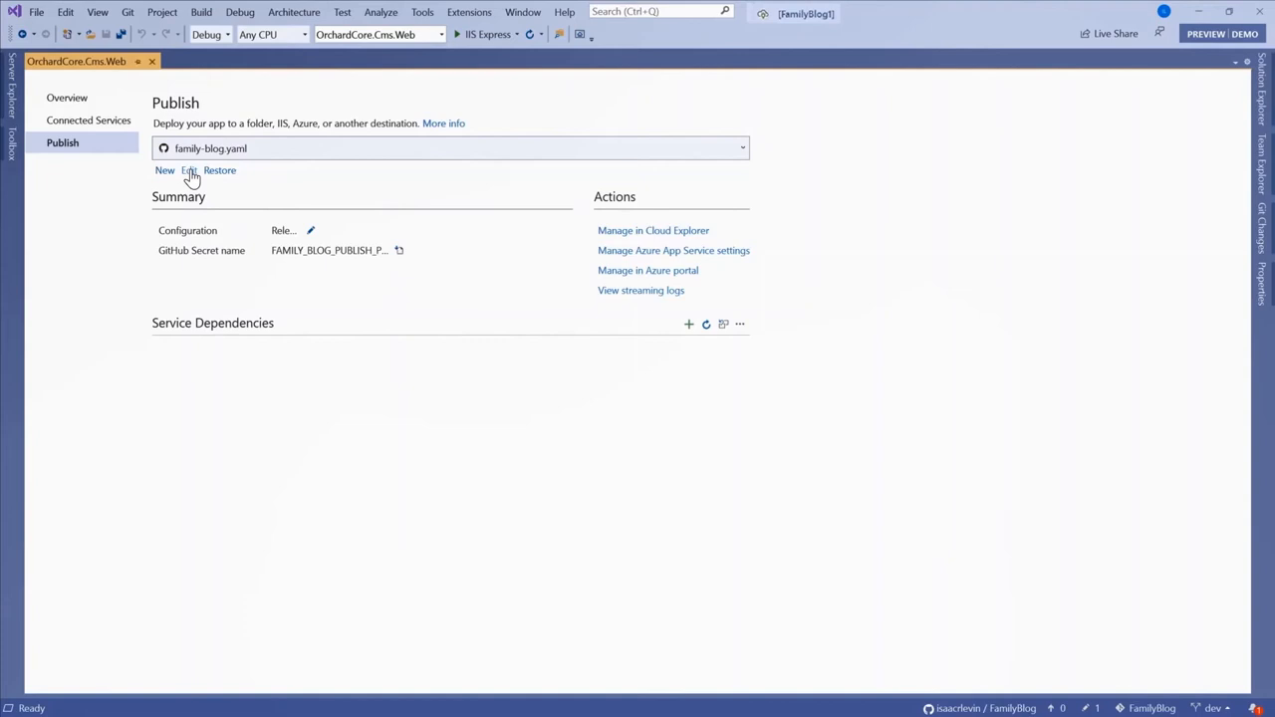
Change the family-blog.yaml trigger branch from master to dev and save the file
left_click(189, 170)
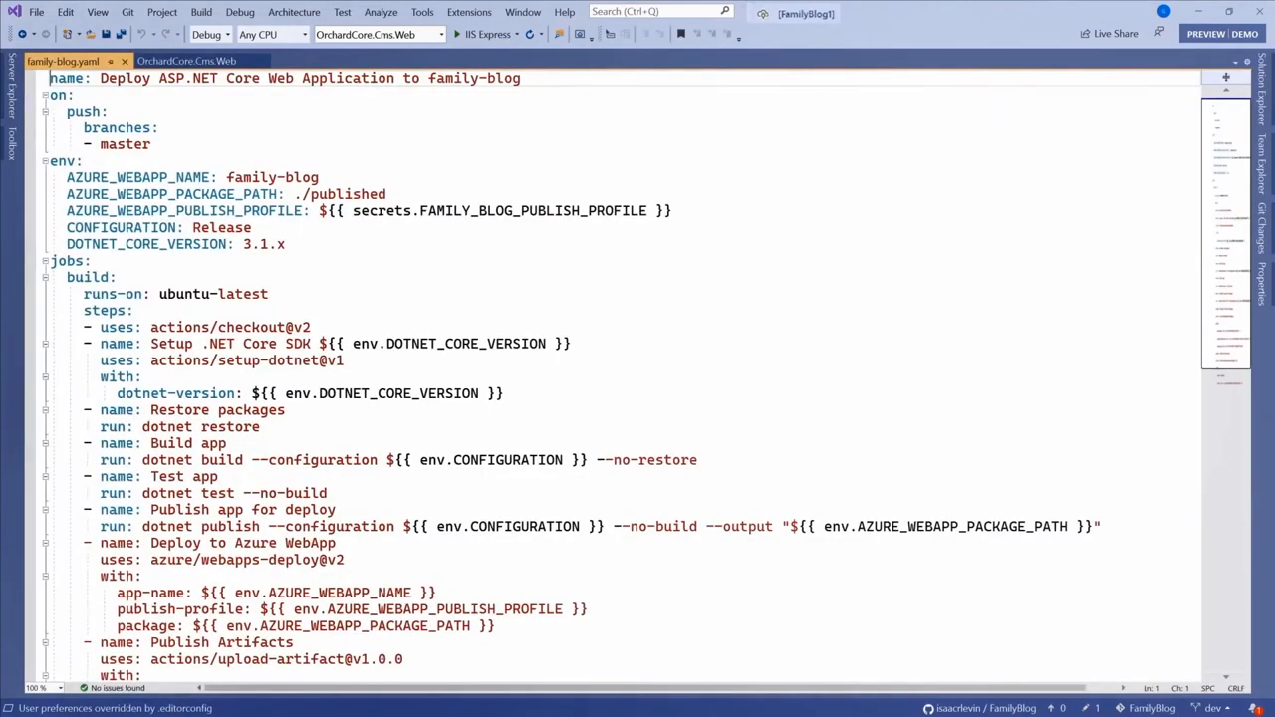
scroll("down", 3)
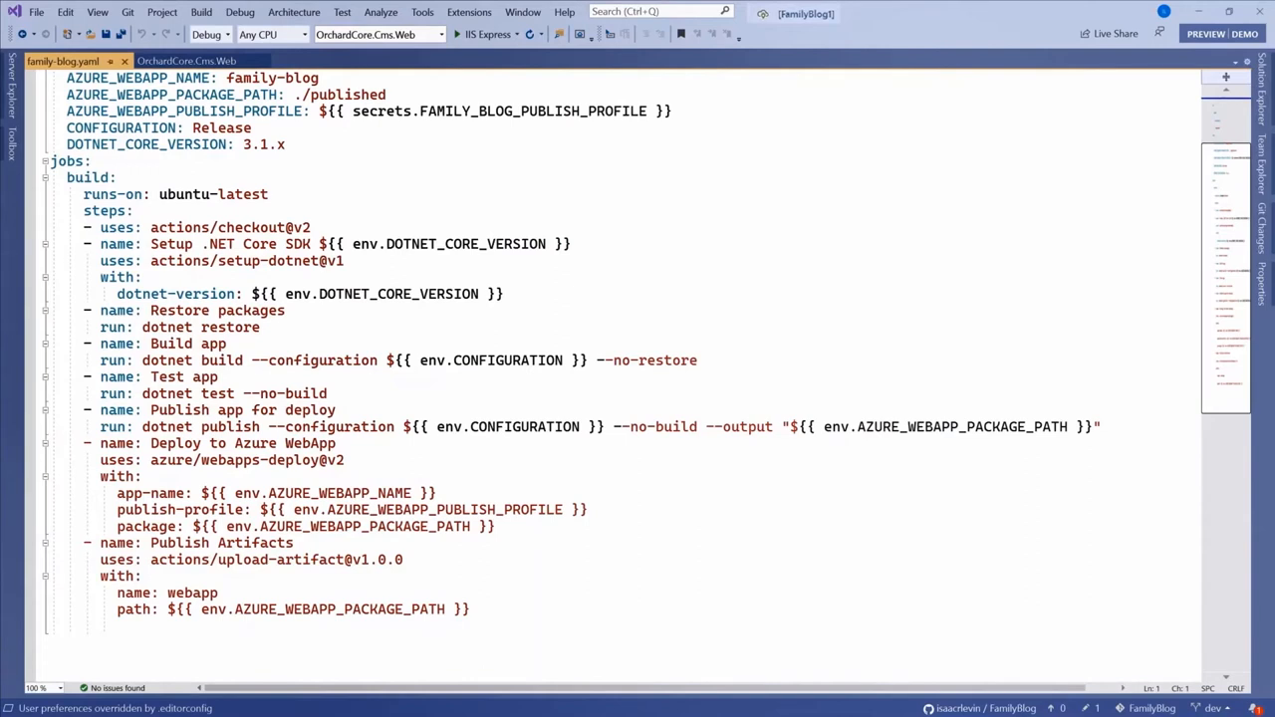
scroll("up", 3)
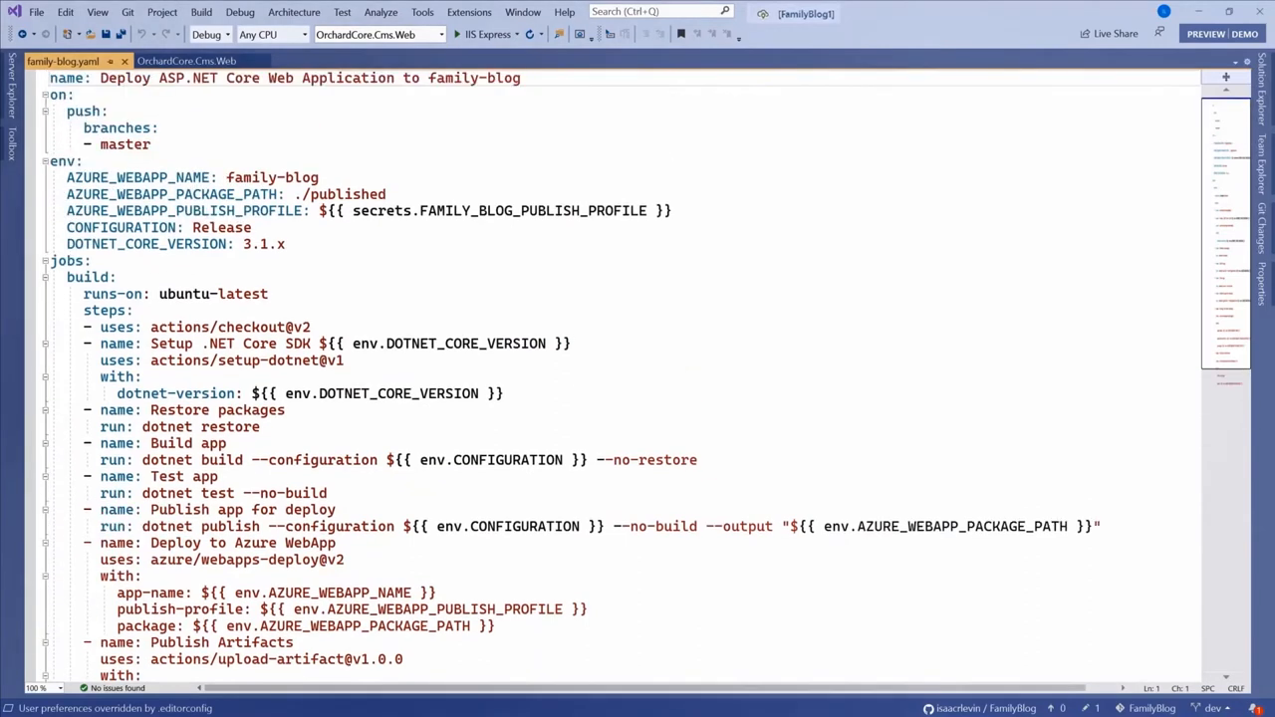
double_click(125, 145)
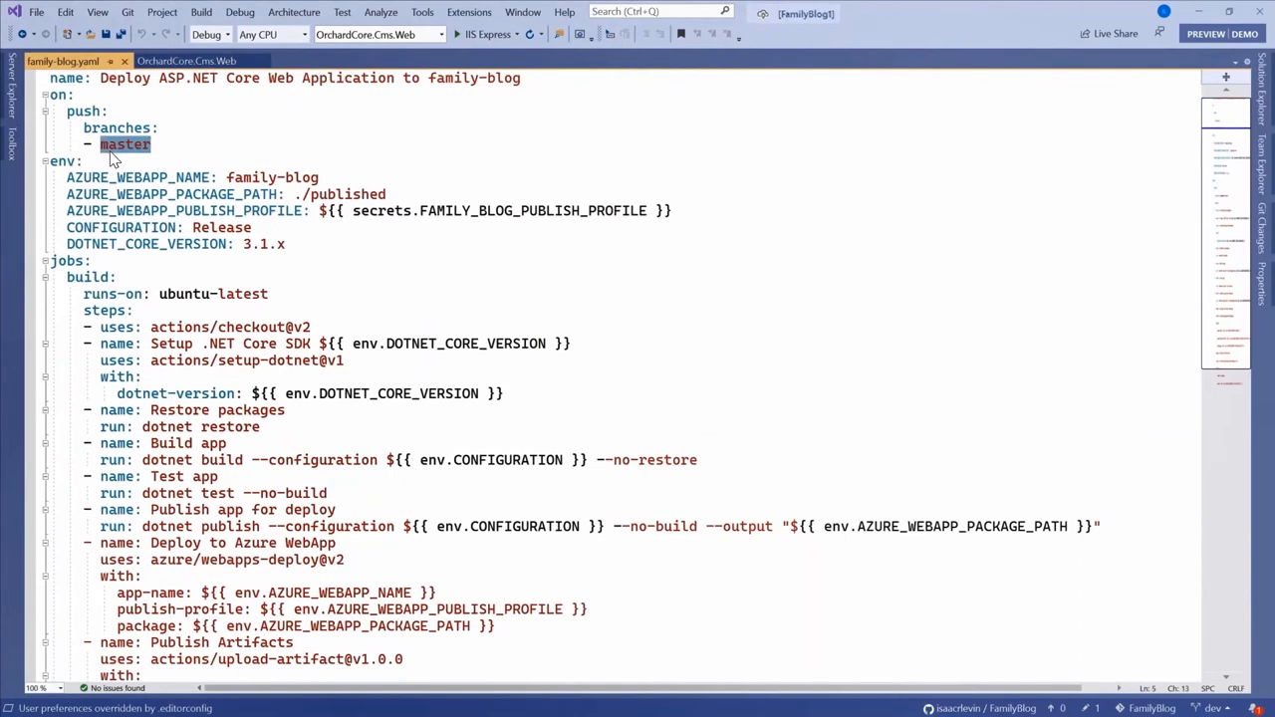
type("dev")
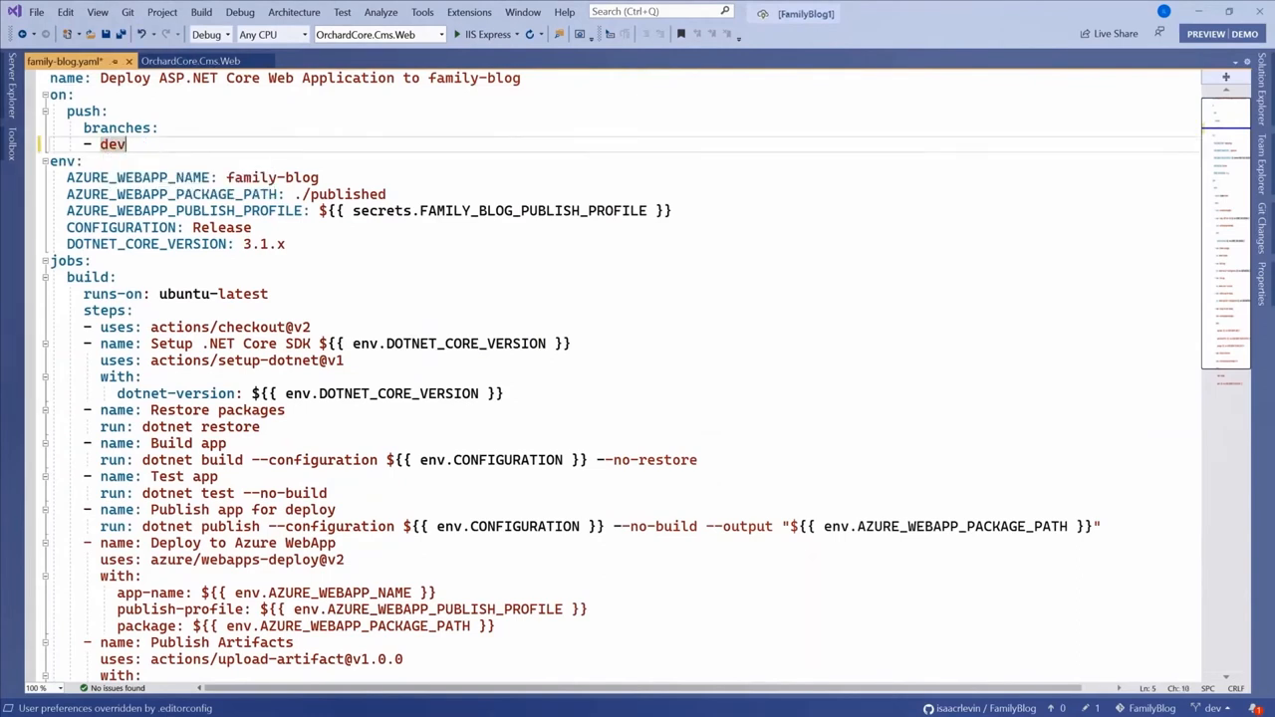
key("ctrl+s")
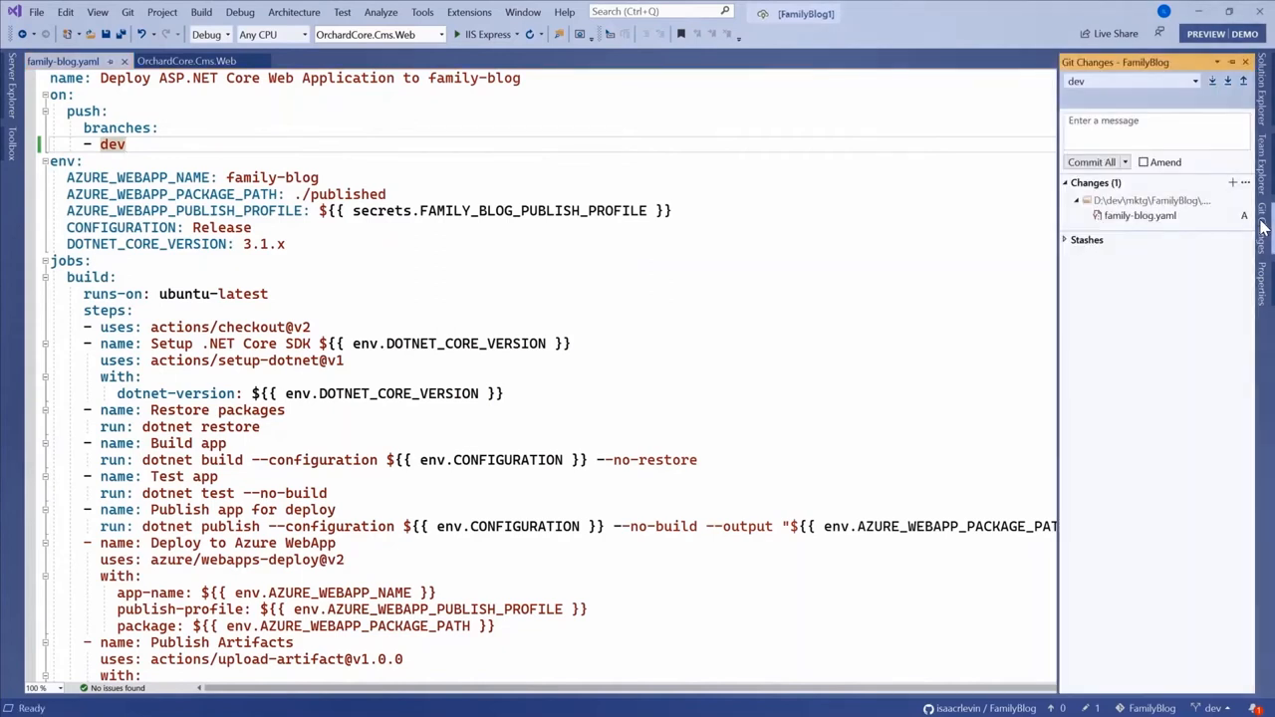
Stage family-blog.yaml, commit it as 'Adding GitHub Action', and sync with the remote
right_click(1140, 215)
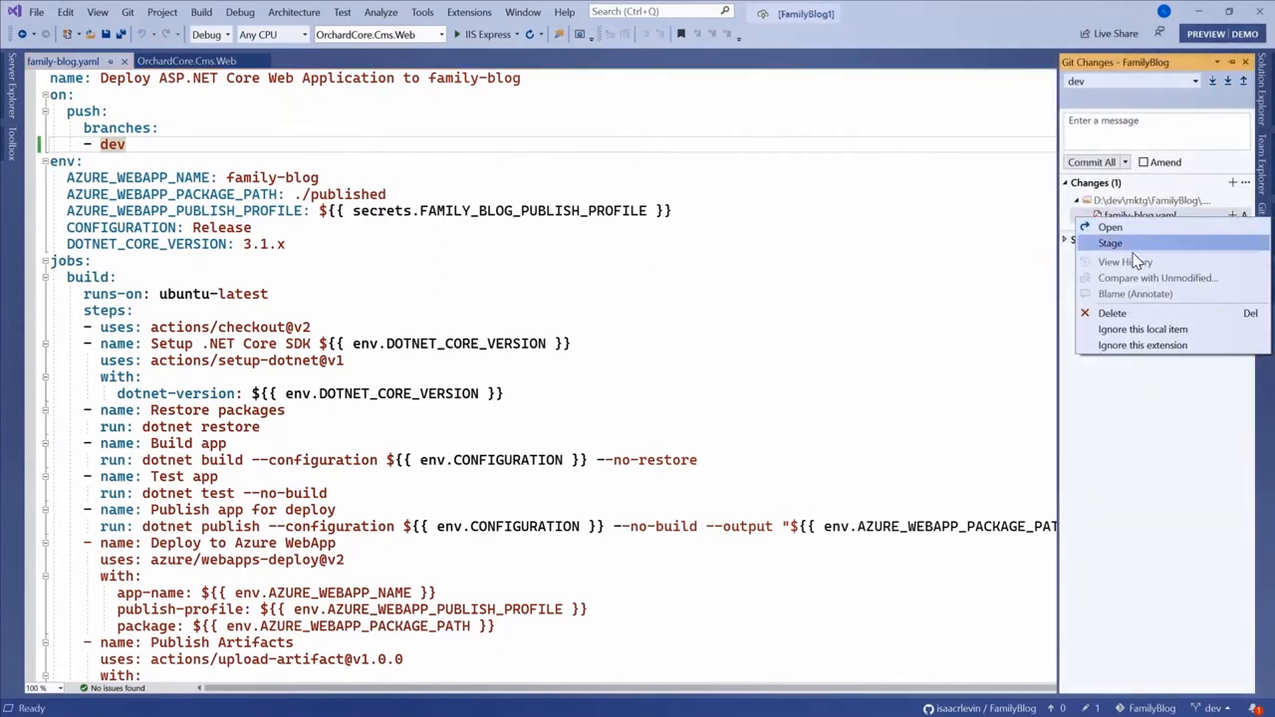
left_click(1110, 228)
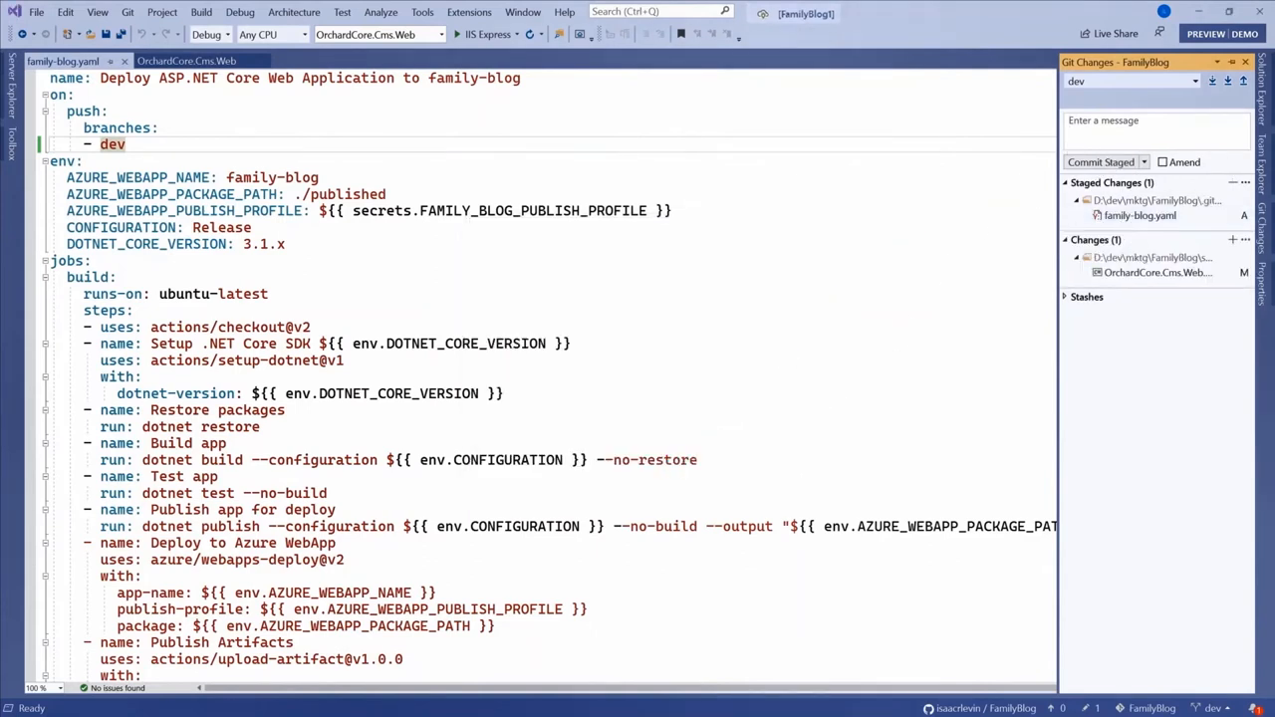
type("Adding")
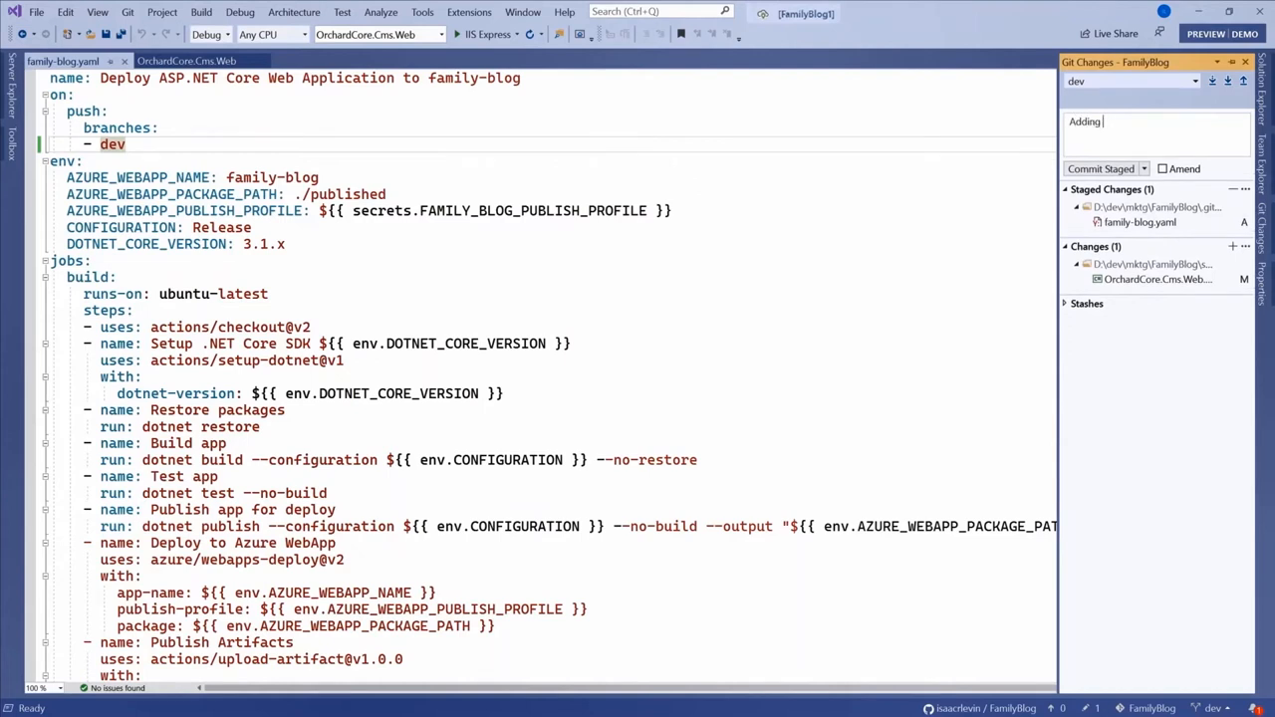
type("GitHub A")
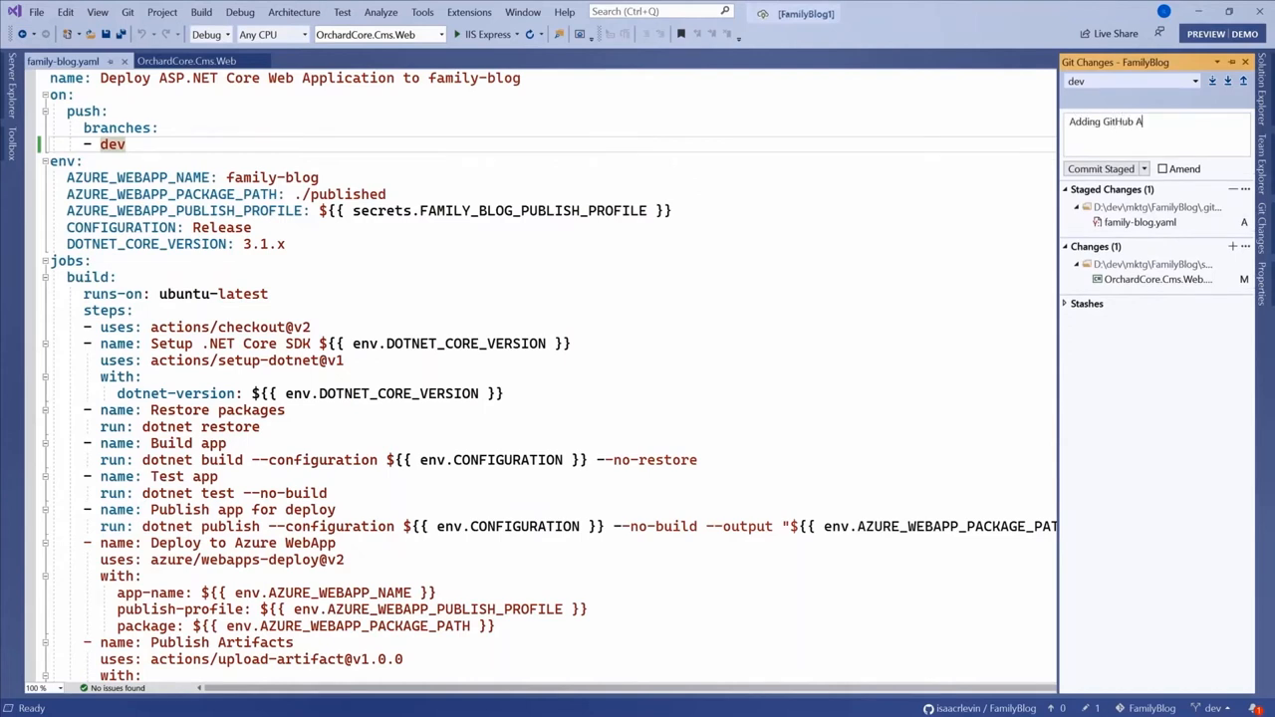
type("ction")
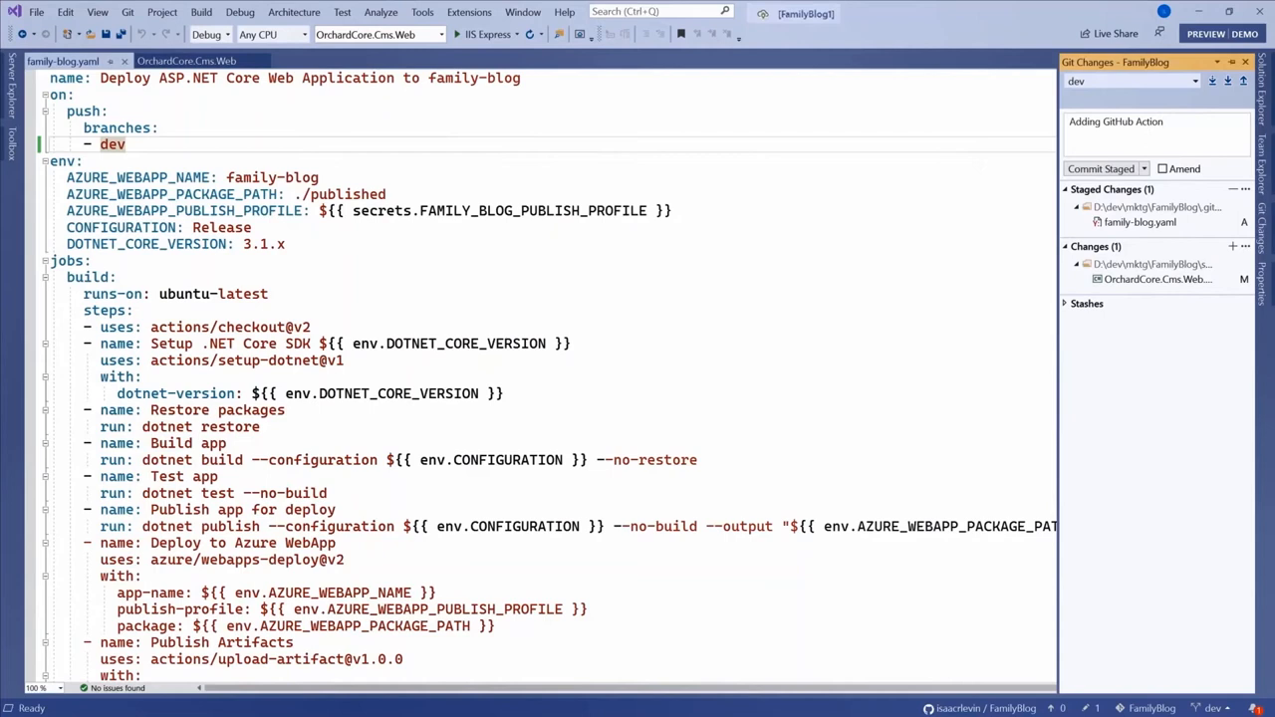
left_click(1143, 168)
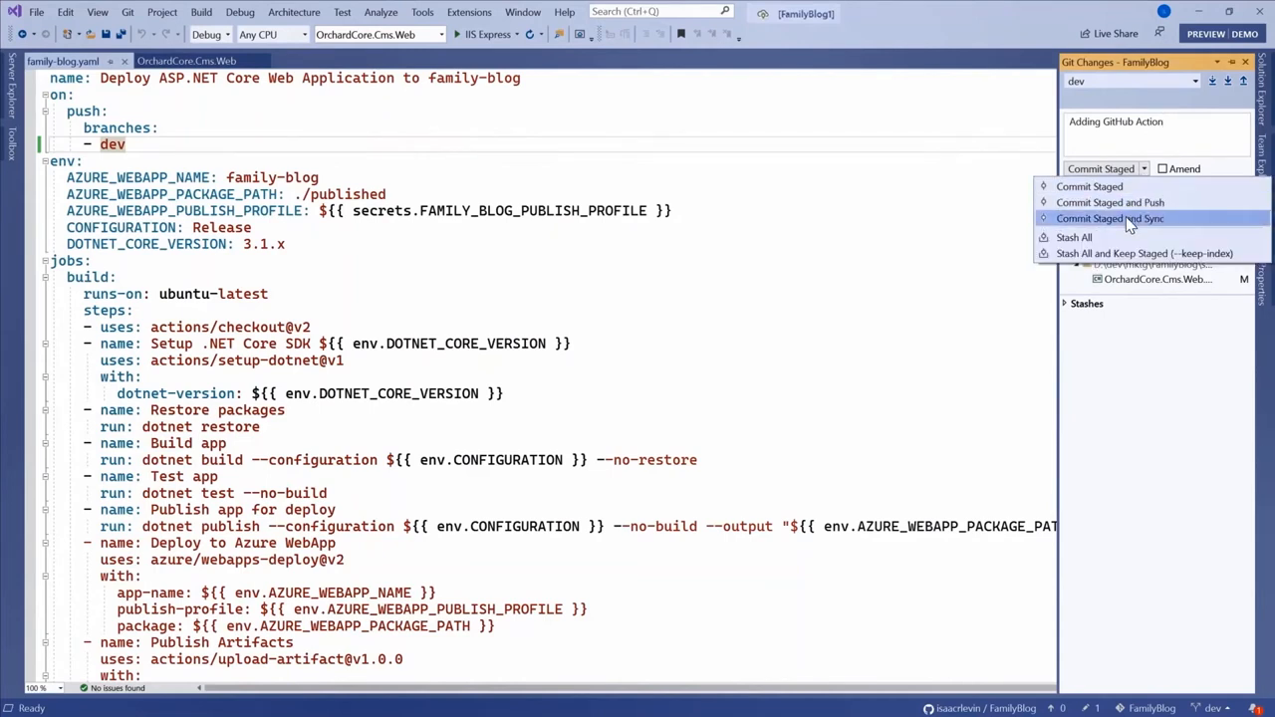
left_click(1089, 186)
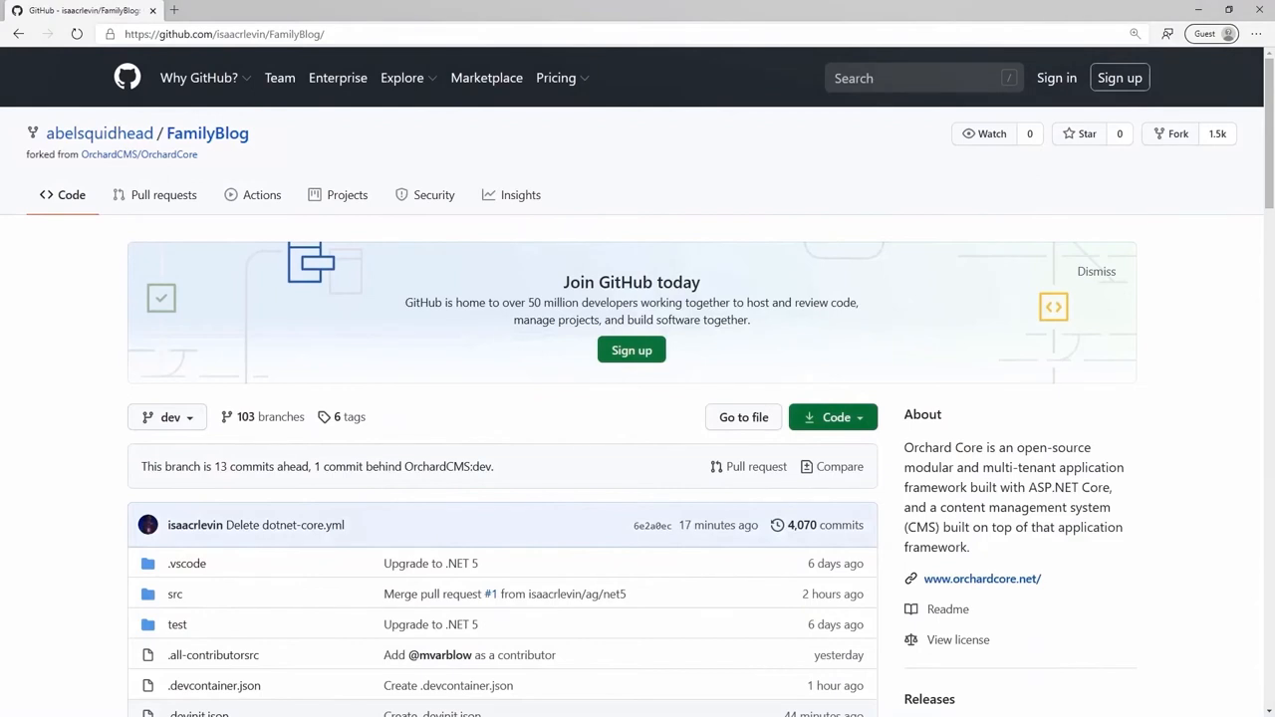
mouse_move(239, 200)
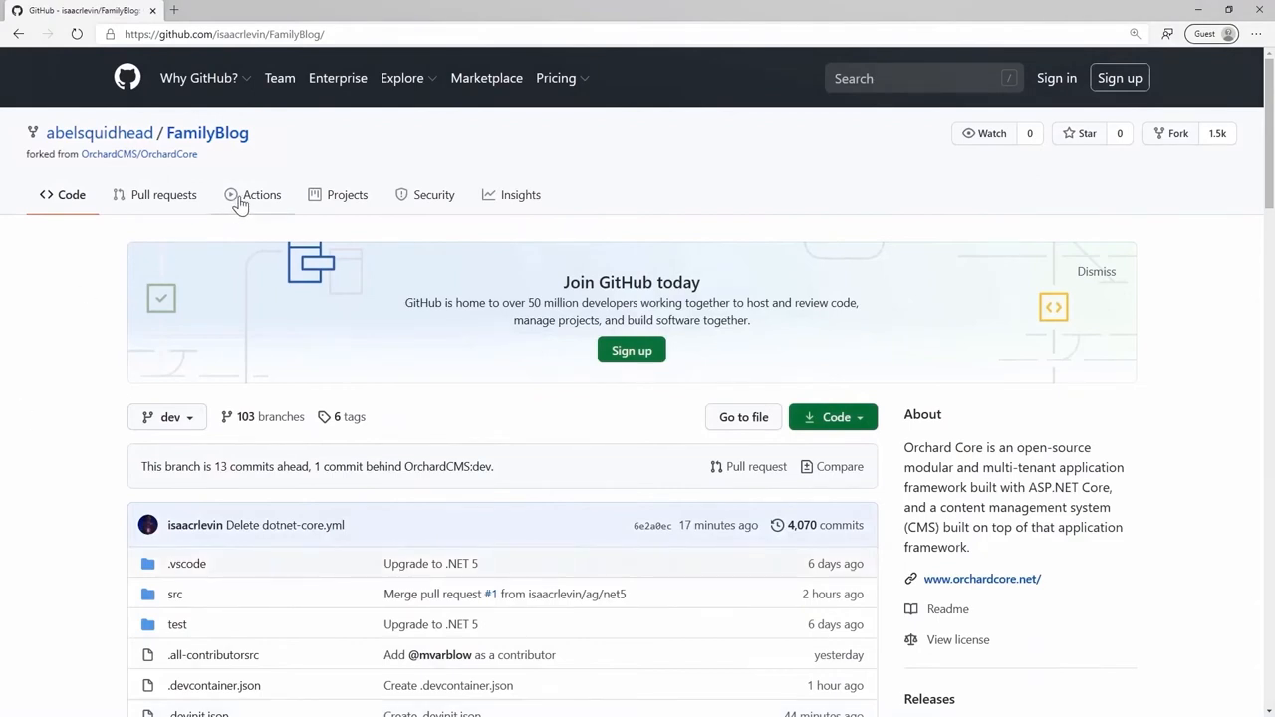
Open the 'Adding GitHub Action' run under Actions and view its build job steps
left_click(261, 194)
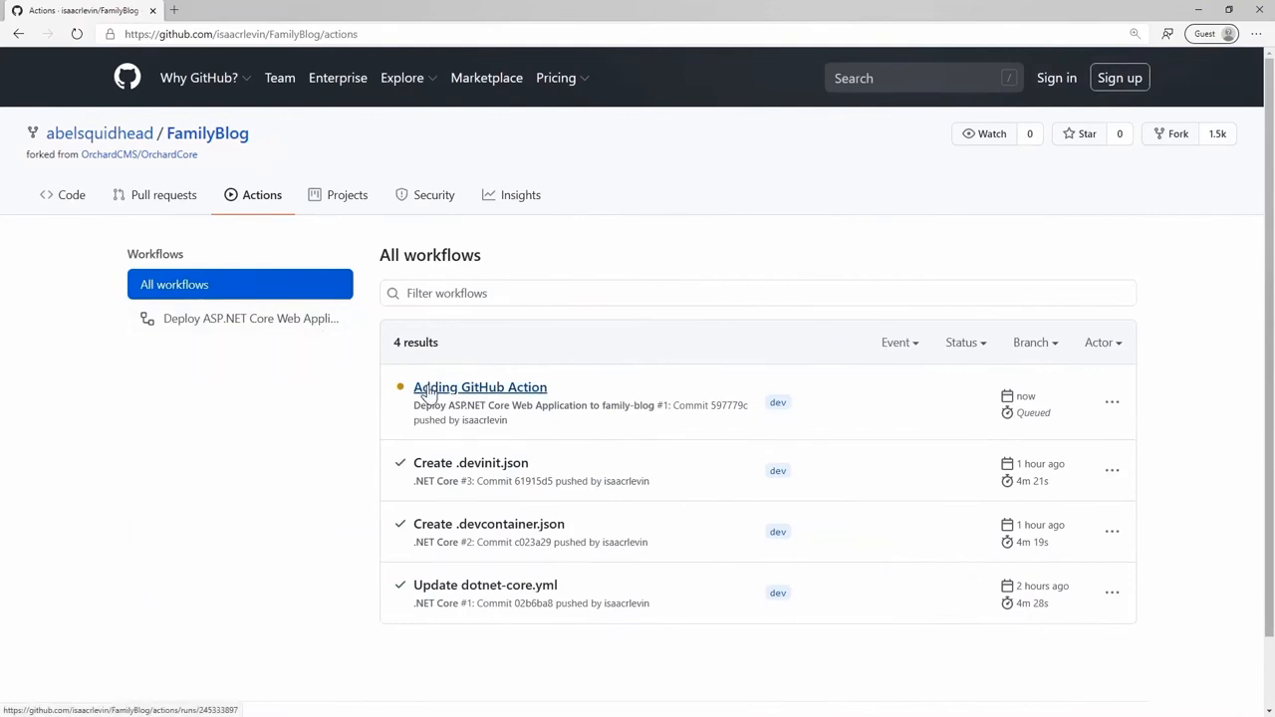
left_click(480, 387)
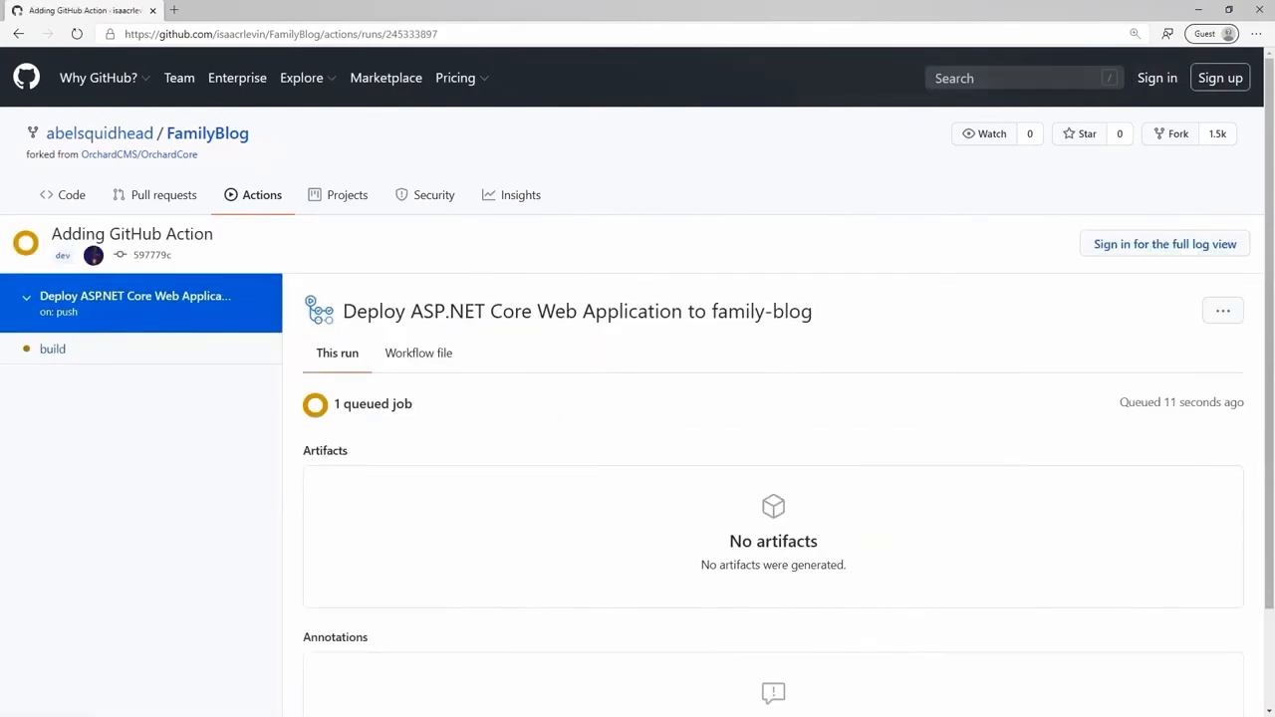
left_click(53, 349)
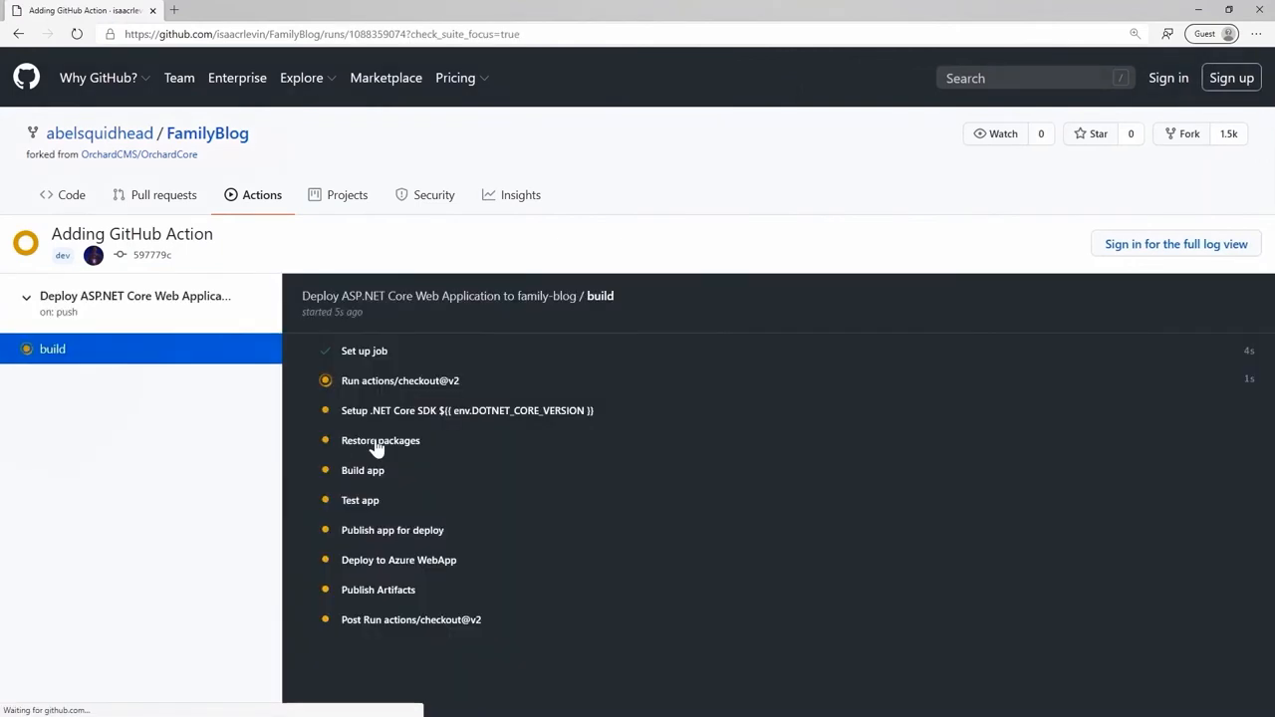
mouse_move(1094, 260)
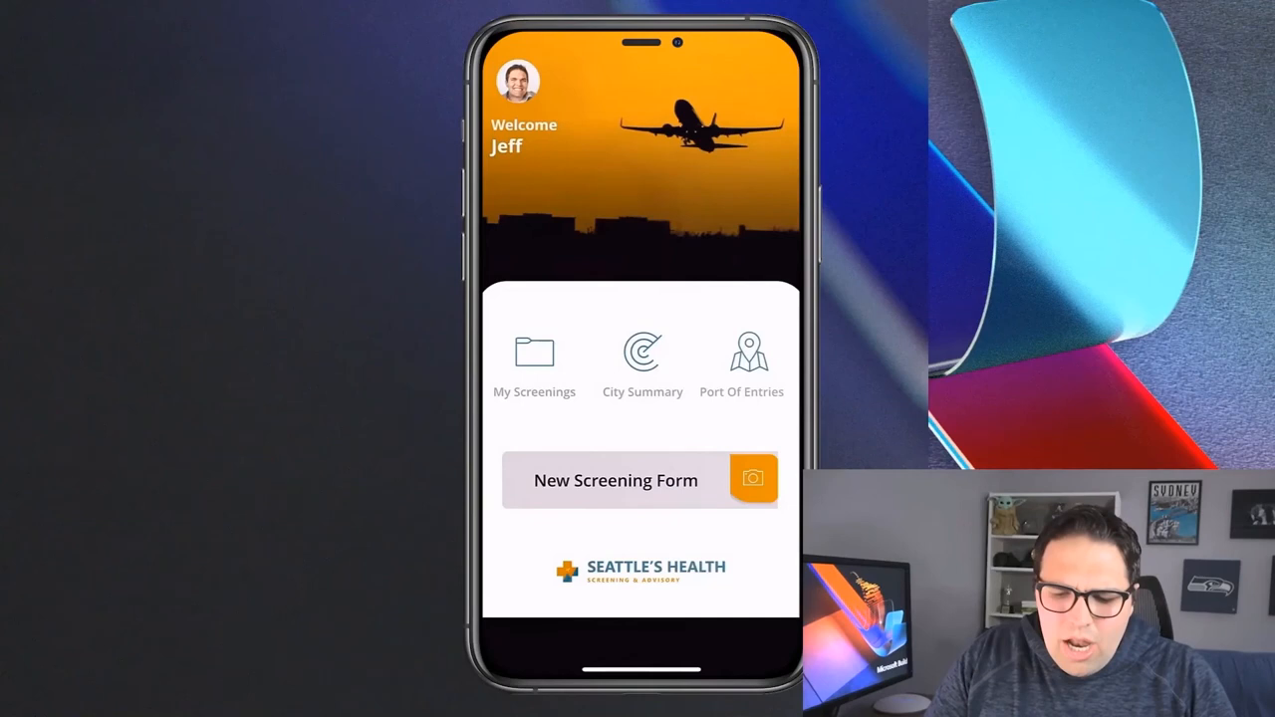
Photograph the paper visitor screening form from New Screening Form and use the photo
left_click(615, 480)
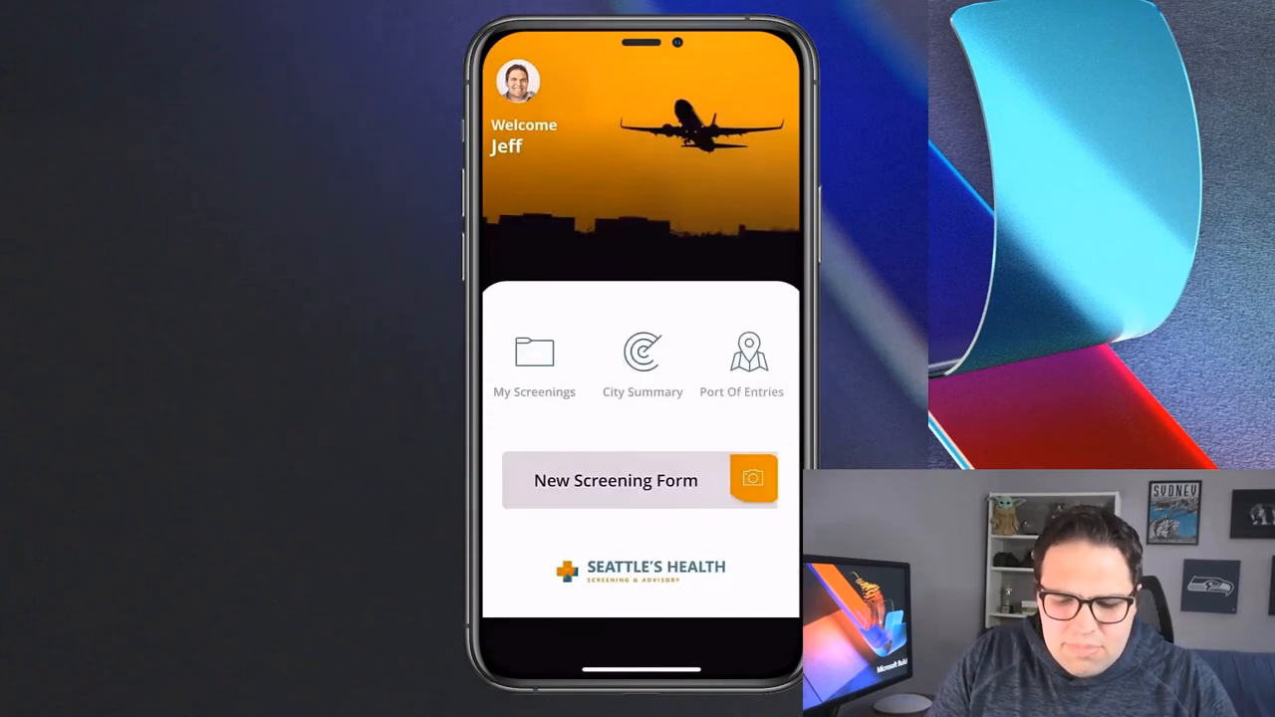
left_click(615, 480)
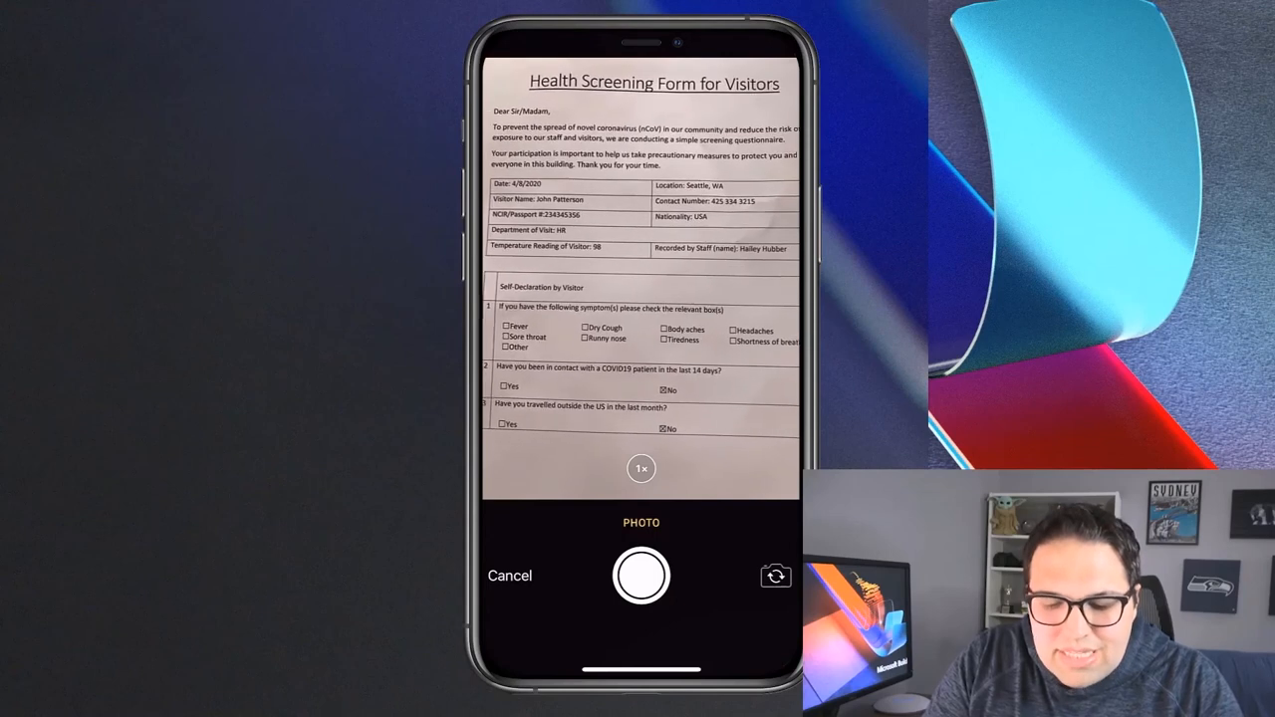
left_click(641, 576)
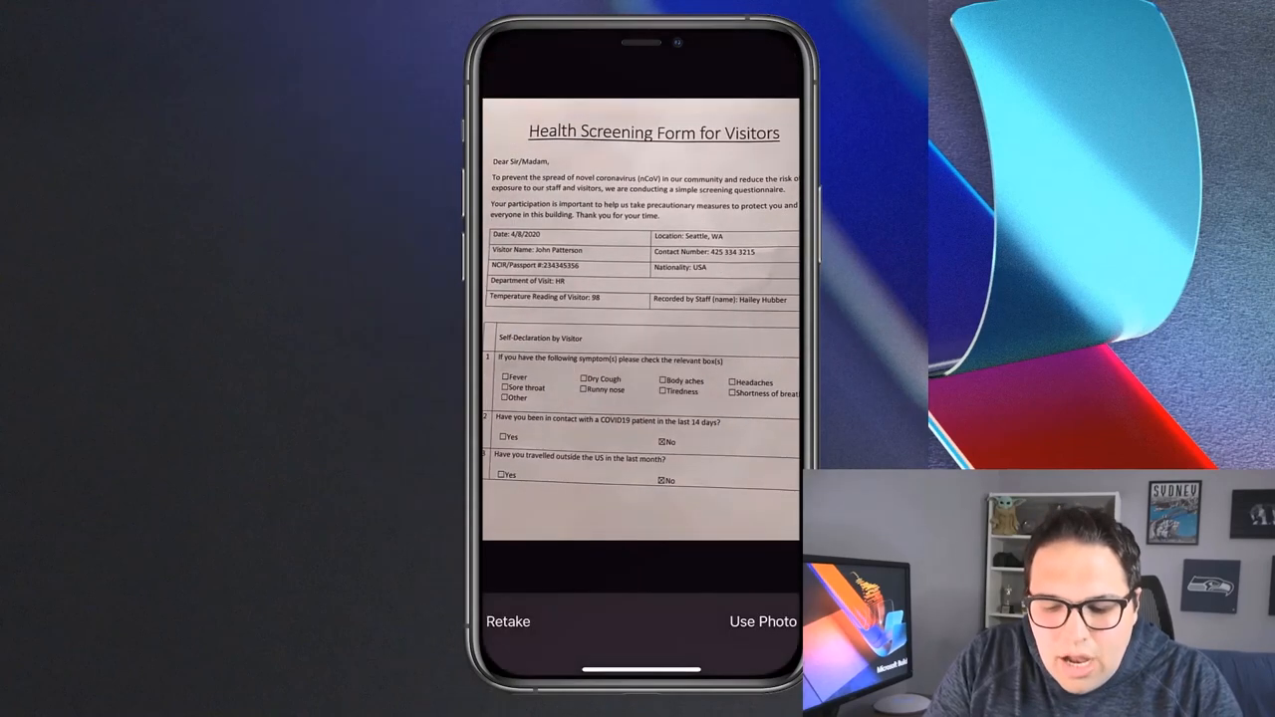
left_click(762, 620)
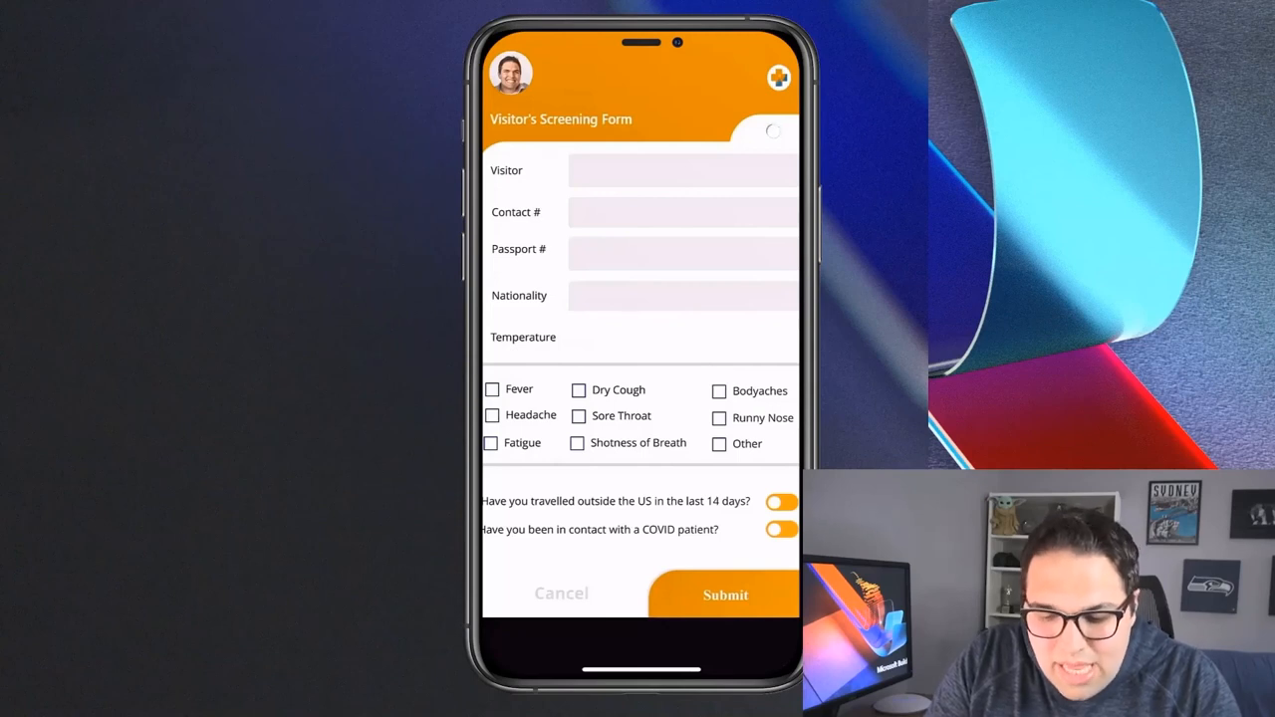
left_click(772, 131)
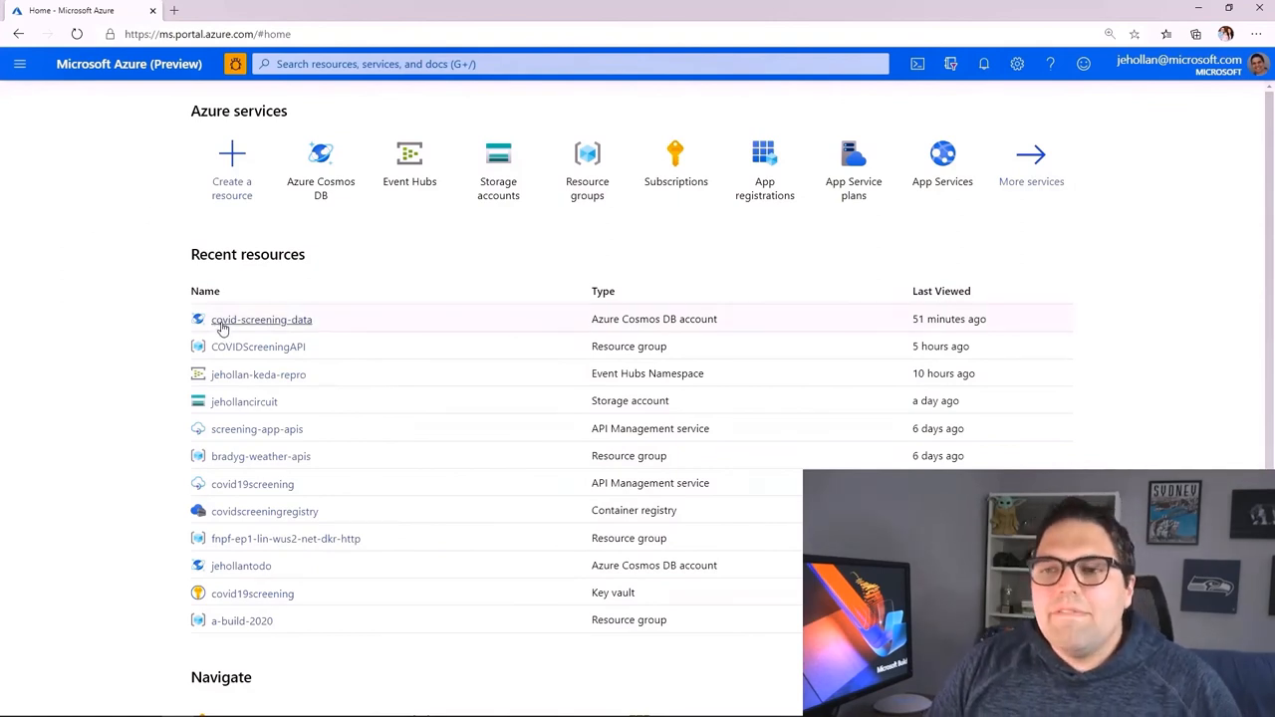
Open covid-screening-data's Data Explorer, expand COVIDScreeningDb, and view a Screenings item
left_click(261, 319)
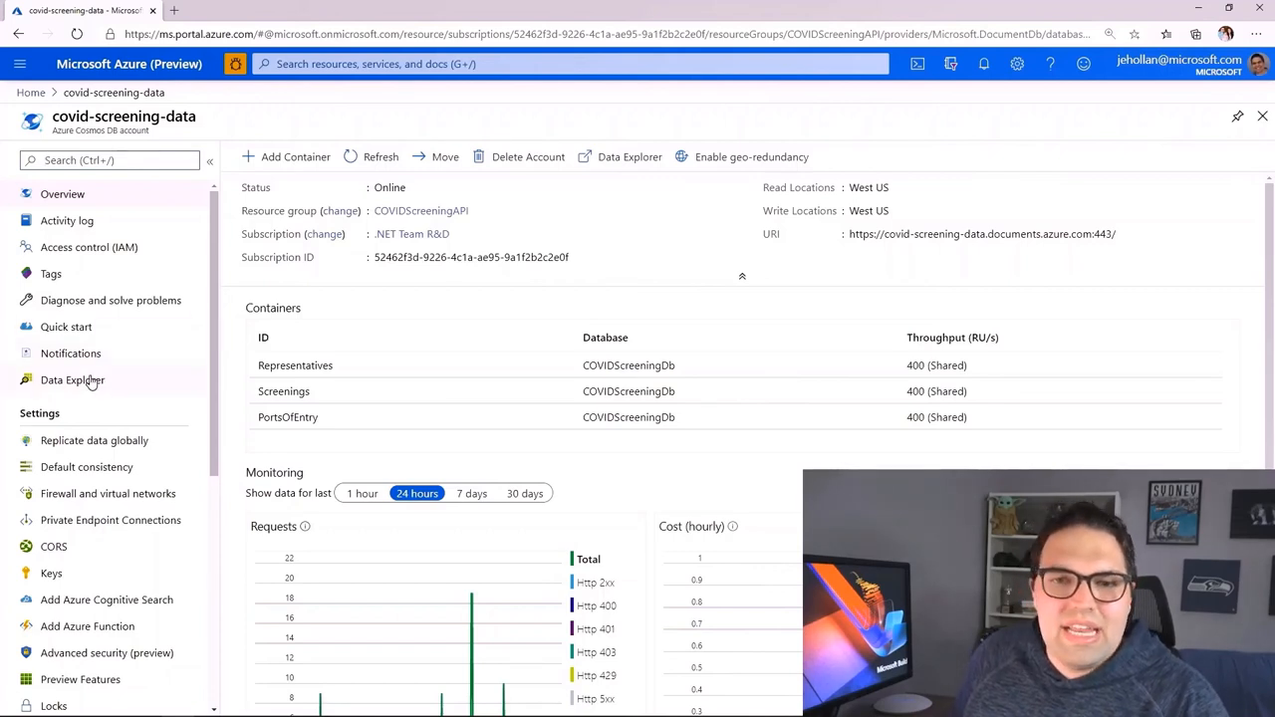
left_click(71, 380)
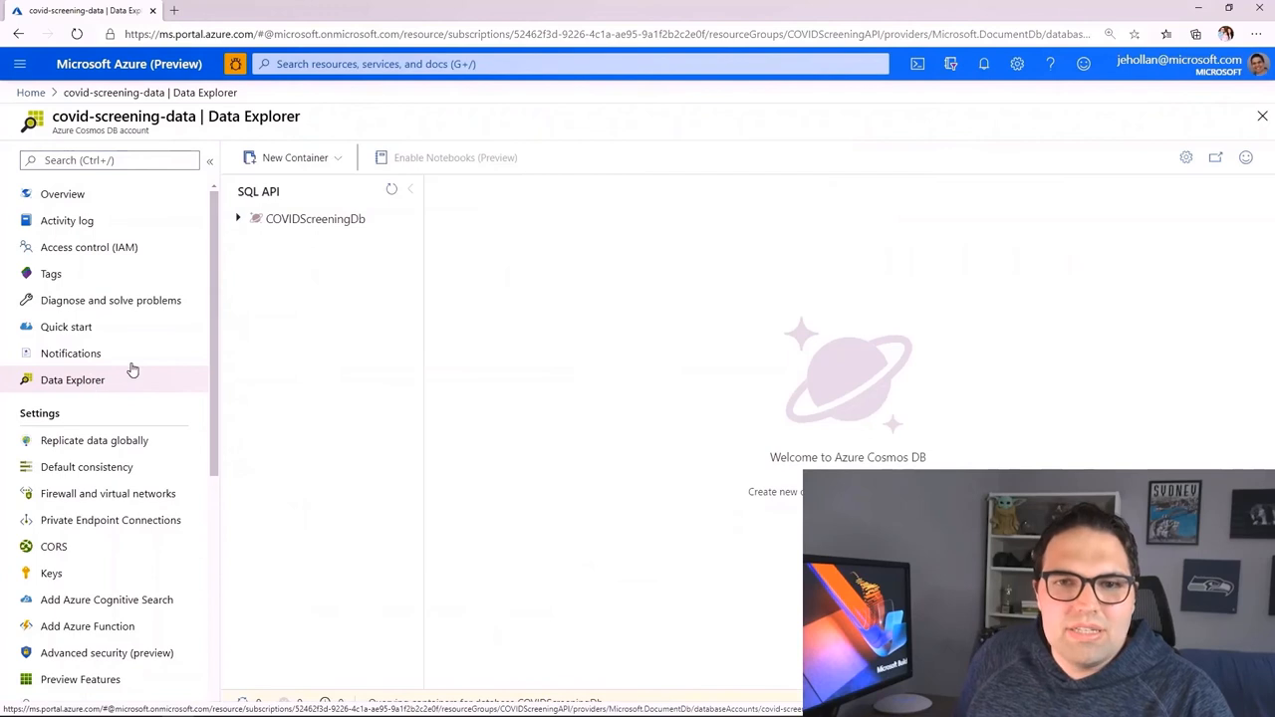
left_click(238, 218)
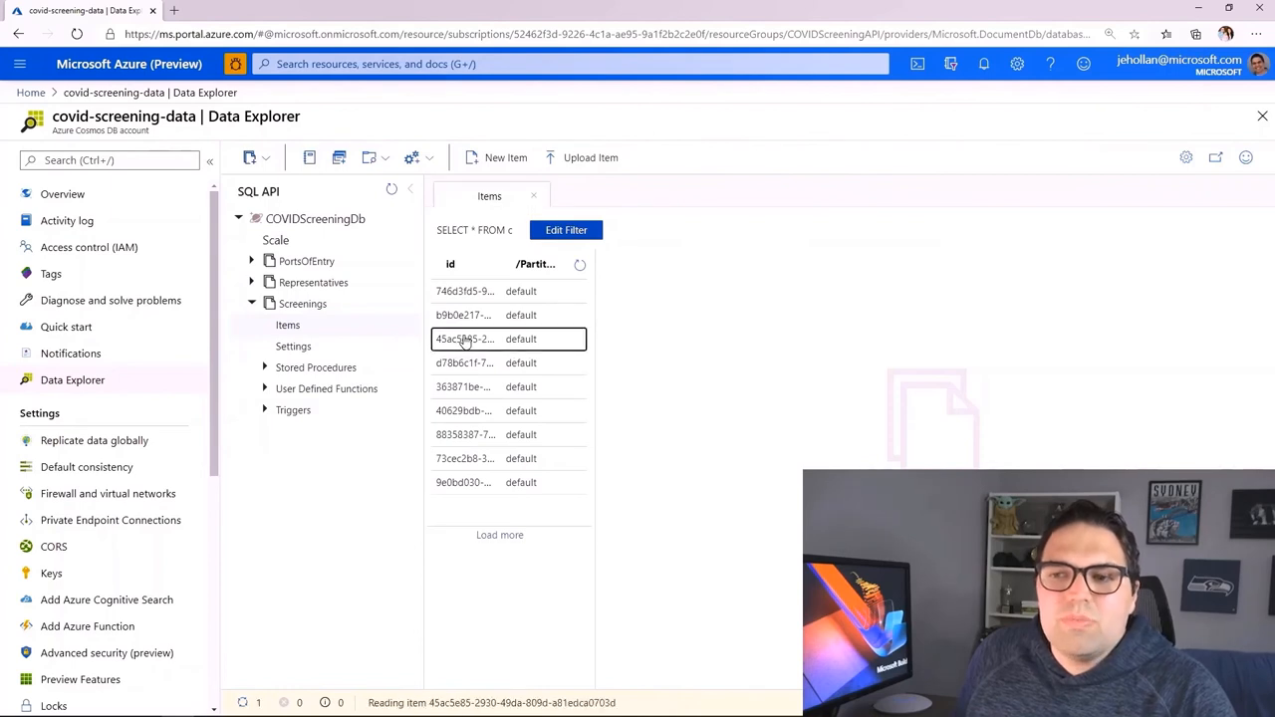
left_click(463, 338)
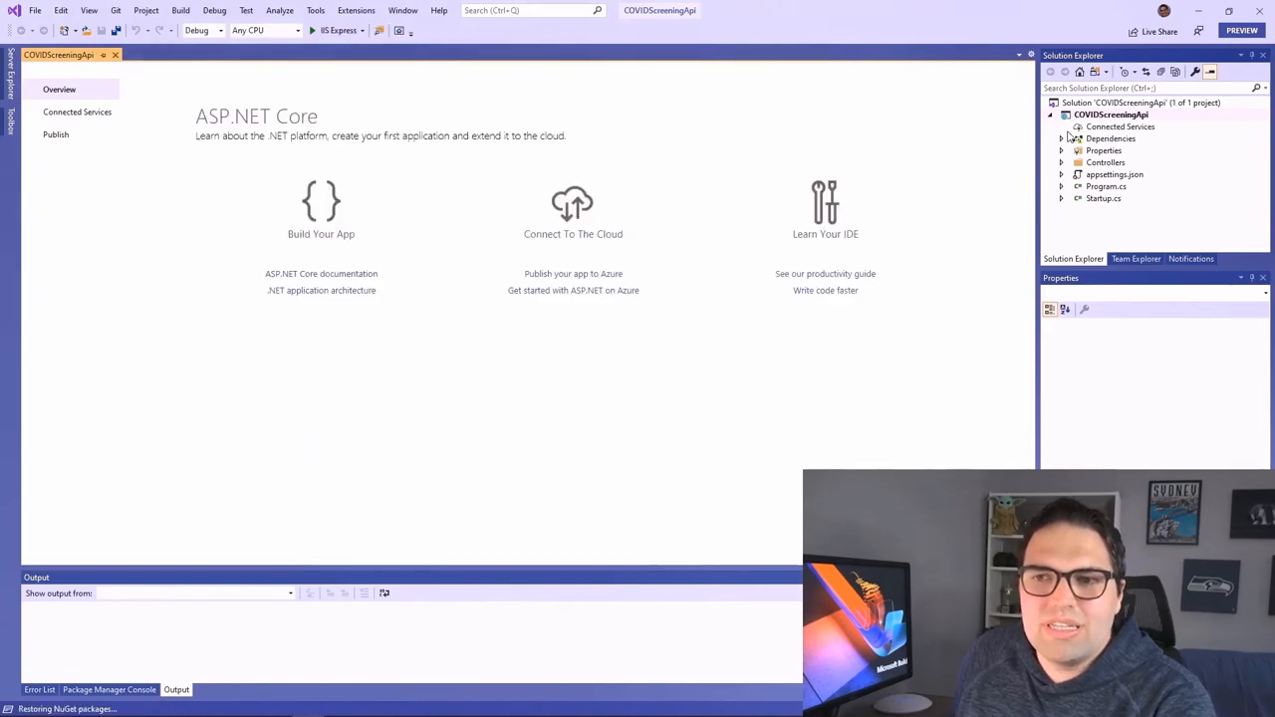
Add the covid-screening-data Azure Cosmos DB account as a dependency with connection string CosmosDbConnec
left_click(77, 112)
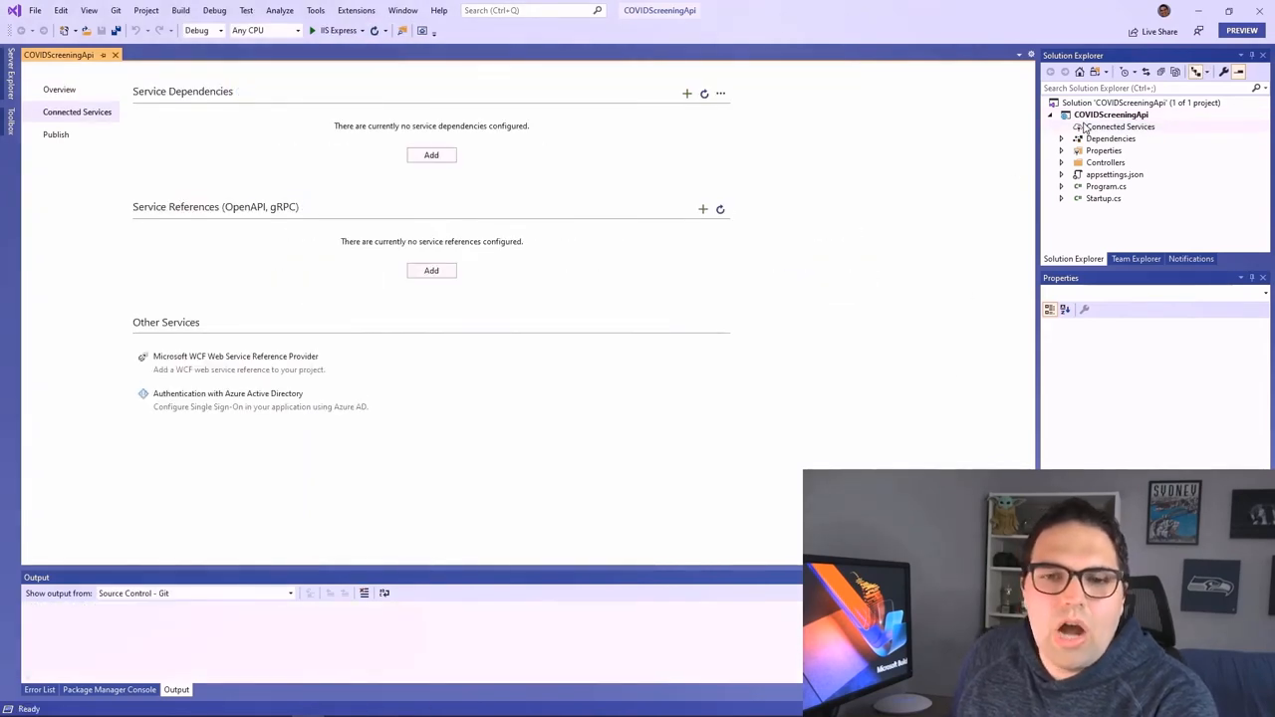
left_click(430, 155)
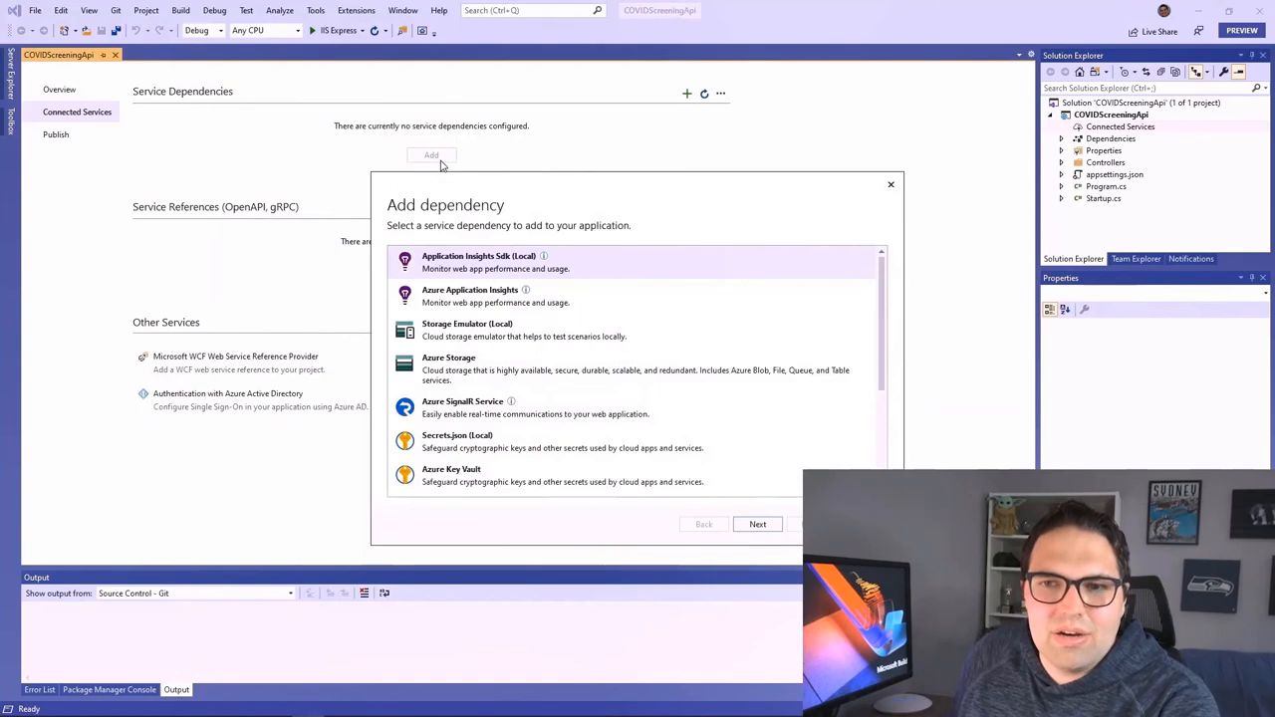
scroll("down", 3)
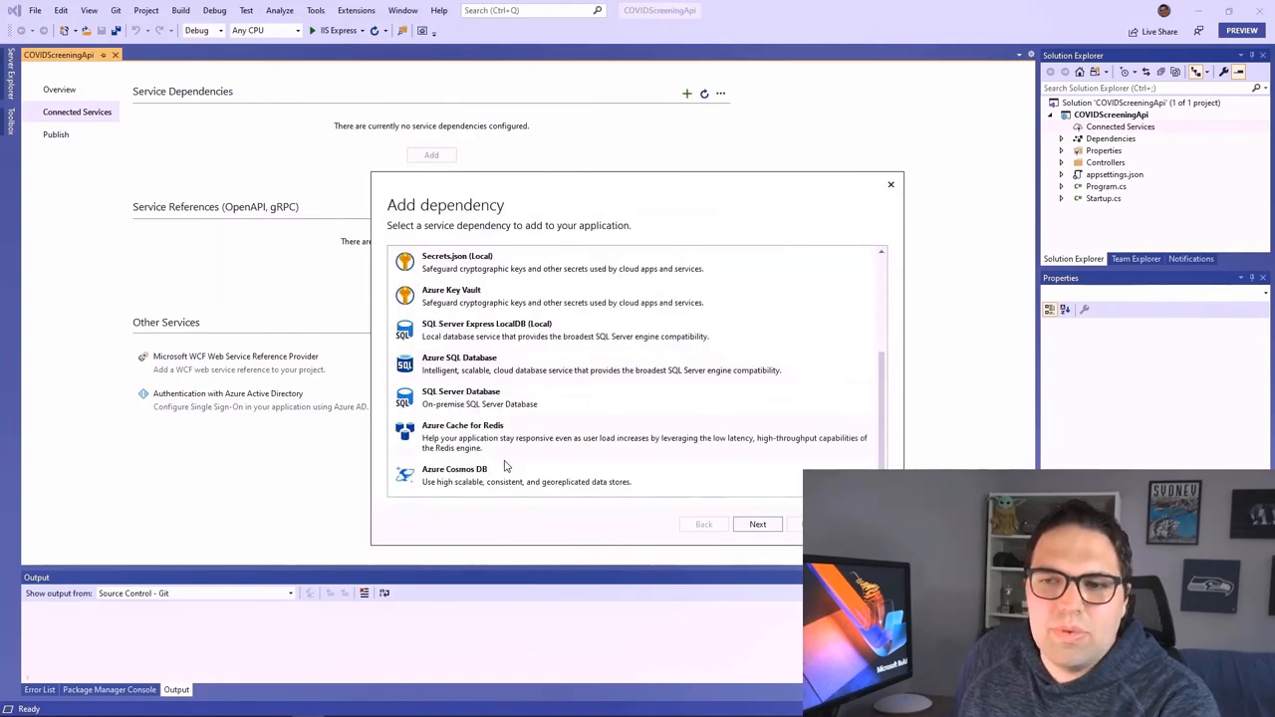
left_click(757, 524)
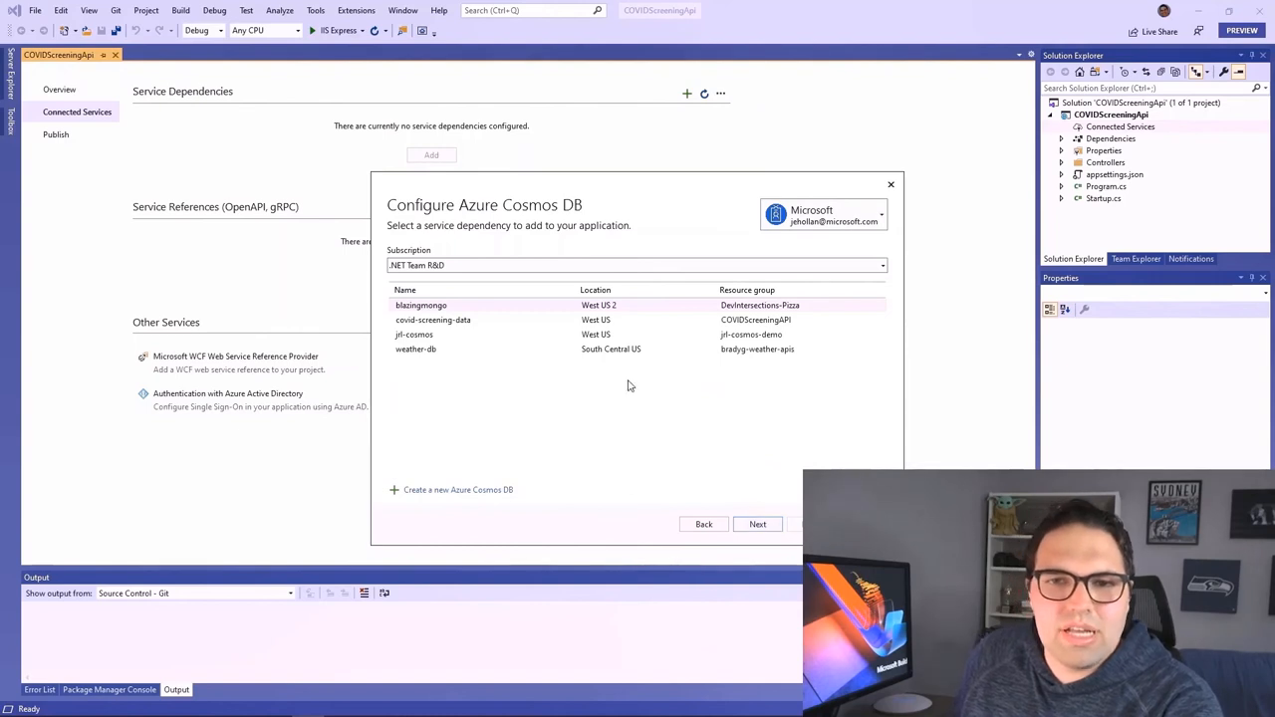
left_click(434, 320)
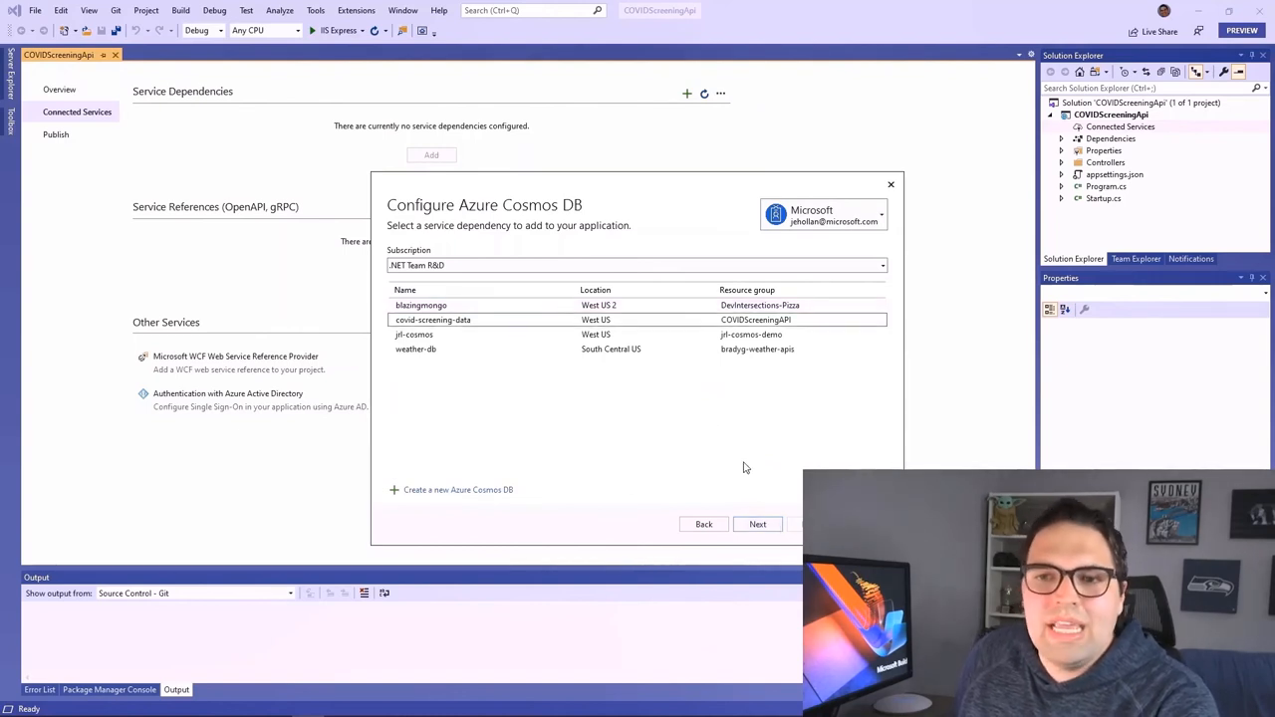
left_click(757, 524)
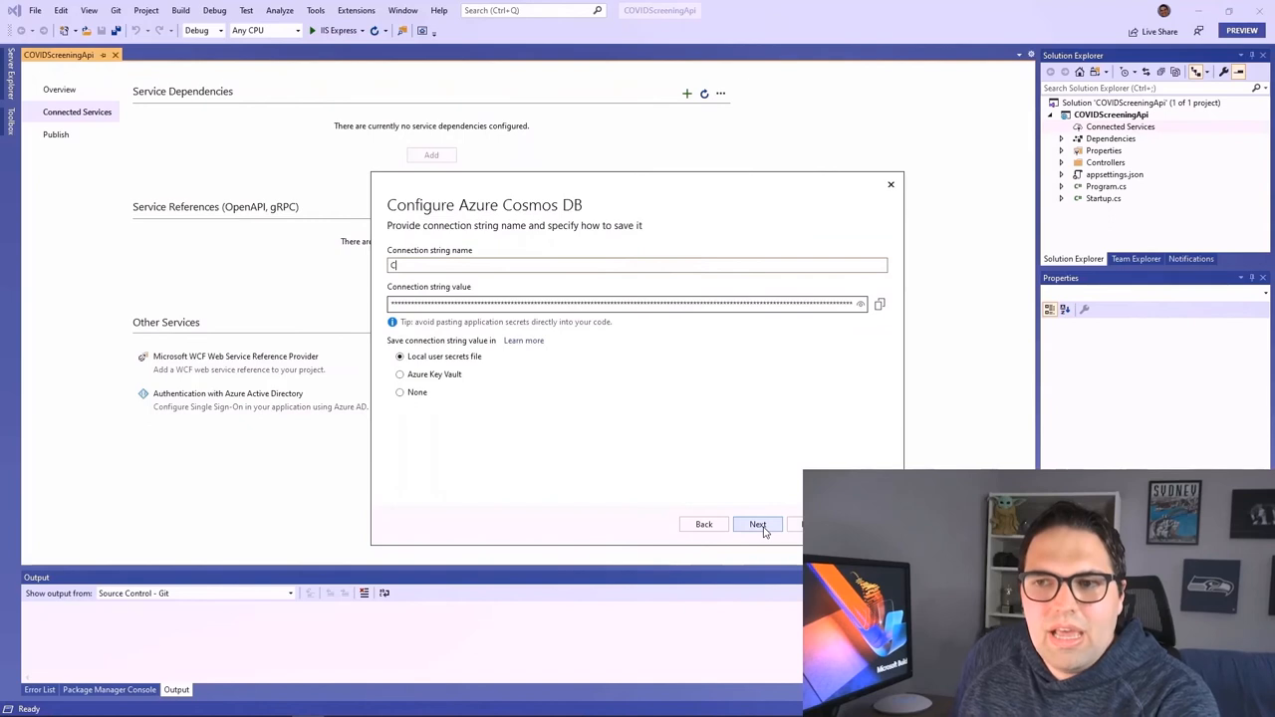
type("CosmosDbConnec")
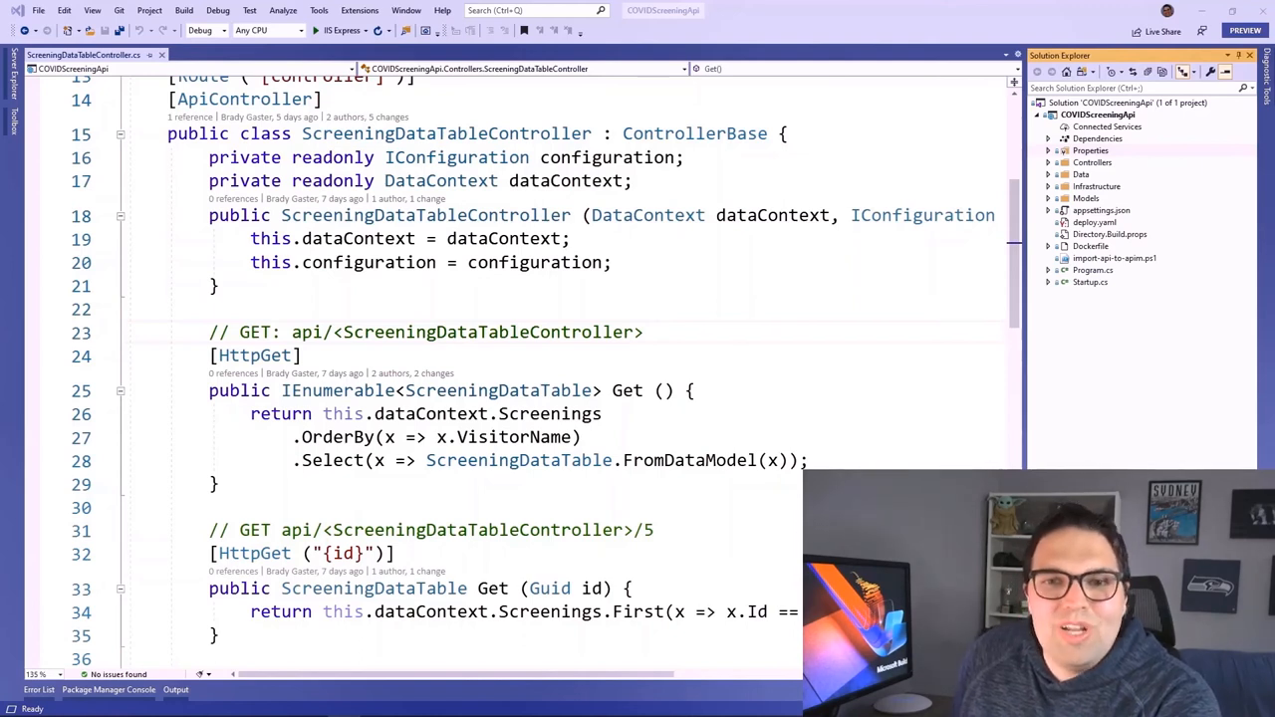
Launch the screening API for debugging with the Web Browser (HttpRepl) profile
left_click(384, 30)
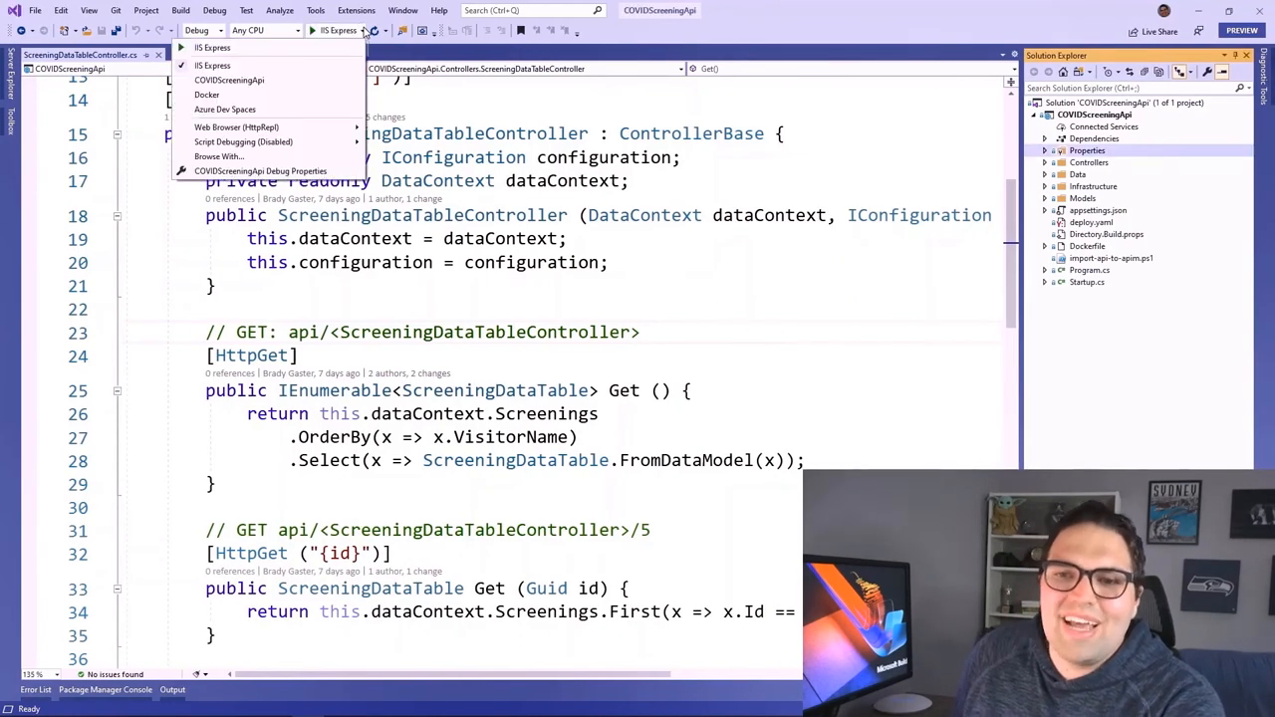
mouse_move(236, 126)
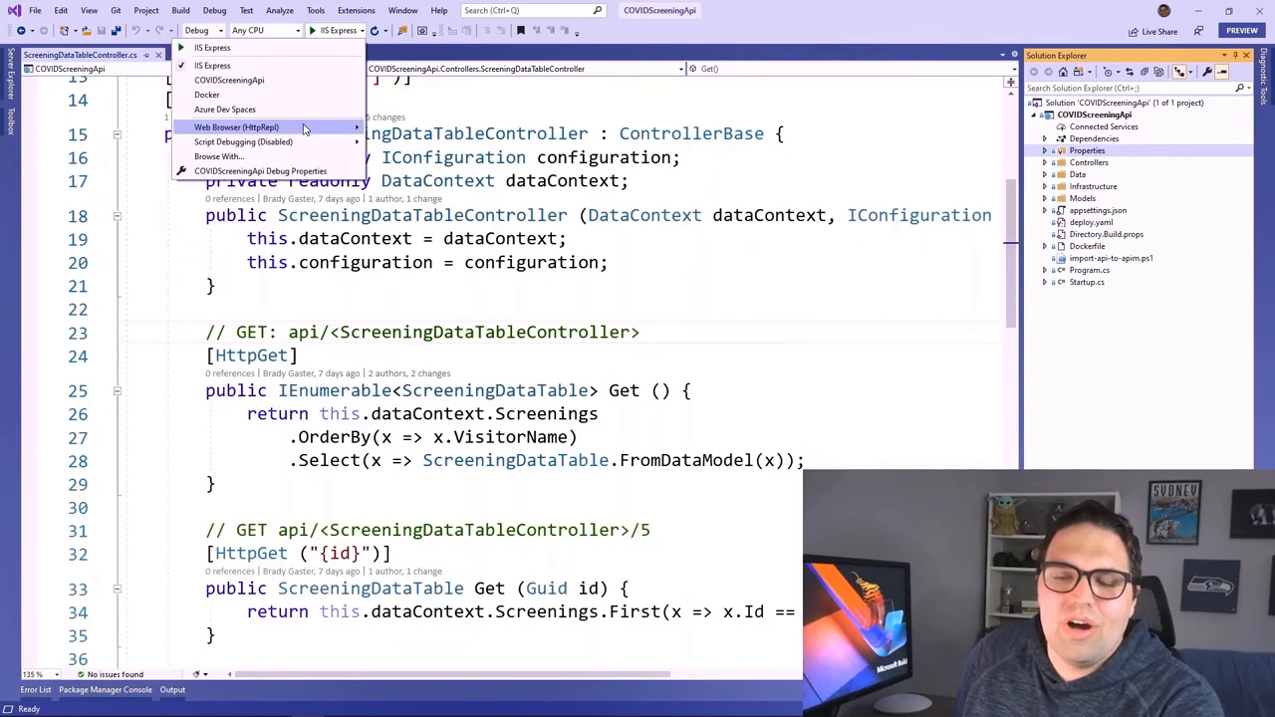
left_click(236, 126)
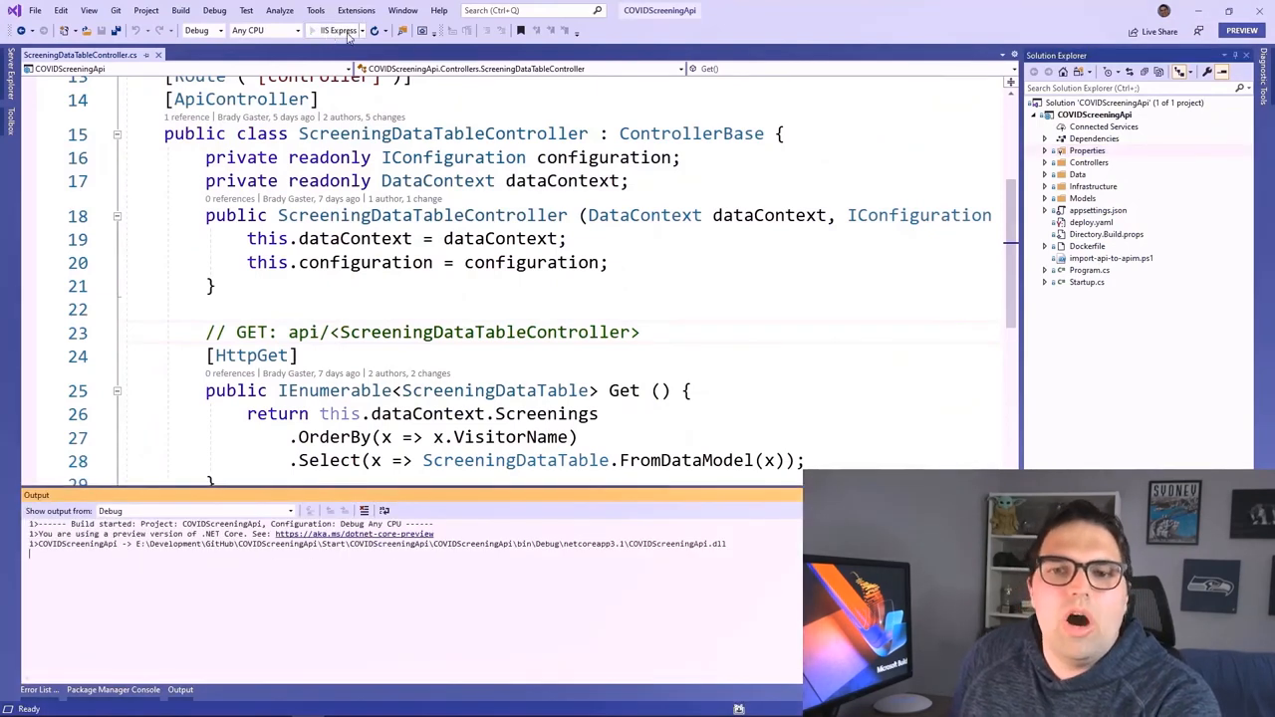
Run the API and in HttpRepl use cd and get to fetch ScreeningDataTable records
left_click(327, 30)
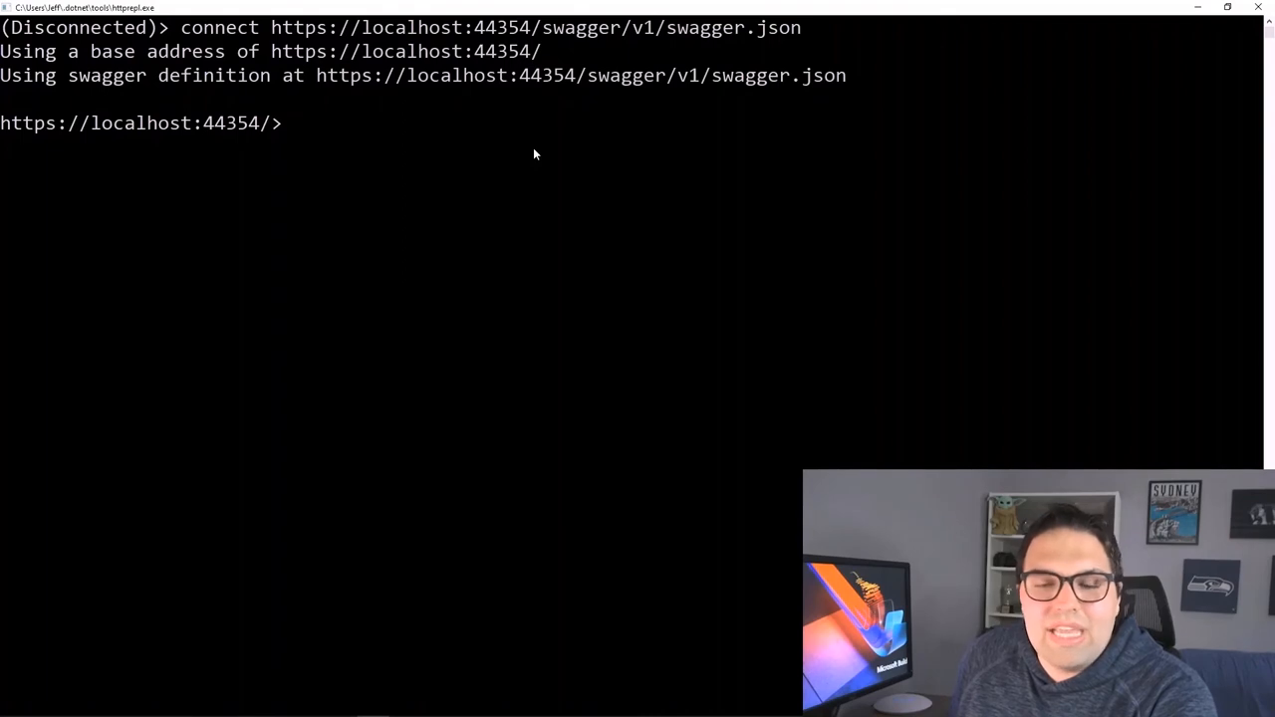
mouse_move(528, 164)
type("ls")
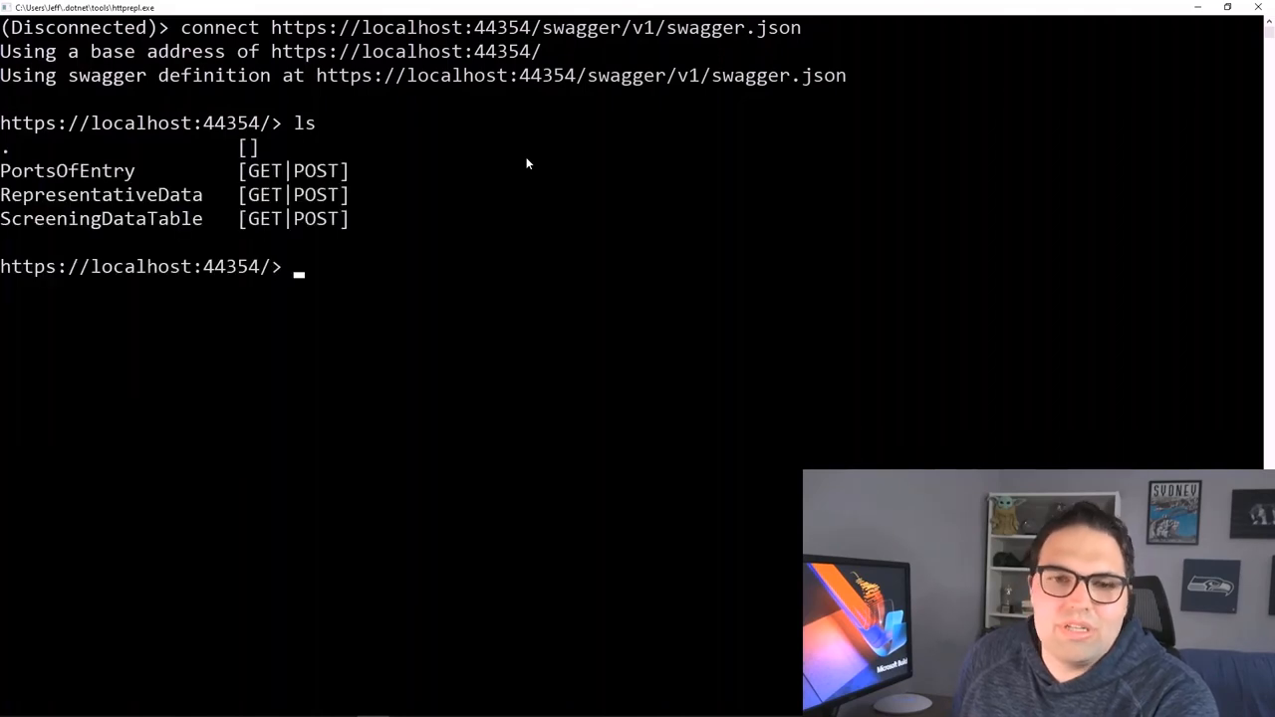
type("cd ScreeningDataTable")
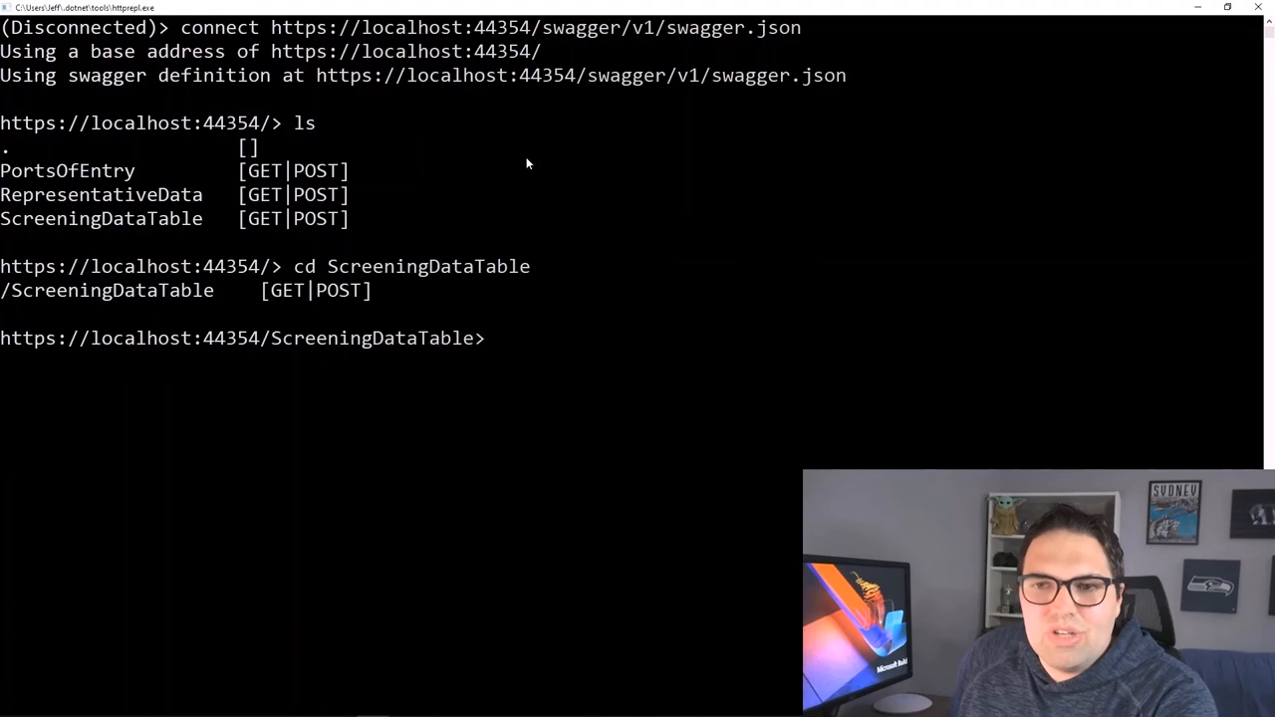
type("get")
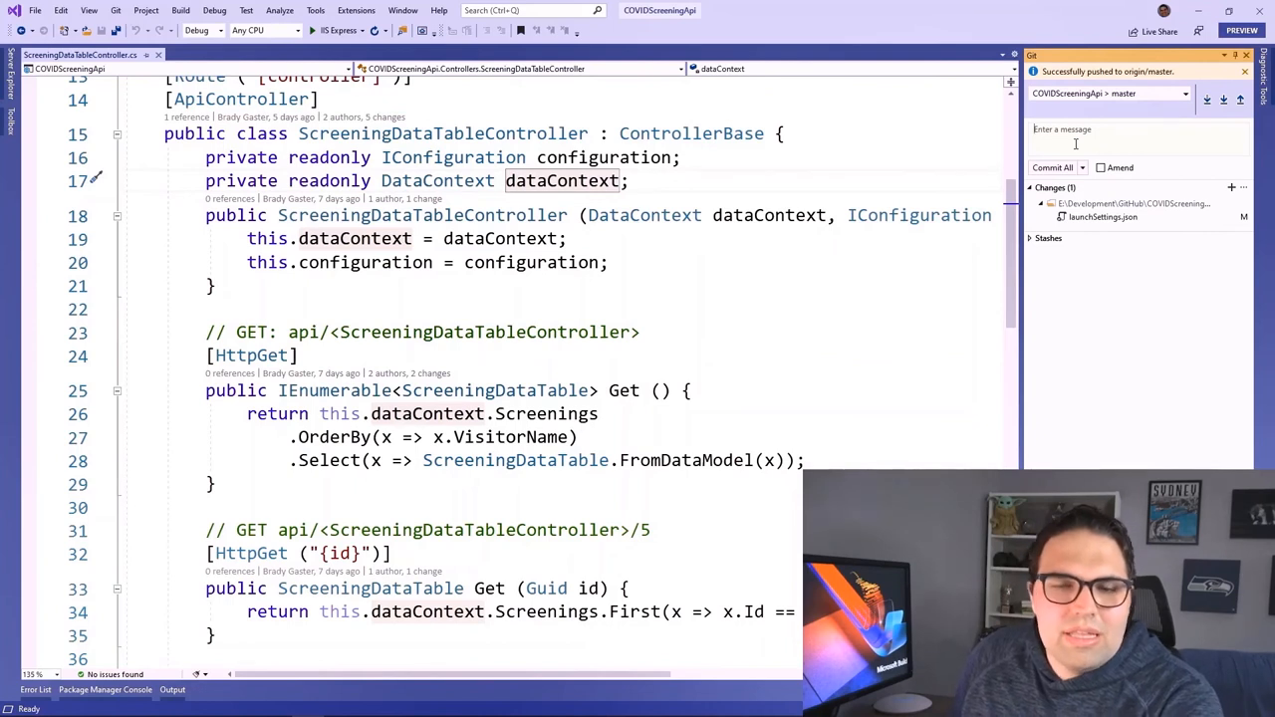
Commit and push the launchSettings.json change with the message 'updating API'
type("updating API")
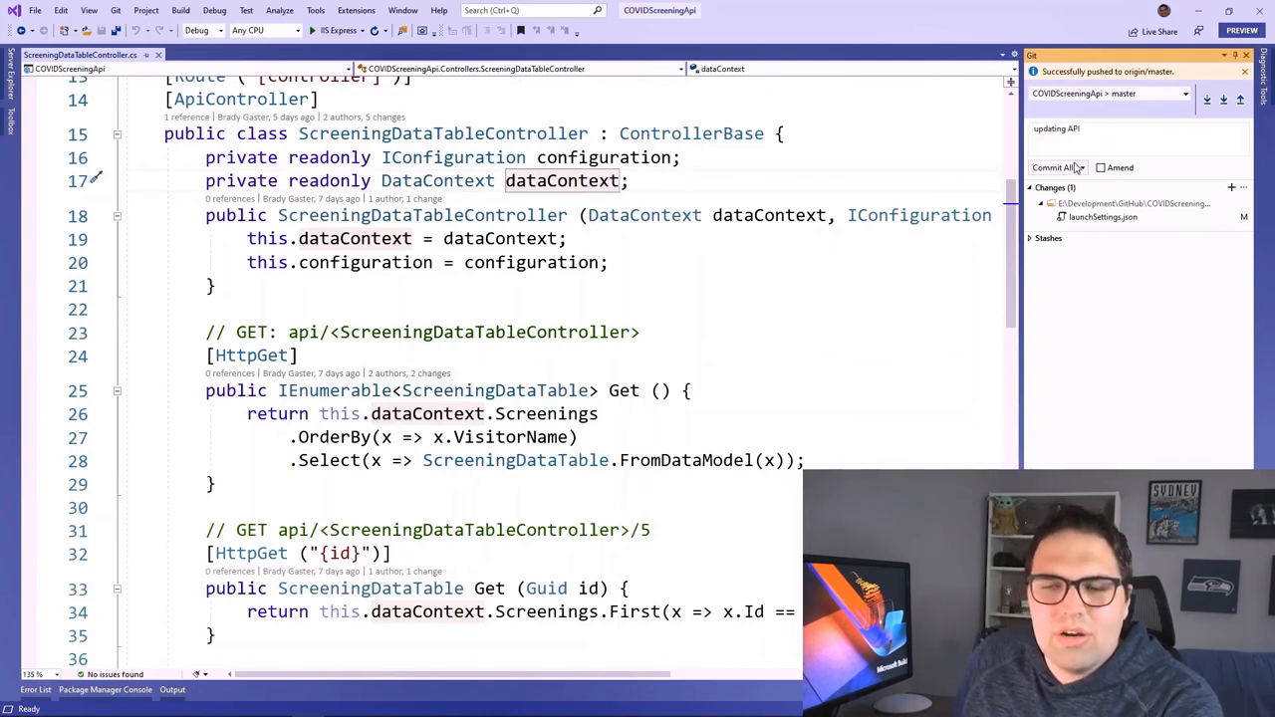
left_click(1082, 167)
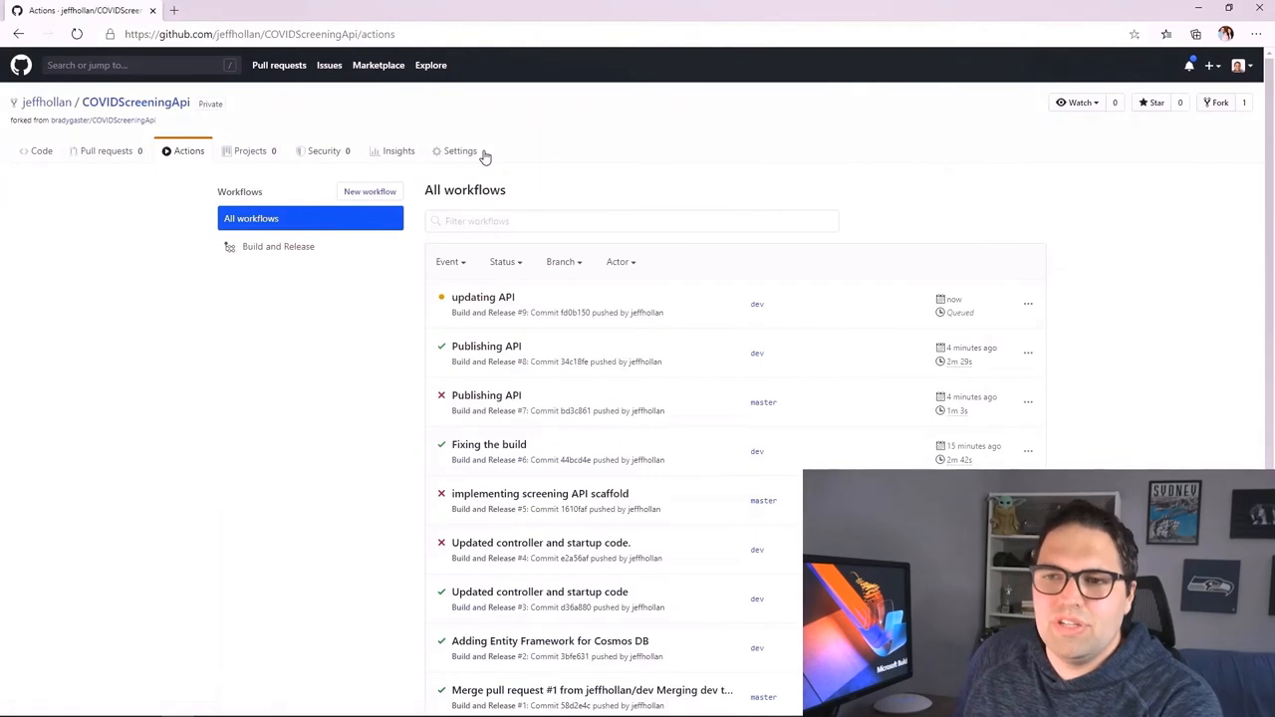
Open the 'updating API' workflow run and view its build-and-release job steps
left_click(482, 297)
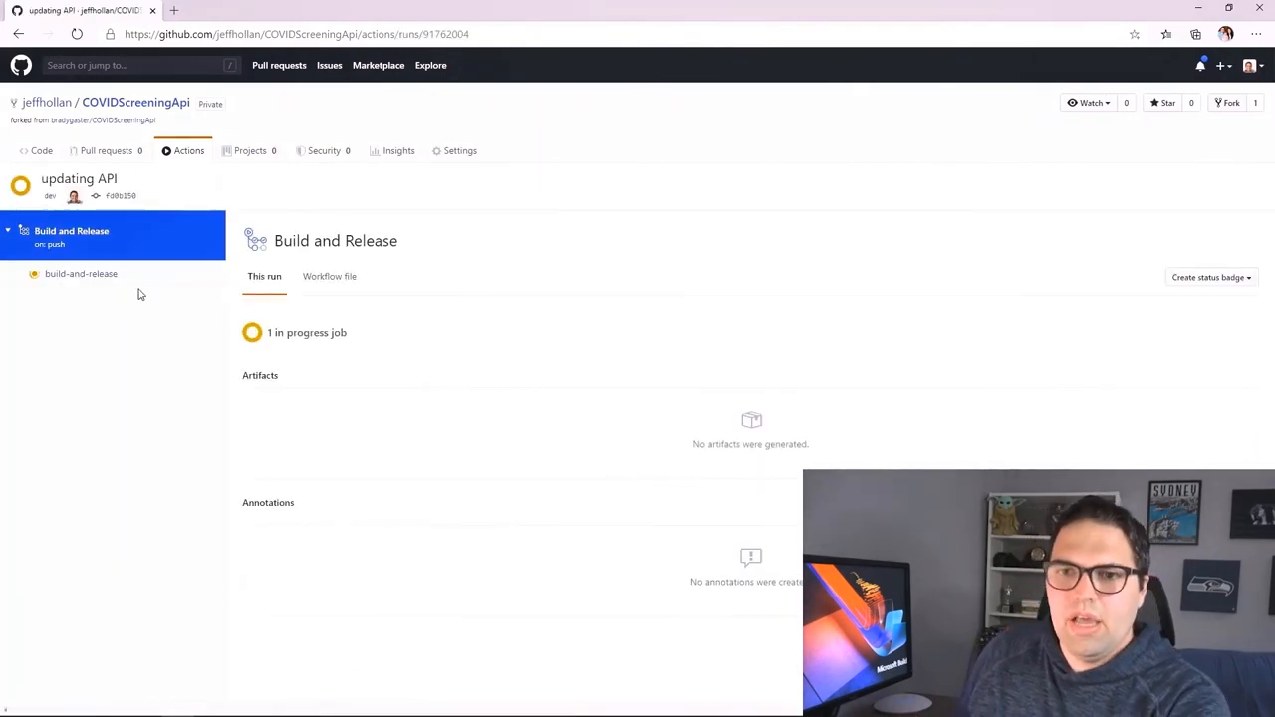
left_click(81, 273)
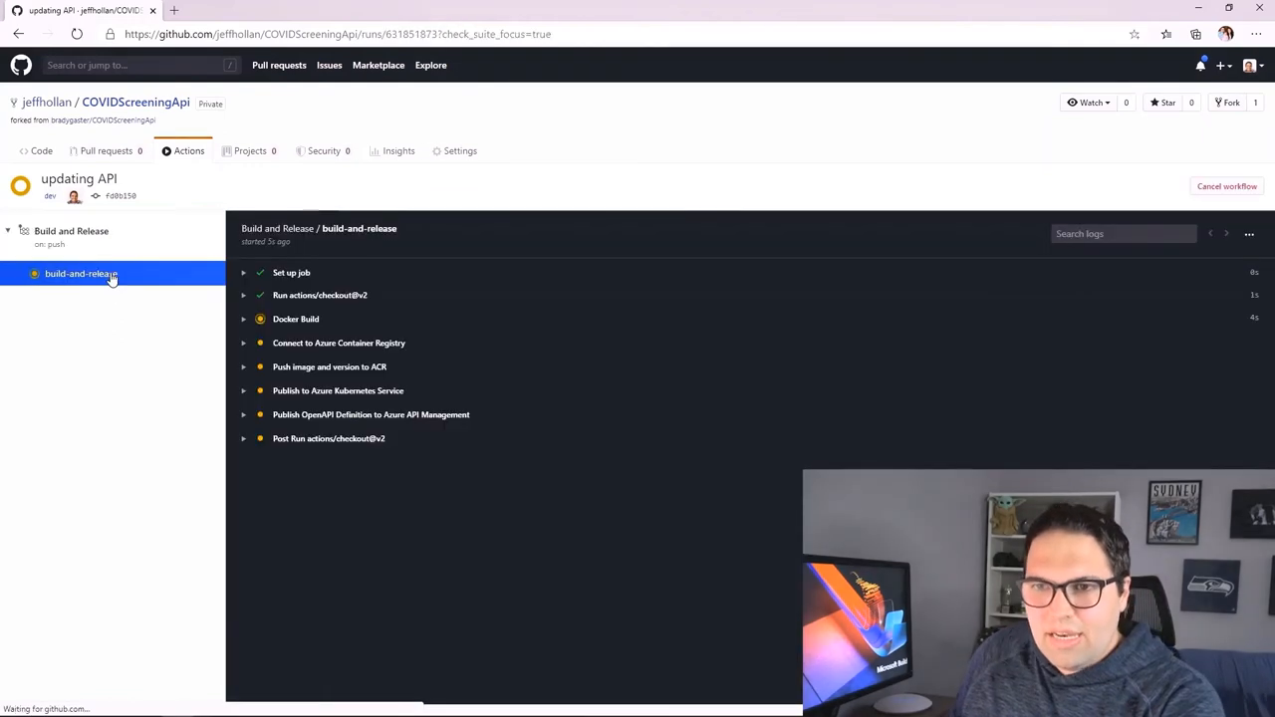
mouse_move(109, 297)
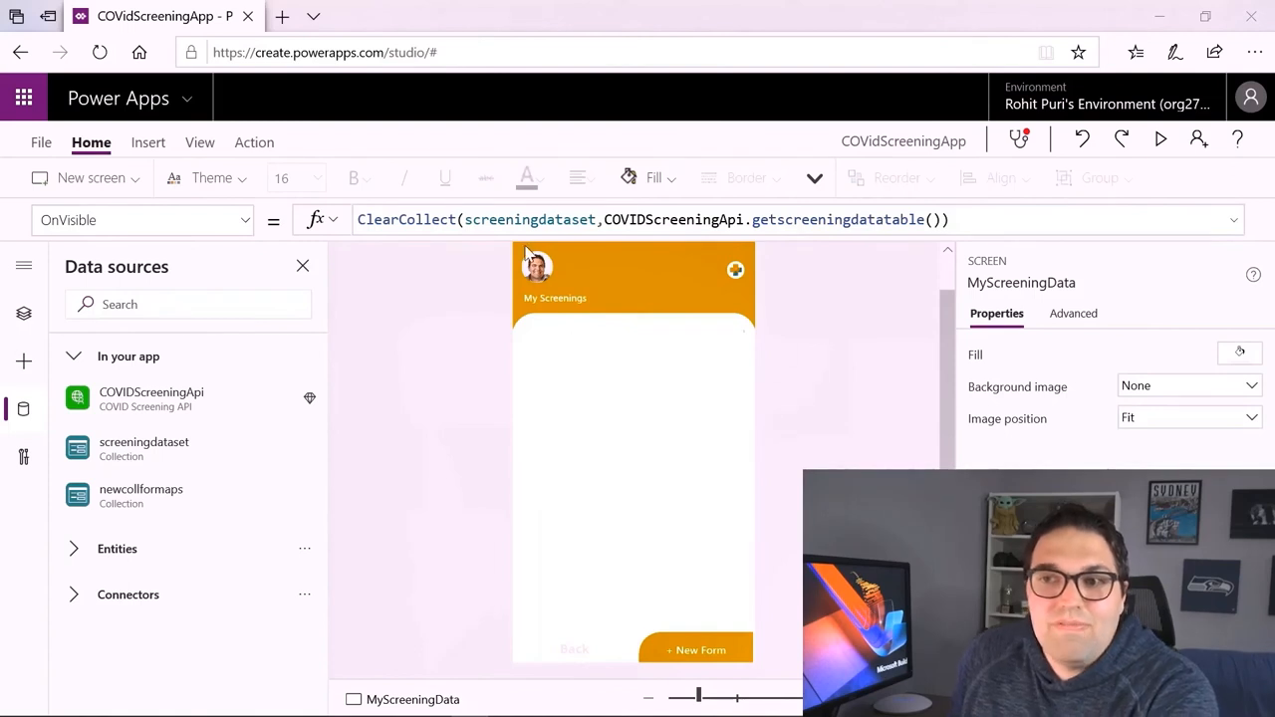
mouse_move(174, 399)
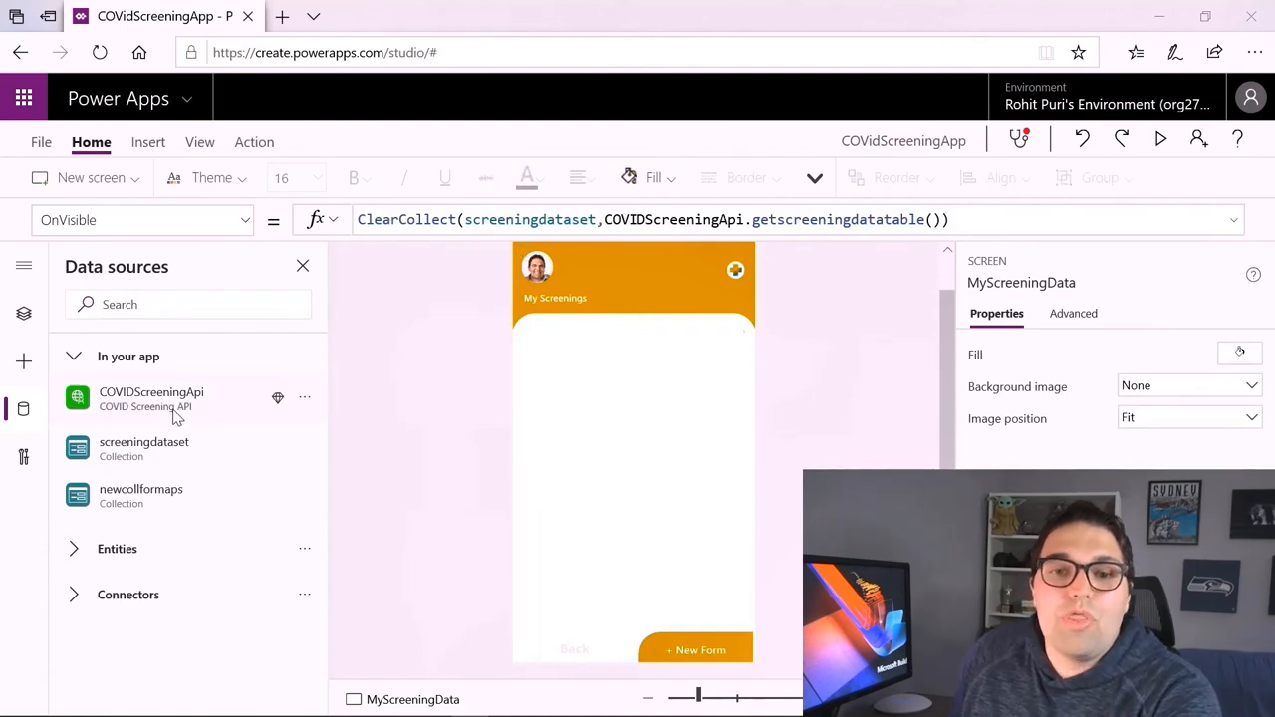
Show the details of the COVIDScreeningApi data source connection
left_click(305, 398)
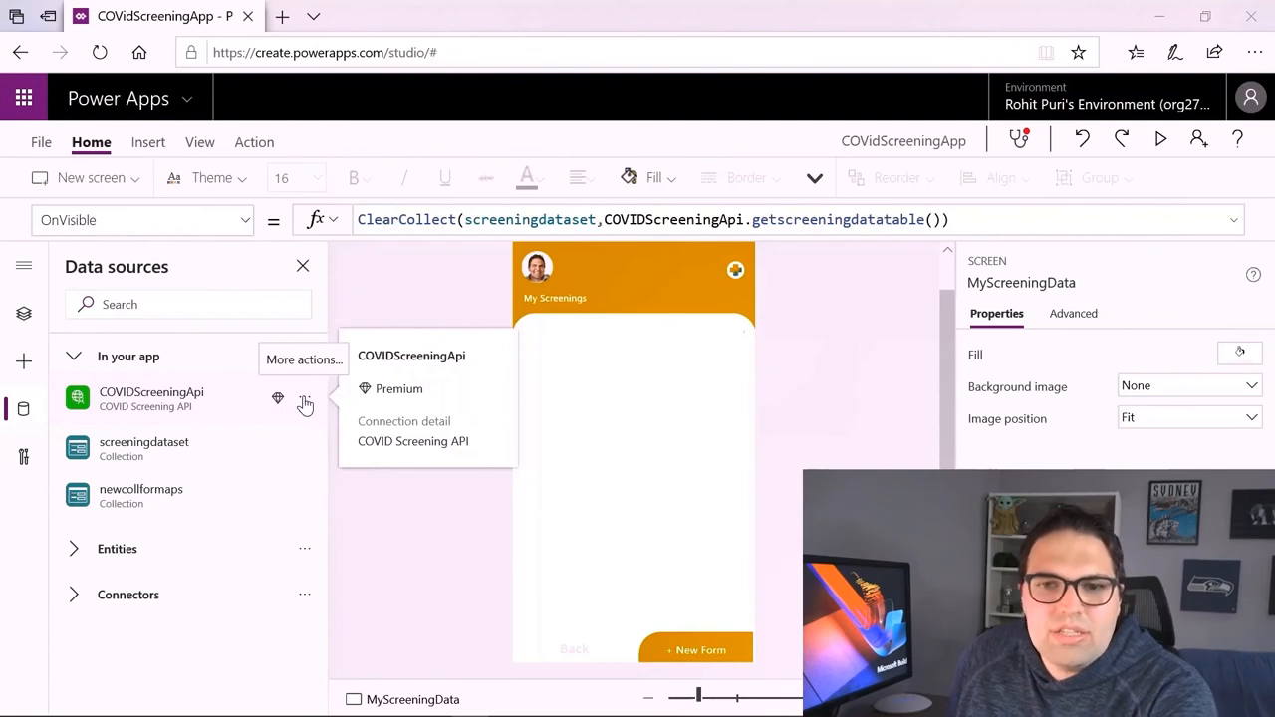
mouse_move(103, 384)
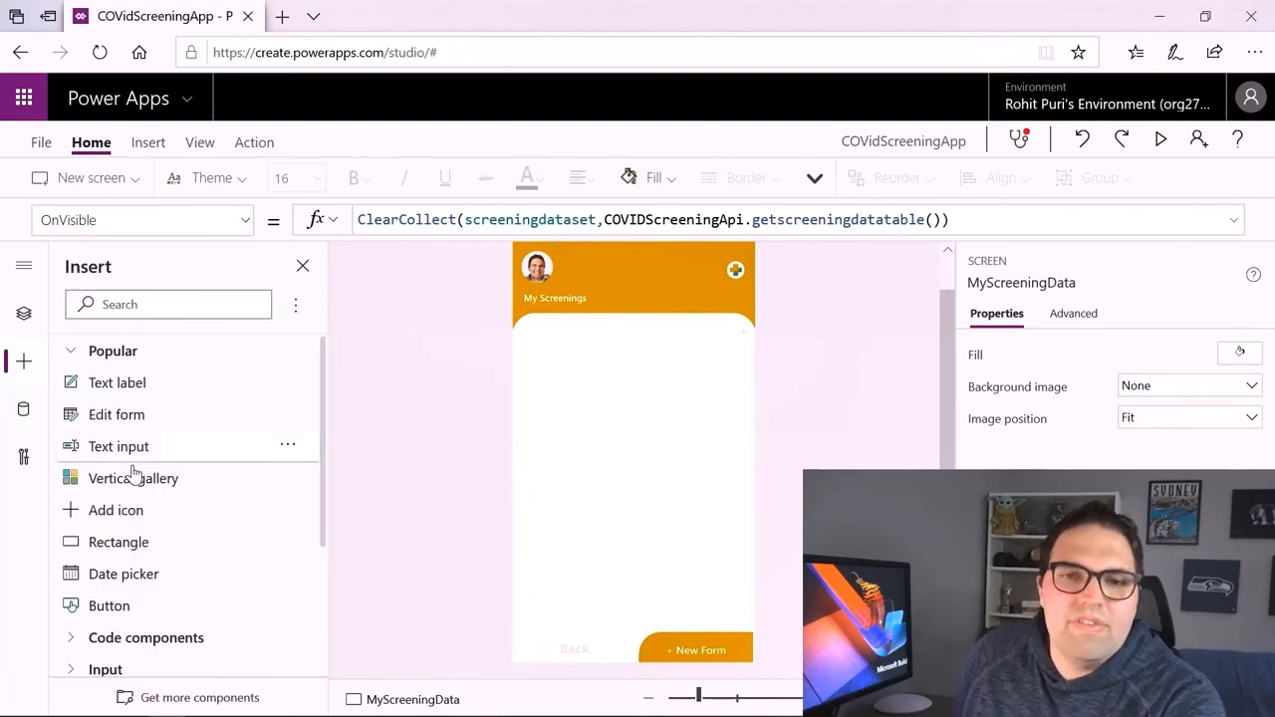
Add a vertical gallery fed from screeningdataset and stretch it down the screen
left_click(133, 478)
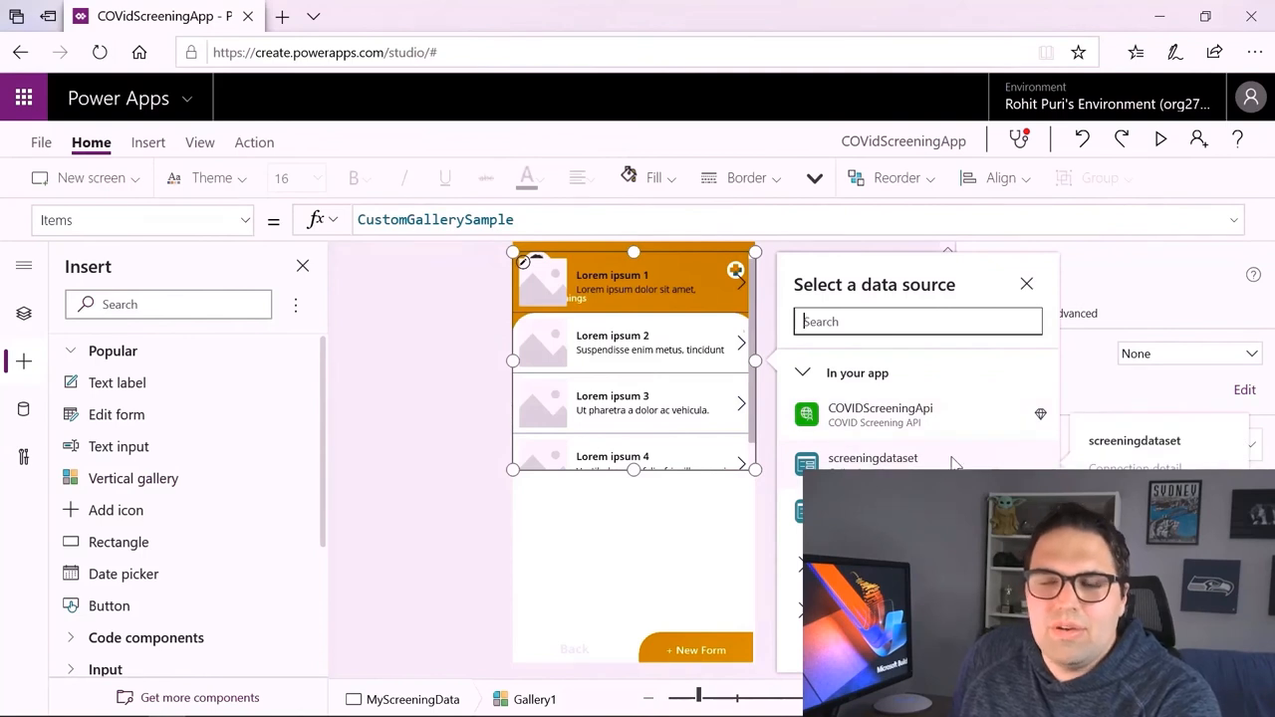
left_click(874, 457)
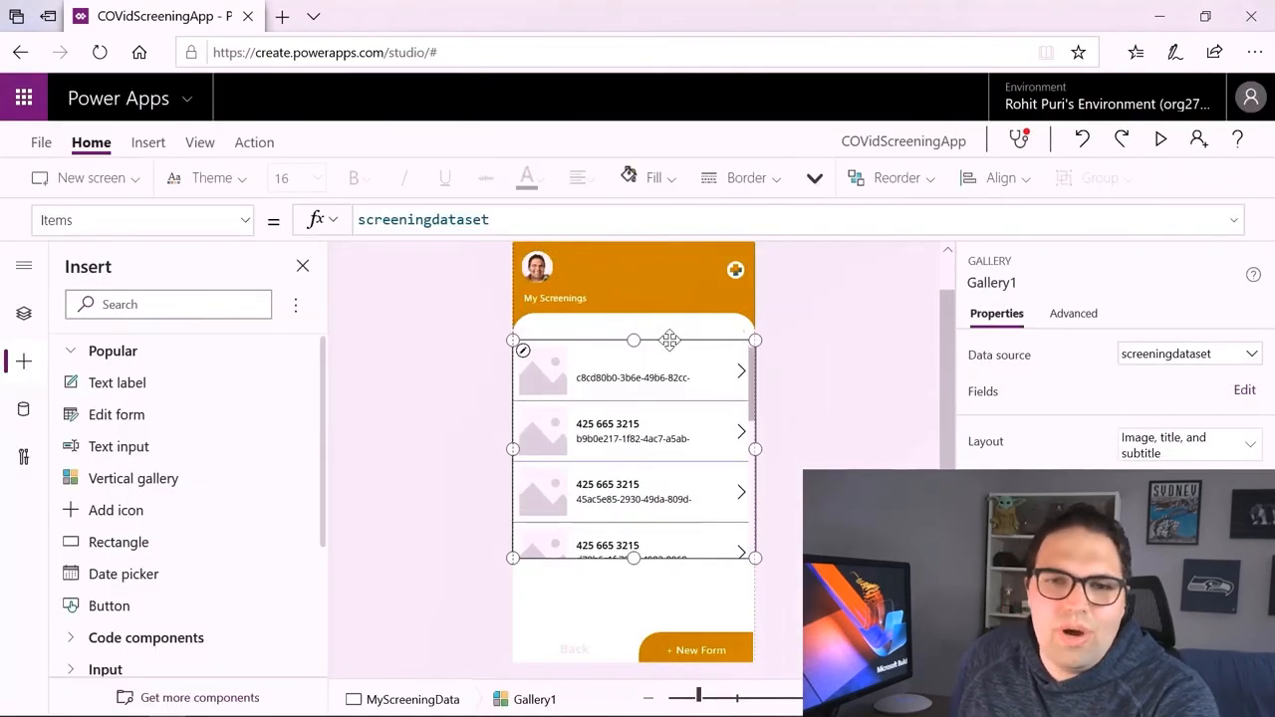
left_click_drag(634, 340, 634, 609)
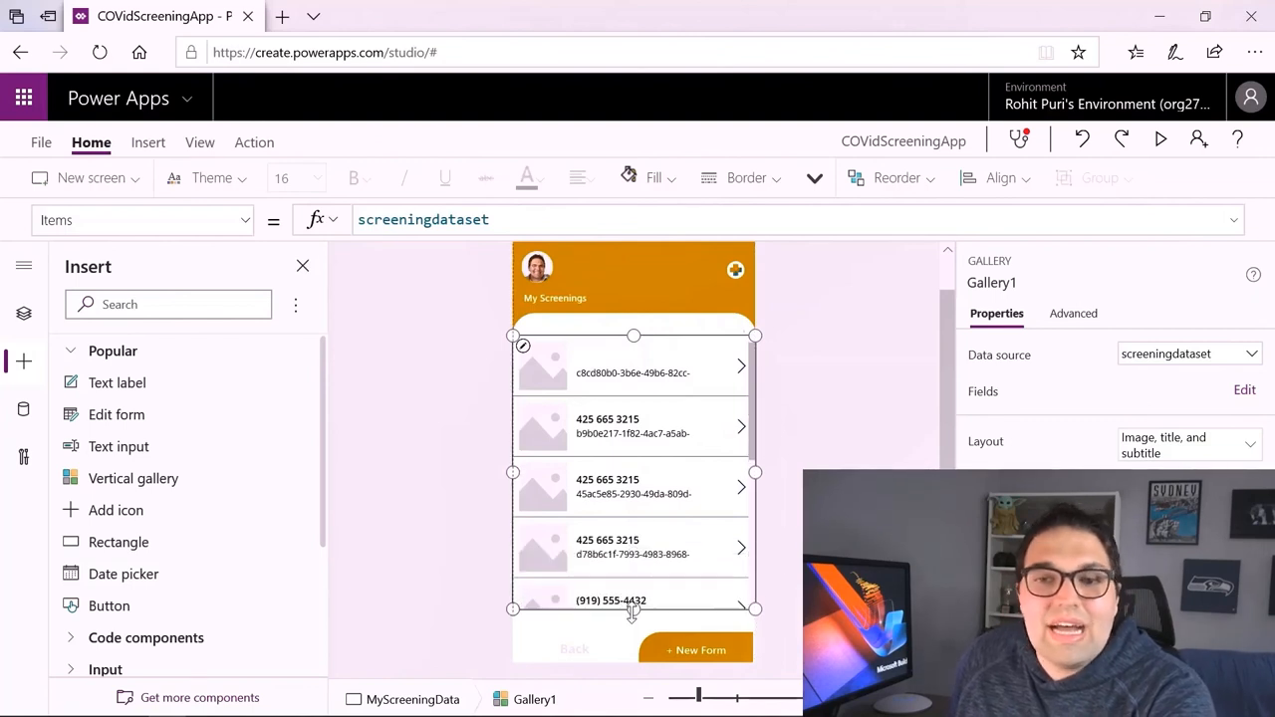
scroll("down", 3)
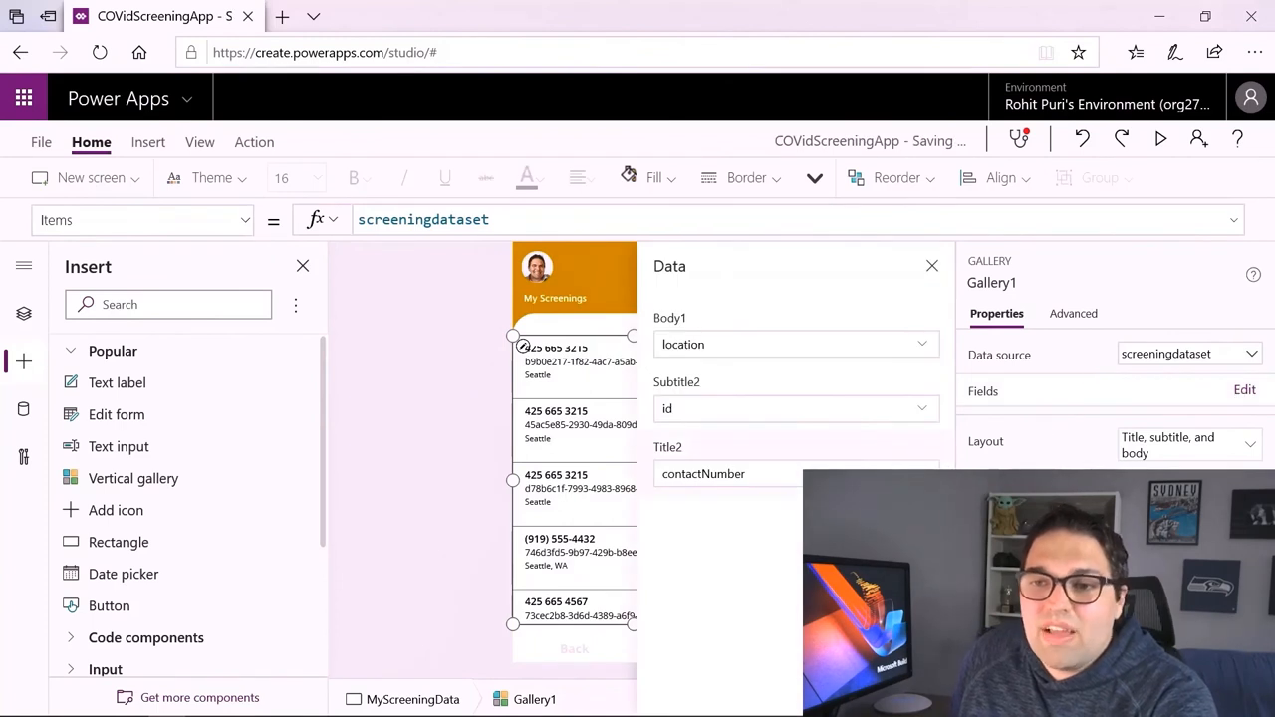
Set gallery fields: title visitorName, subtitle contactNumber, body location
left_click(795, 474)
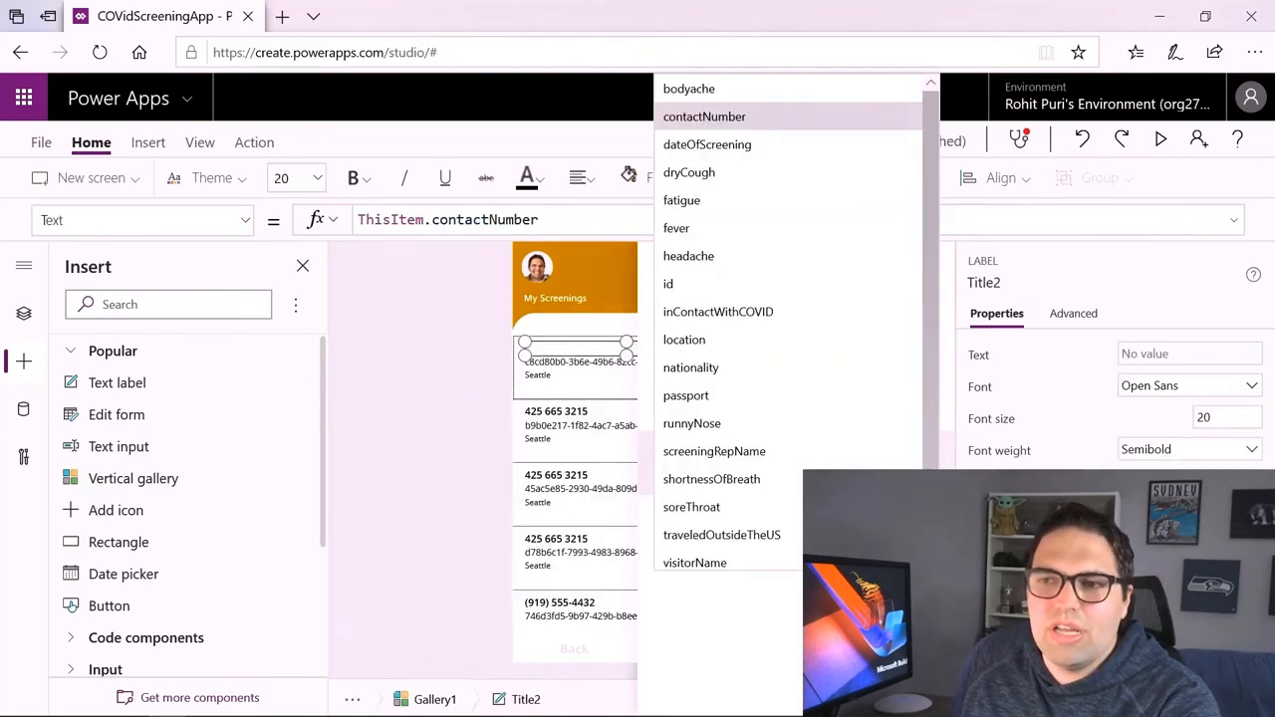
left_click(695, 563)
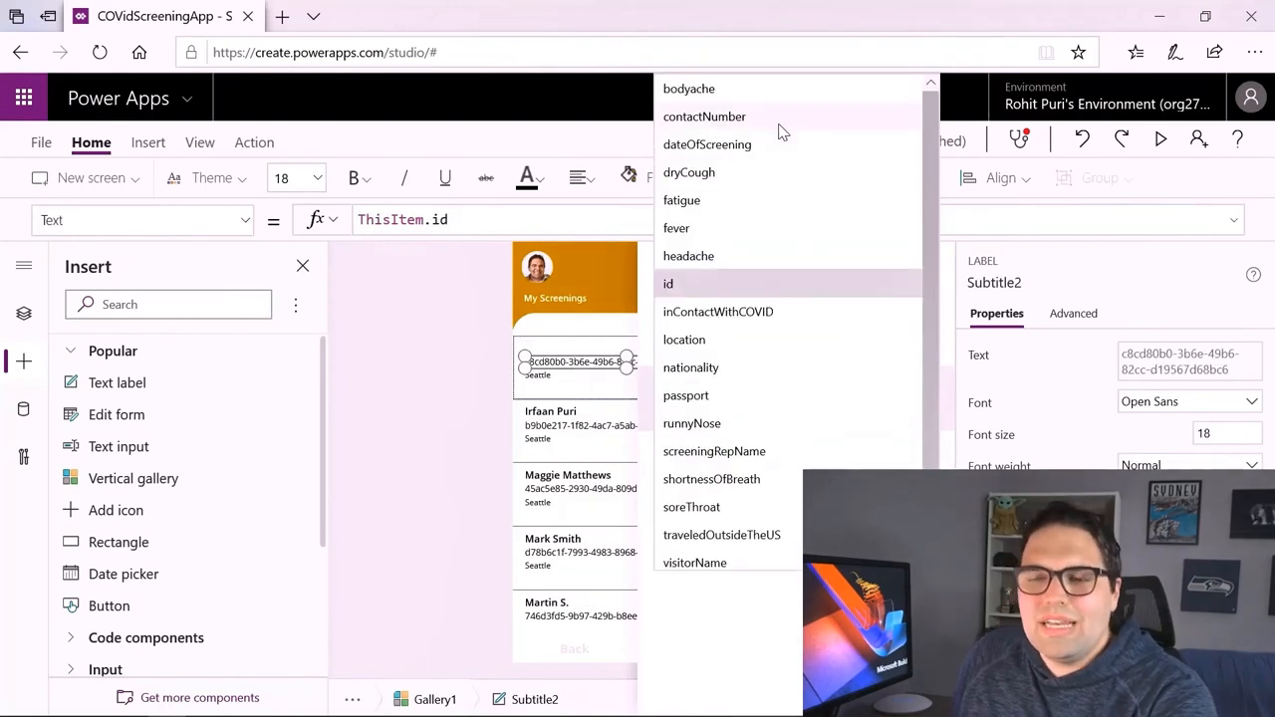
left_click(705, 117)
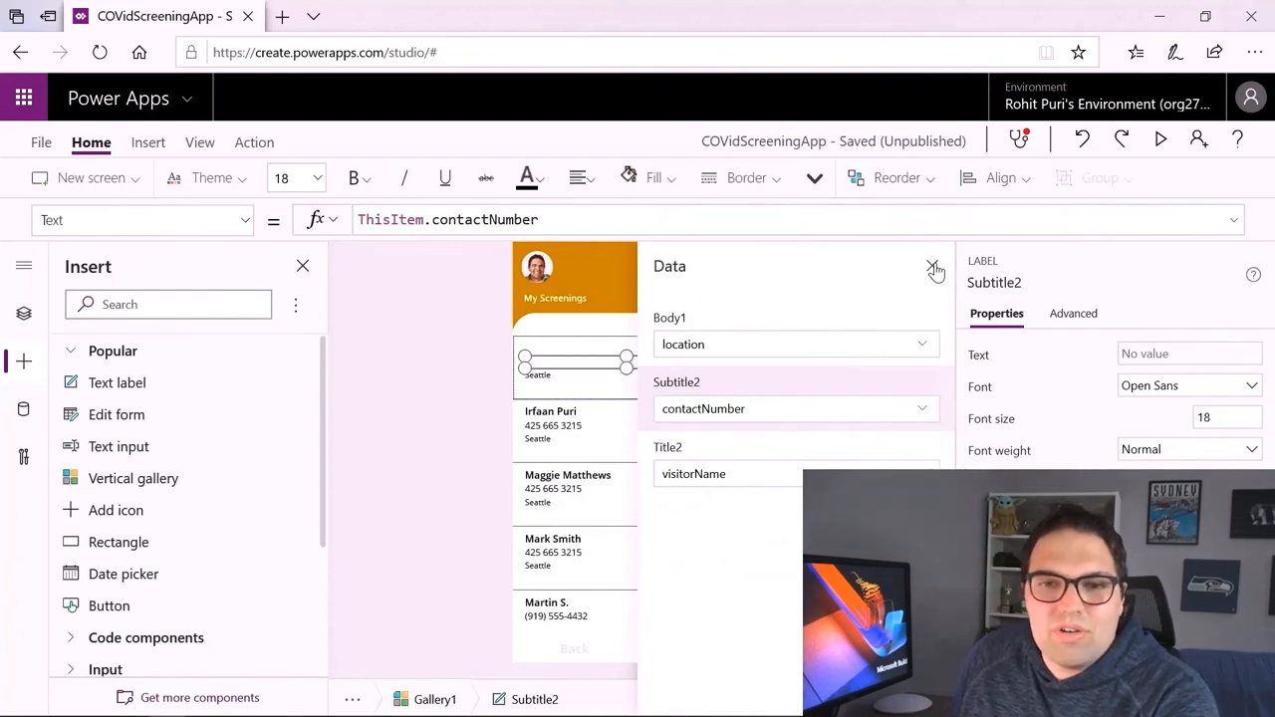
left_click(934, 270)
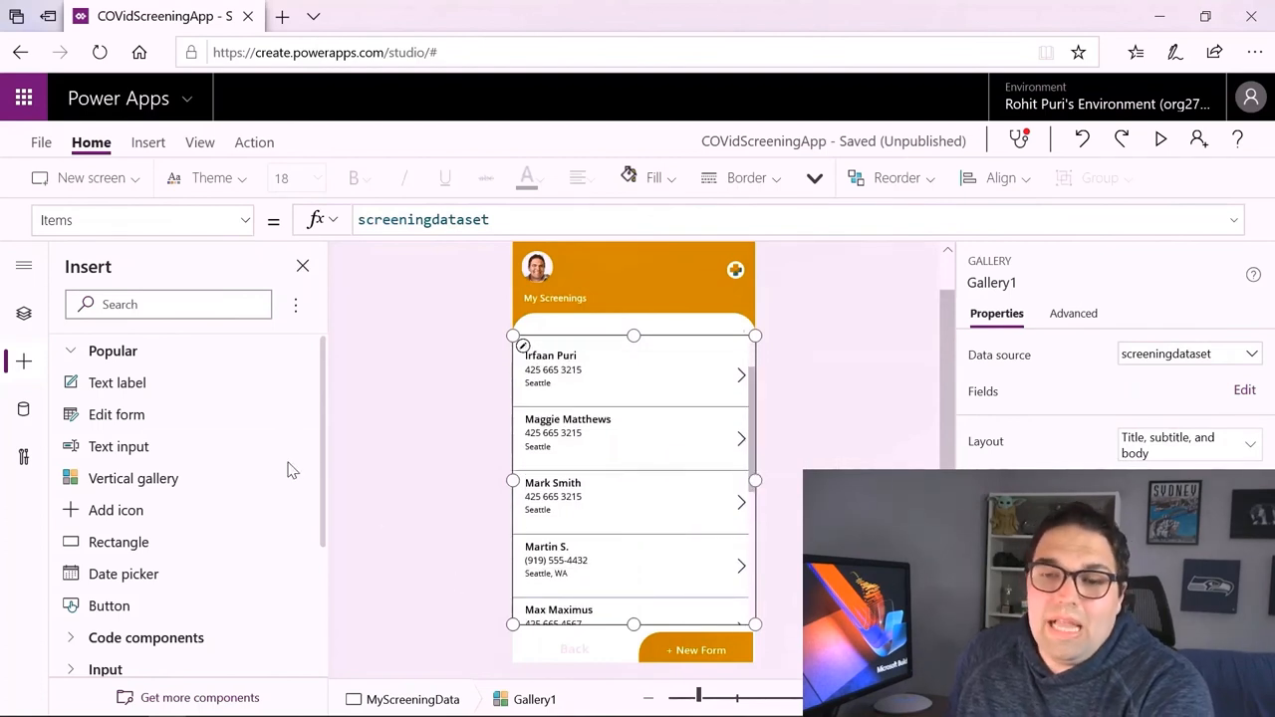
mouse_move(22, 317)
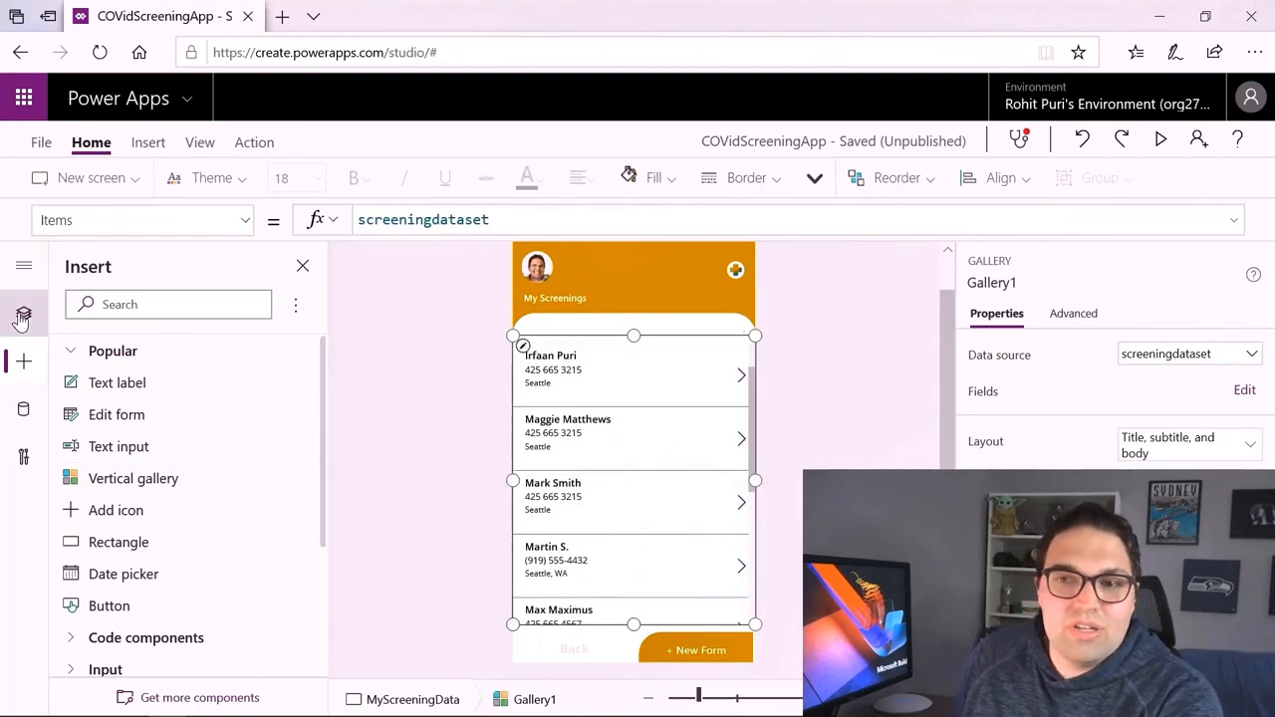
On MainScreen, verify My Screenings navigates to MyScreeningData, then open the screening form screen
left_click(23, 314)
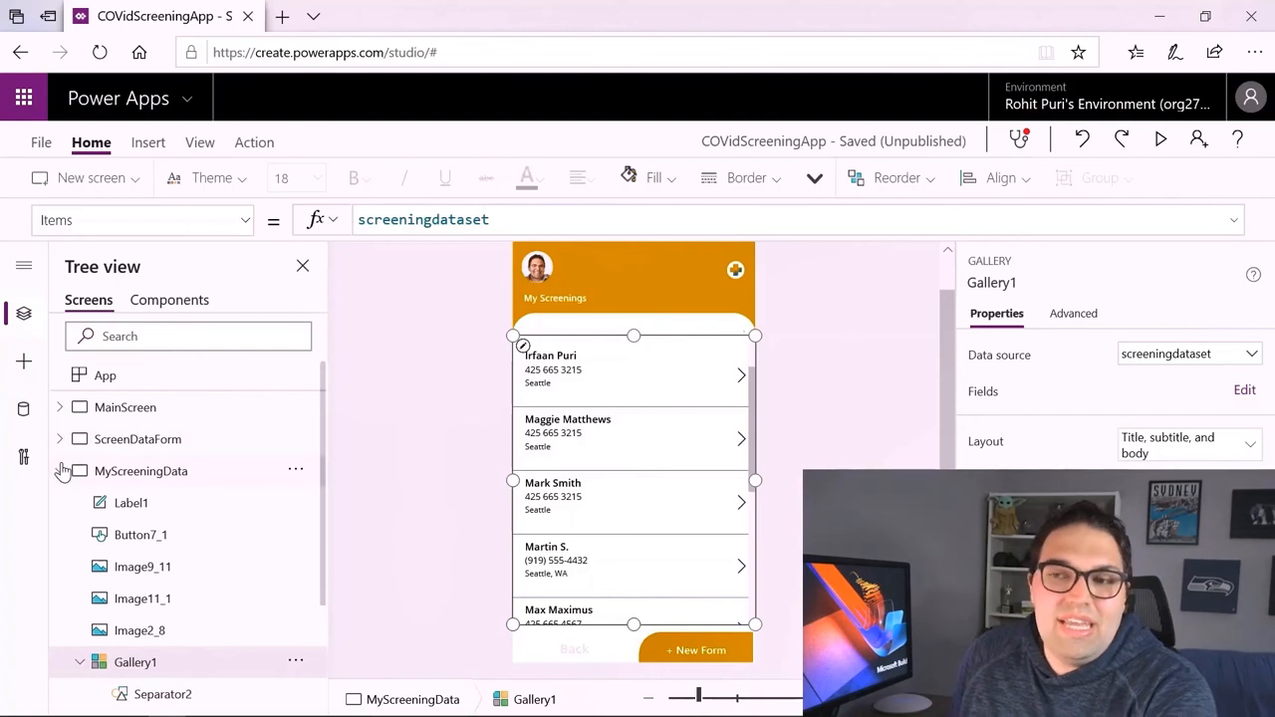
left_click(125, 407)
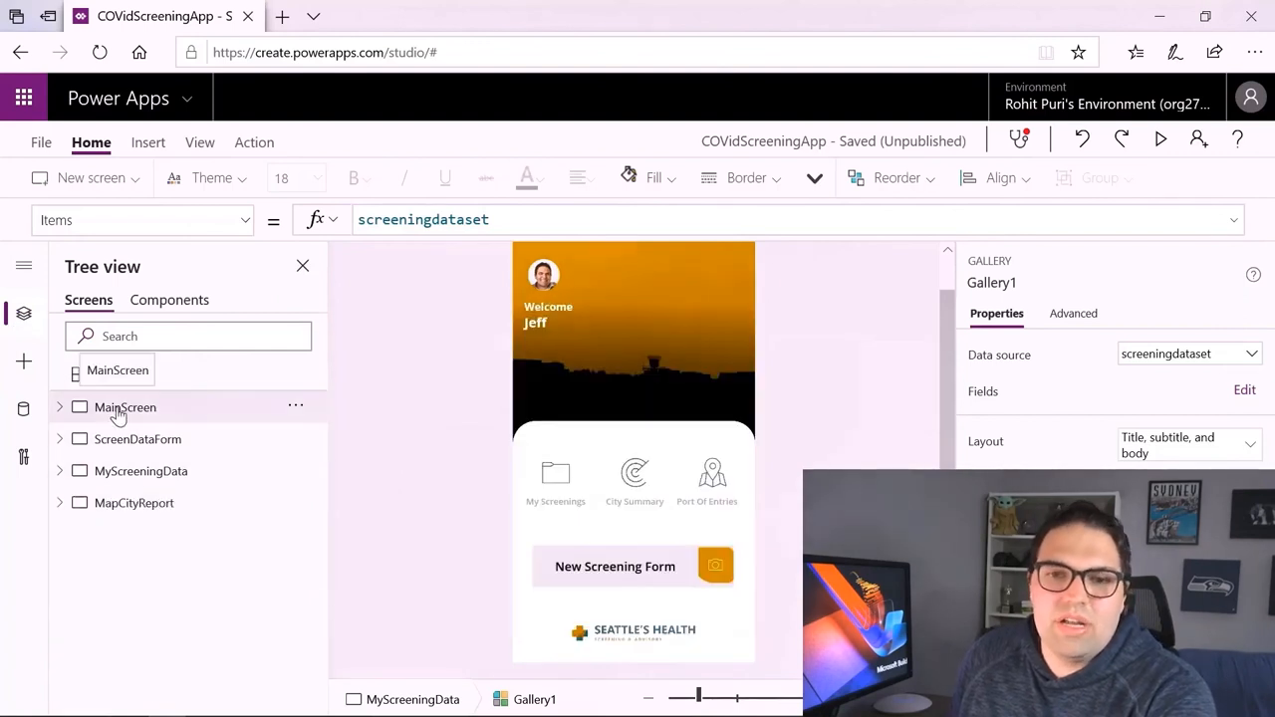
left_click(555, 476)
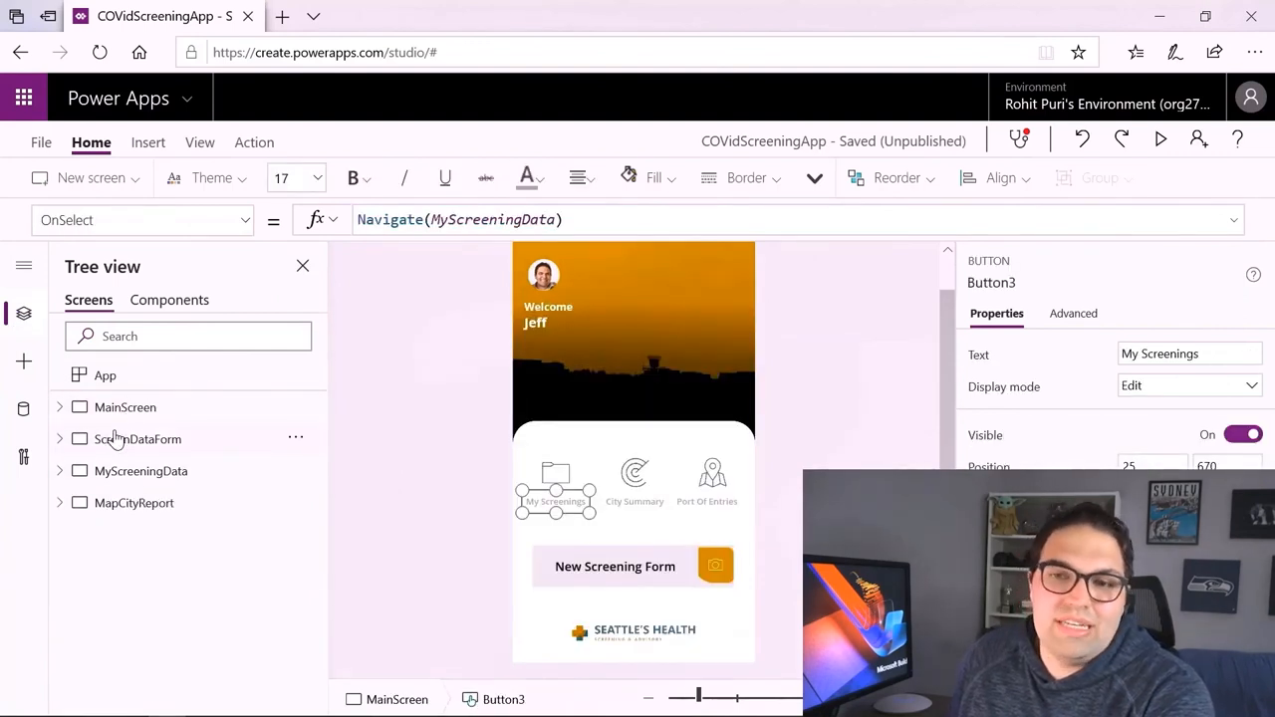
left_click(138, 439)
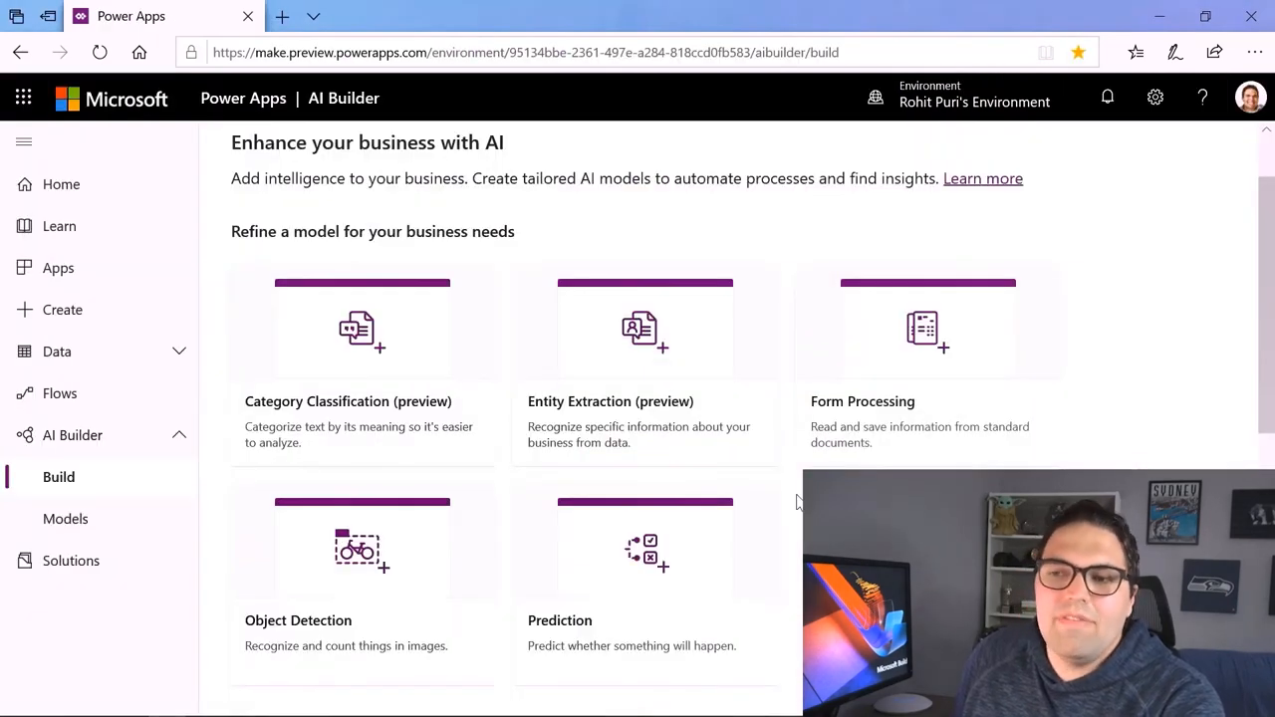
mouse_move(648, 416)
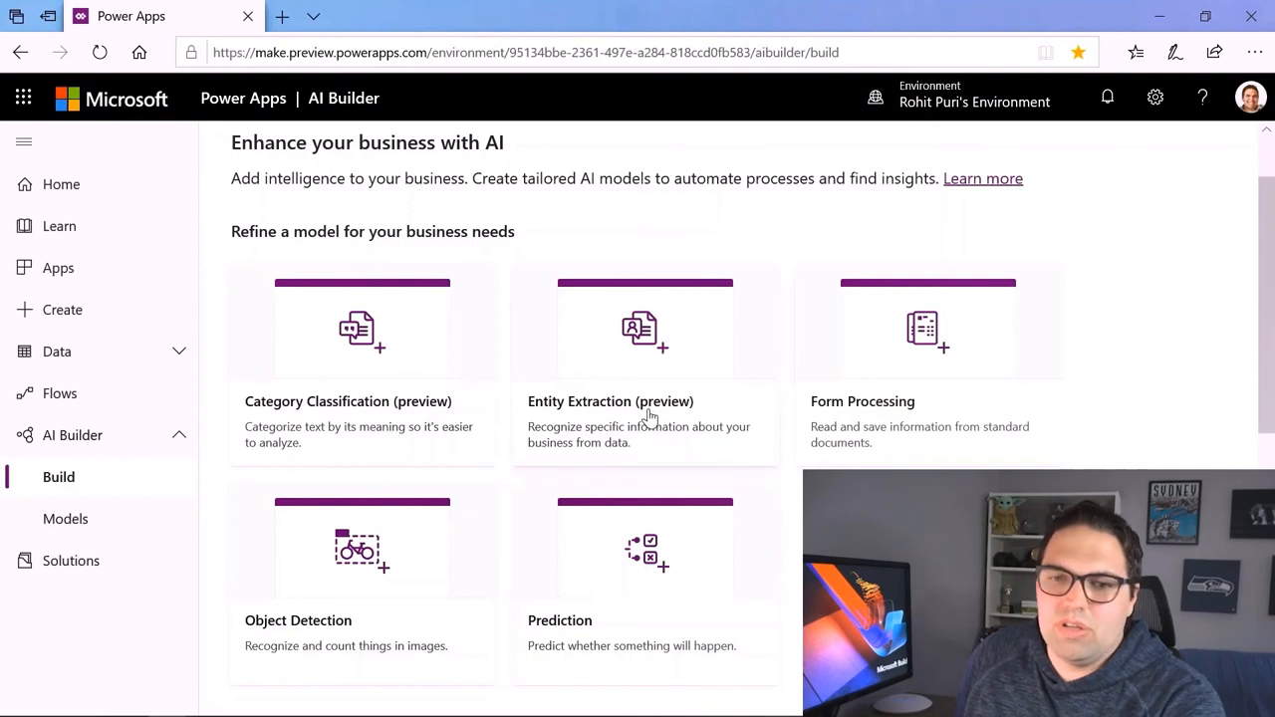
mouse_move(516, 220)
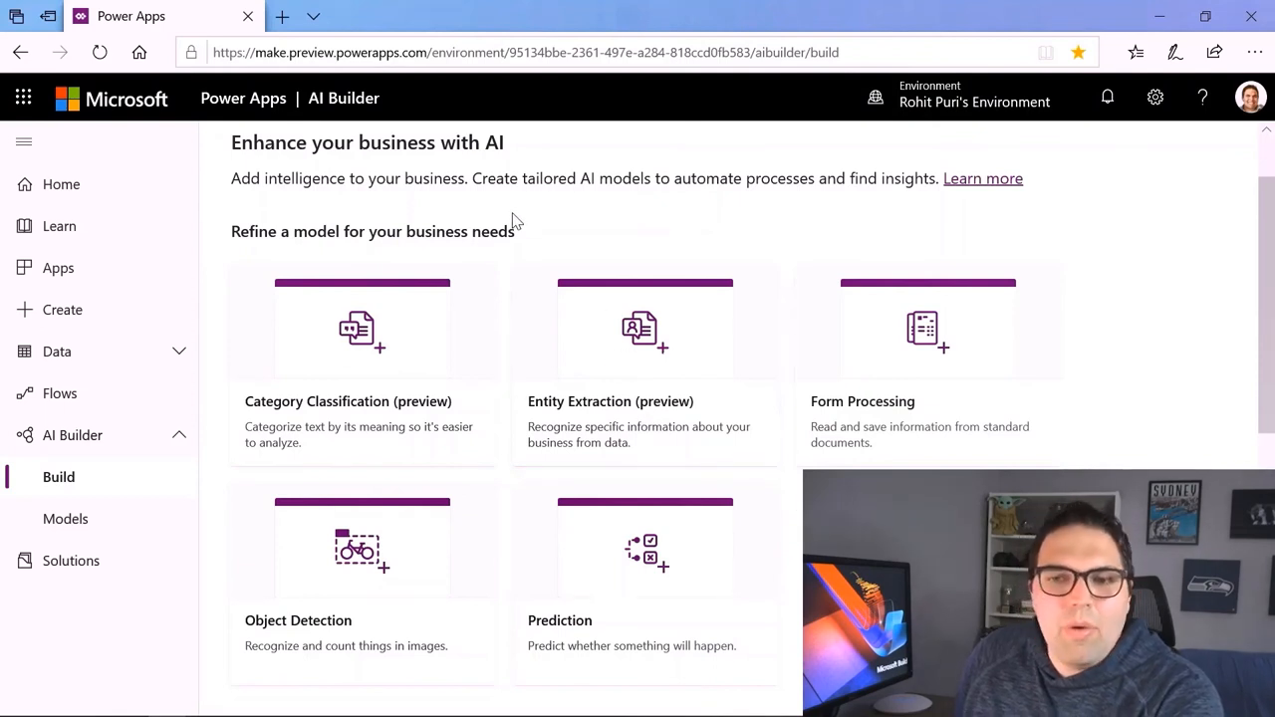
mouse_move(896, 346)
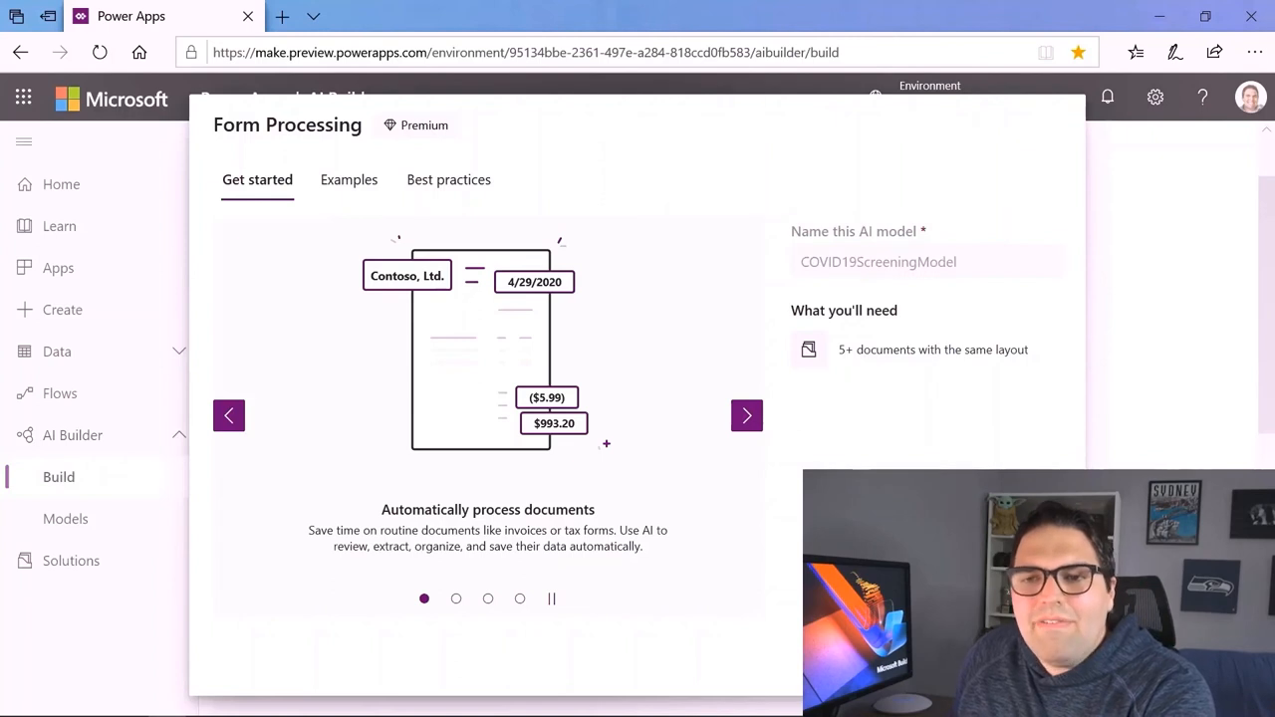
Choose Form Processing in AI Builder to build the COVID19ScreeningModel
left_click(65, 518)
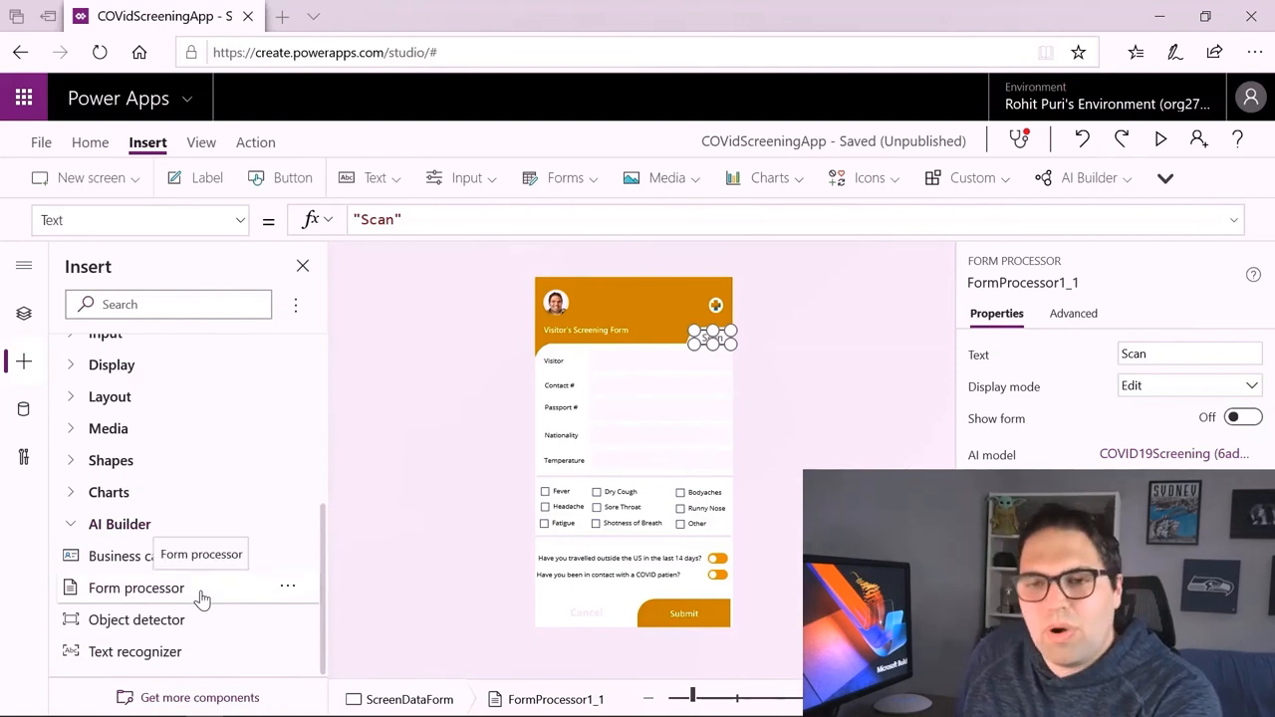
mouse_move(1075, 433)
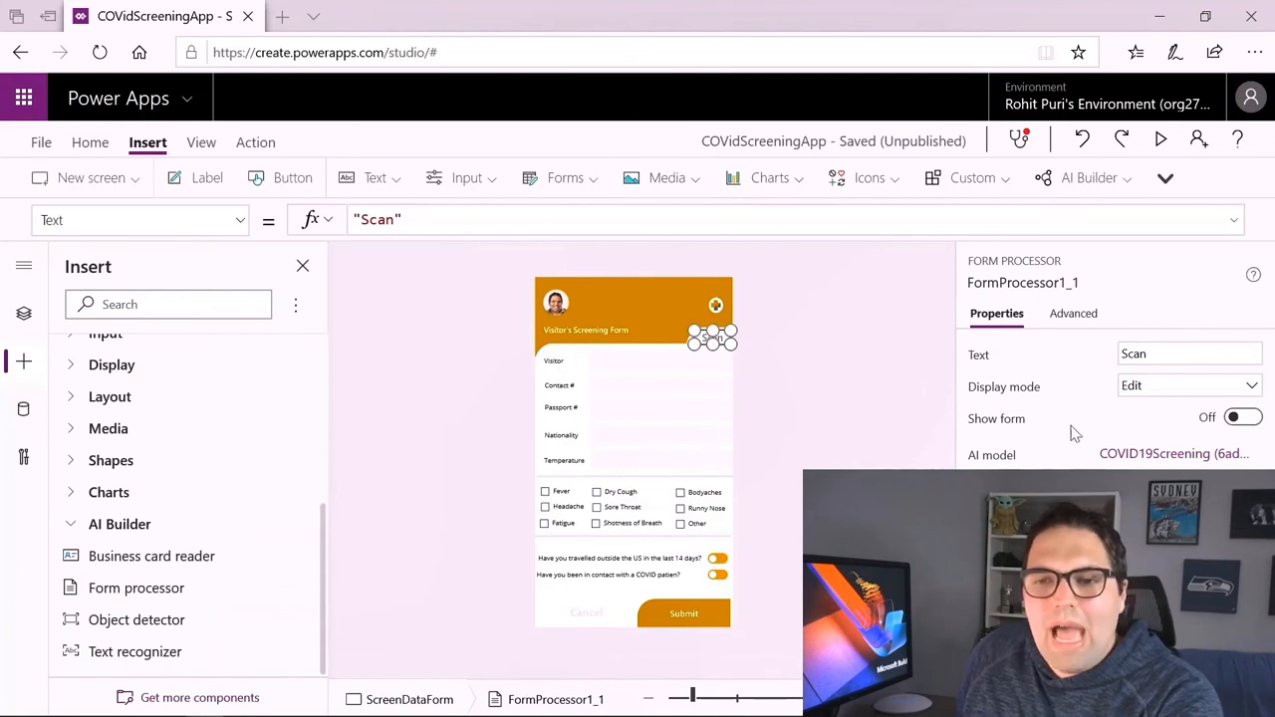
mouse_move(1074, 458)
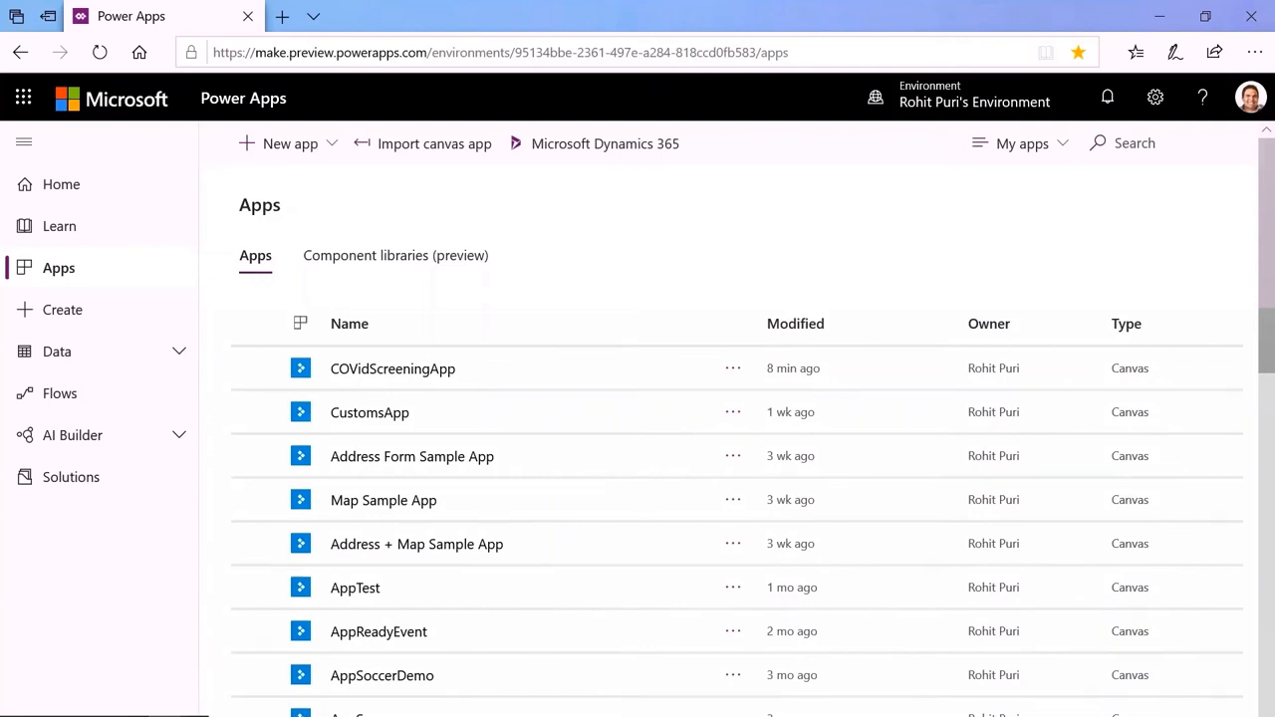
mouse_move(733, 368)
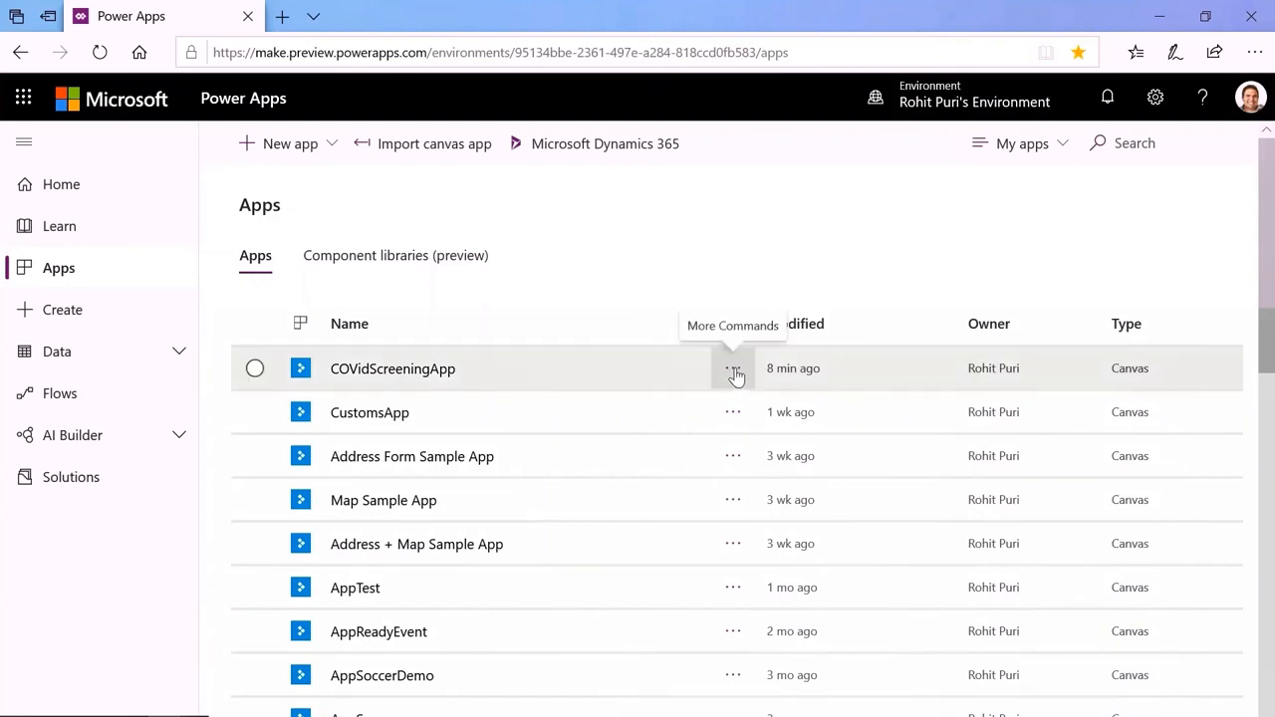
Open the More Commands menu for COVidScreeningApp
left_click(733, 369)
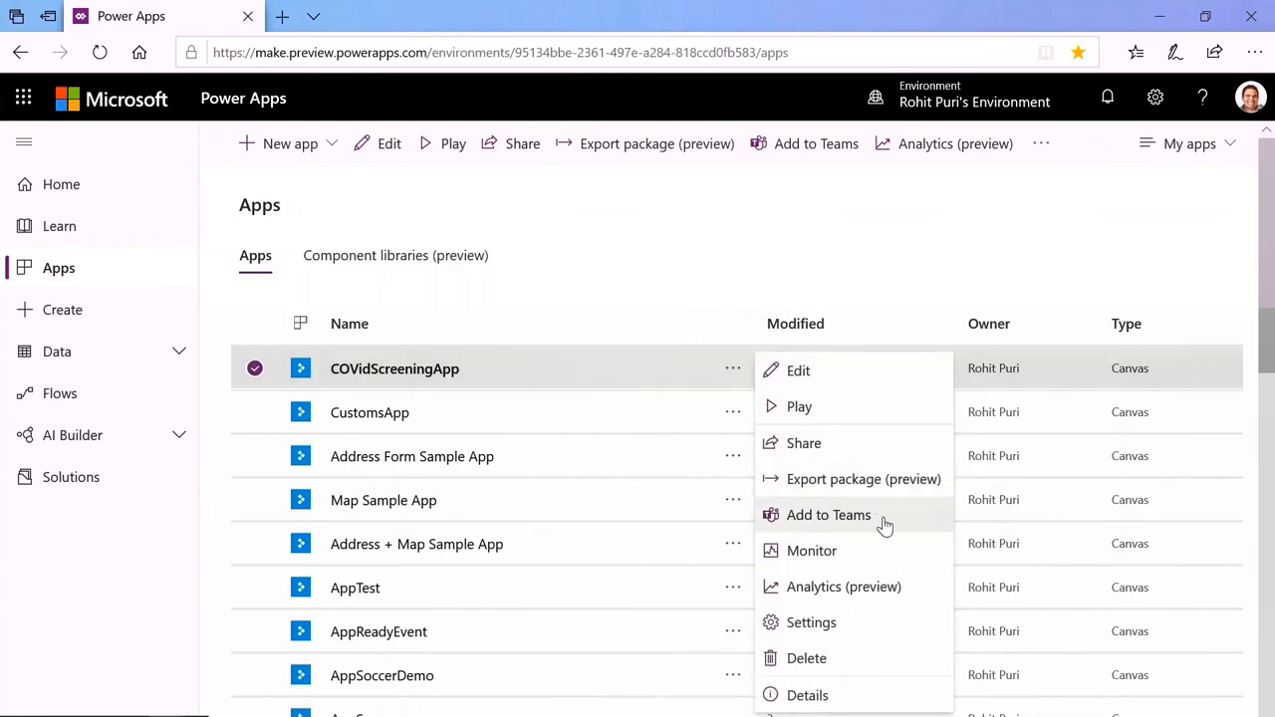
mouse_move(902, 519)
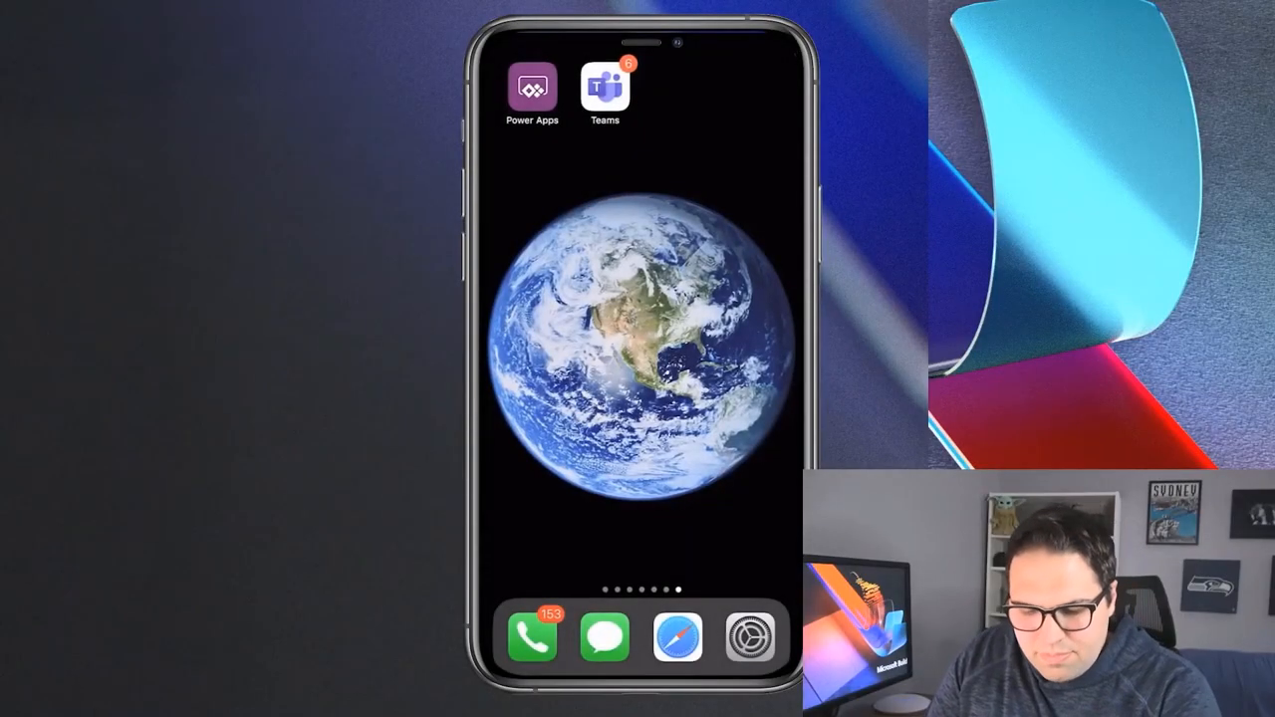
Open Microsoft Teams on the phone and launch COVidScreeningApp from the More apps tray
left_click(604, 90)
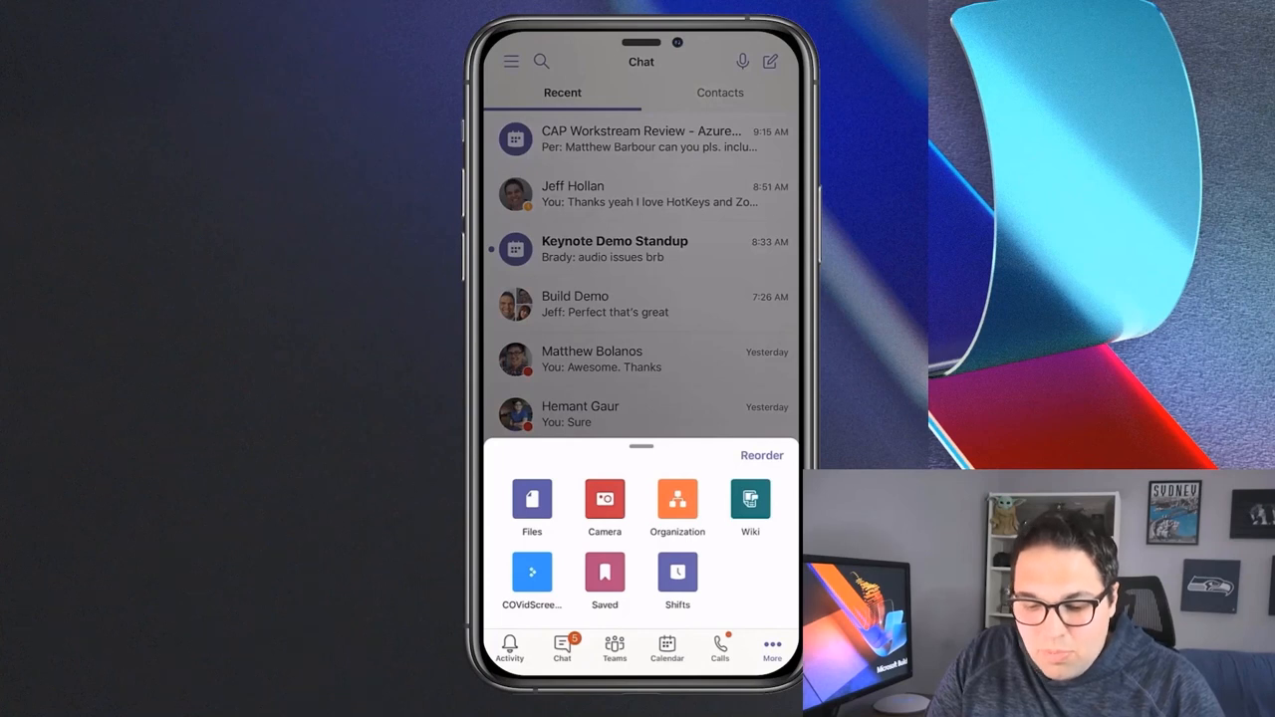
left_click(532, 574)
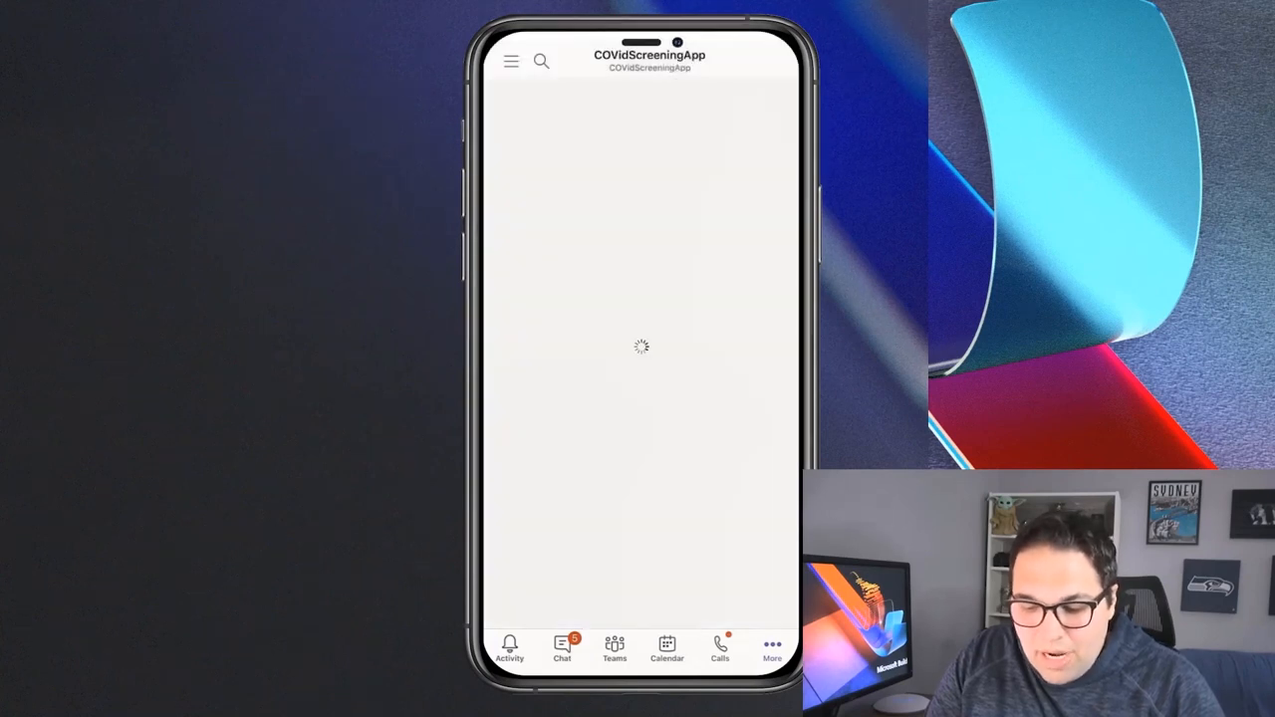